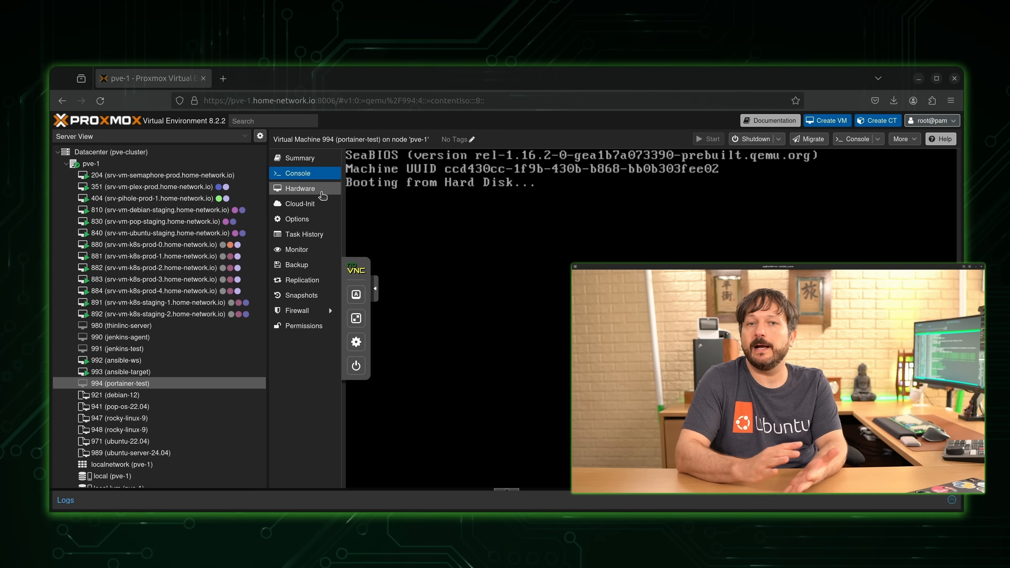
Step: Review VM 994 (portainer-test) task history, then view its console reporting 'Guest not running'
left_click(303, 233)
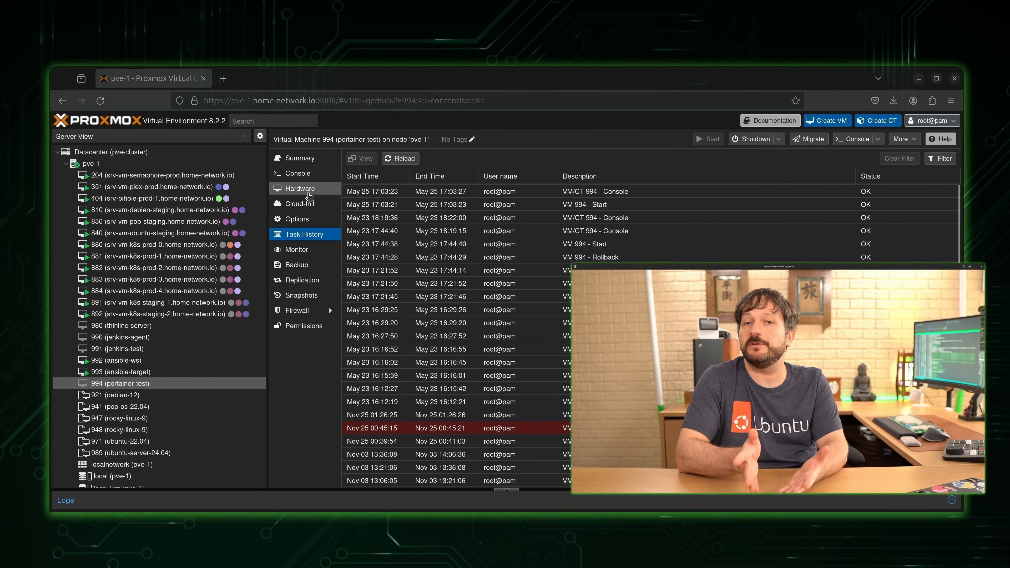
left_click(299, 188)
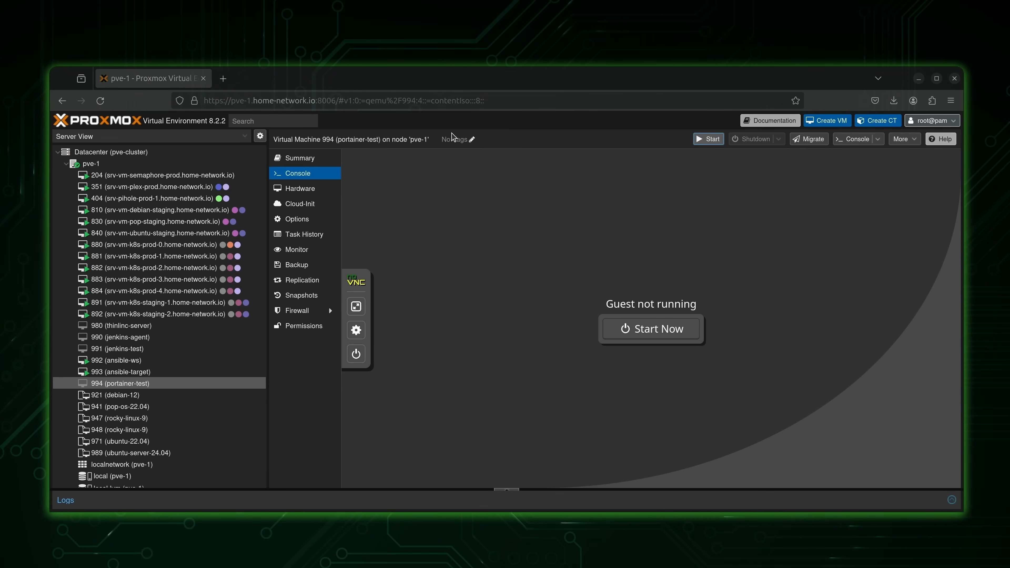
mouse_move(450, 137)
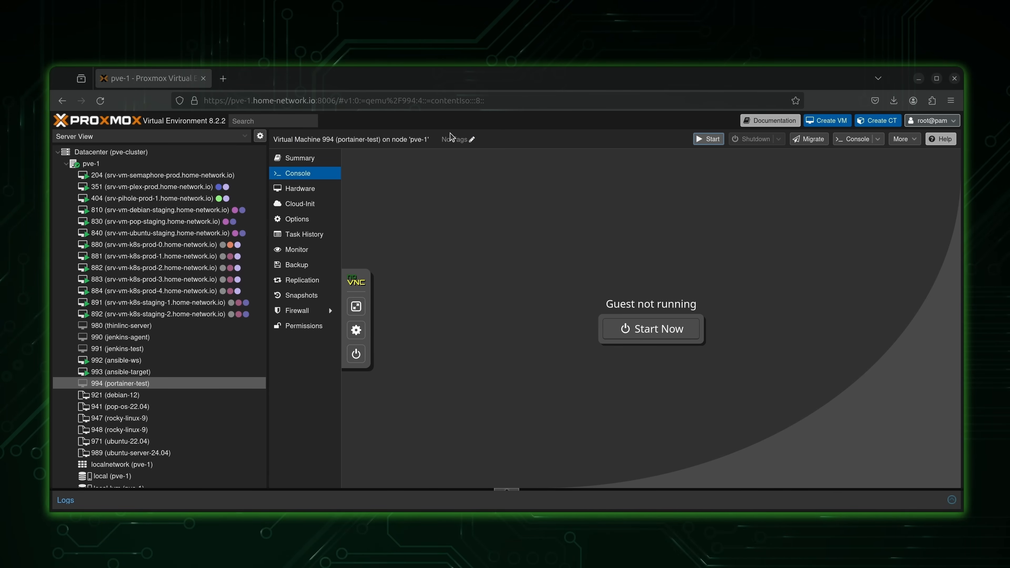
mouse_move(202, 384)
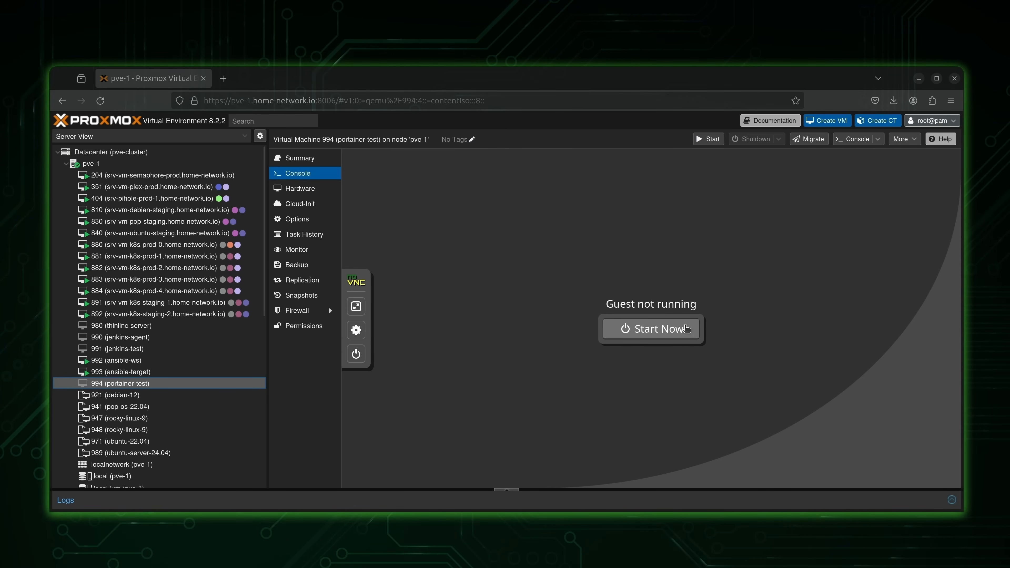
Step: Start VM 994 from the console and view its hardware: 8 GiB memory, 4 cores, 32G disk
left_click(651, 329)
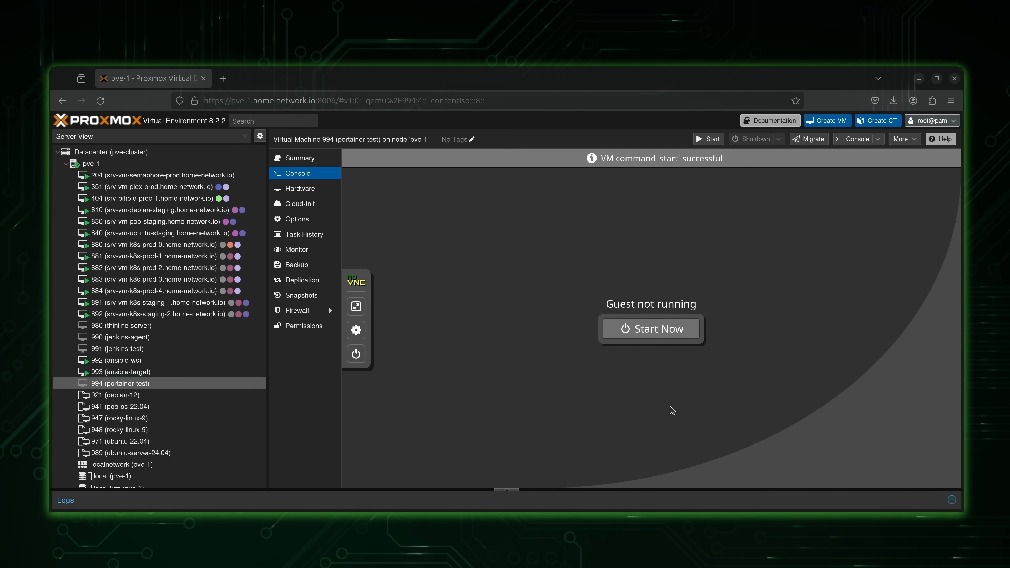
left_click(651, 328)
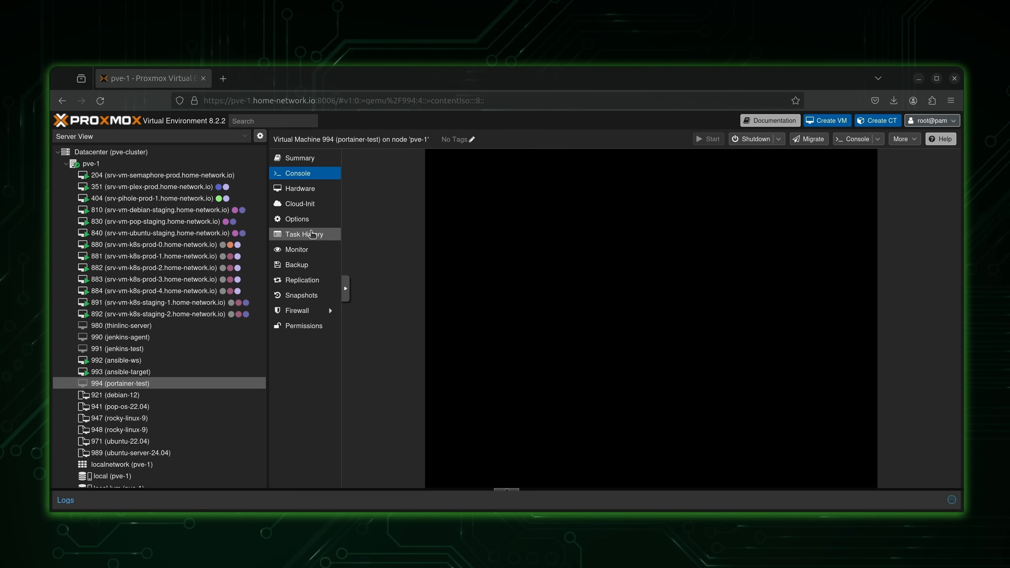
left_click(299, 188)
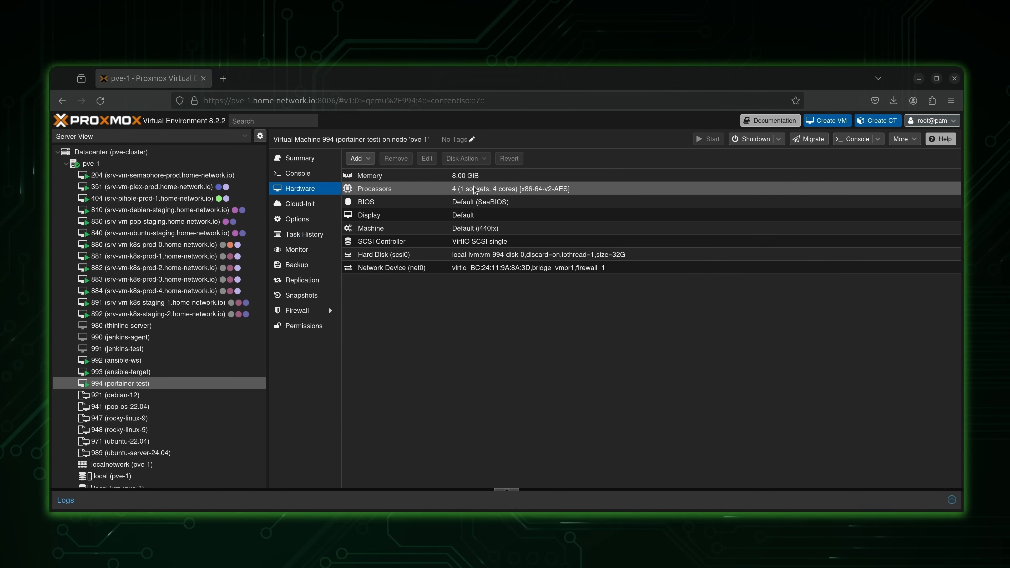
mouse_move(483, 175)
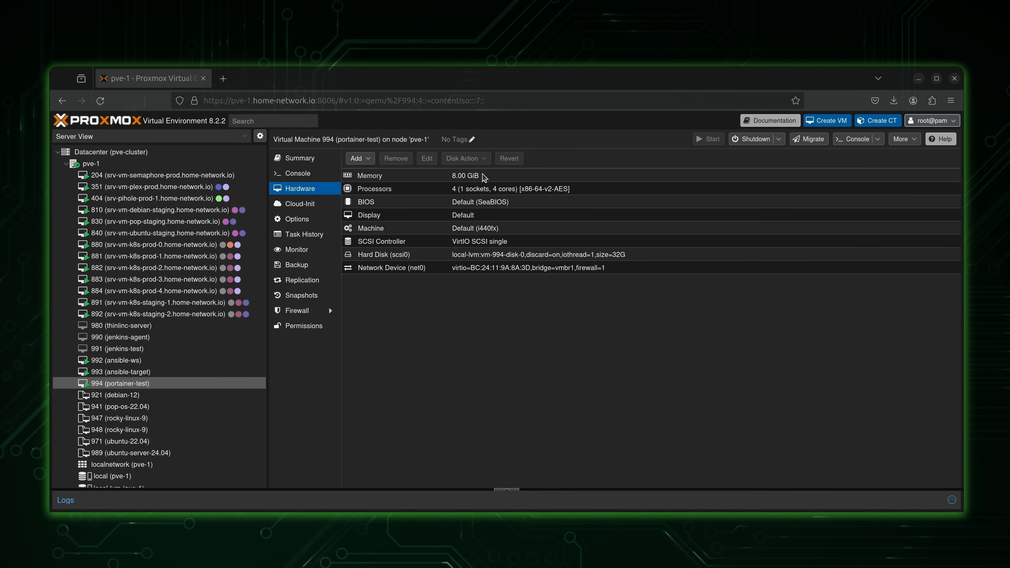
mouse_move(482, 188)
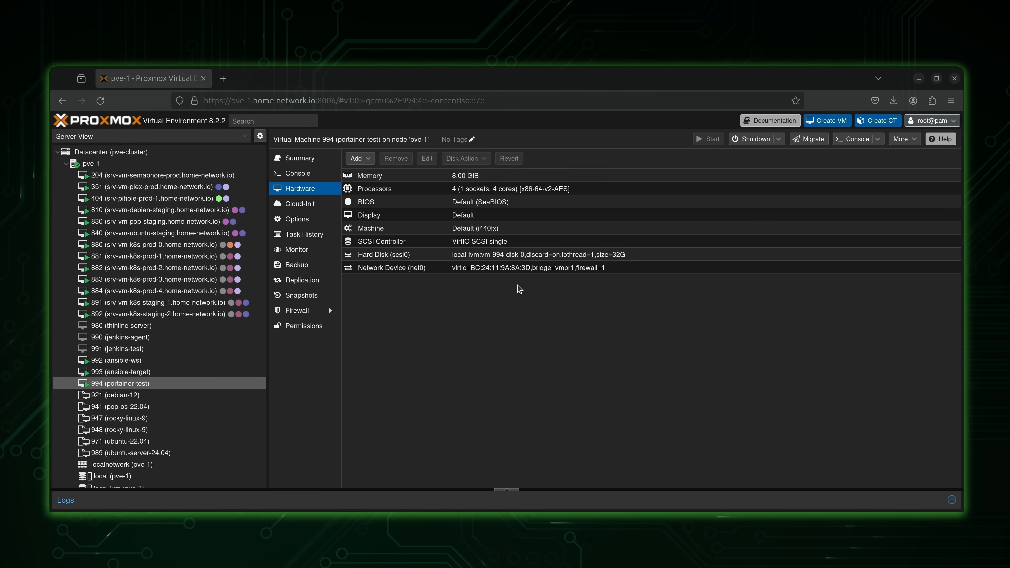
mouse_move(308, 182)
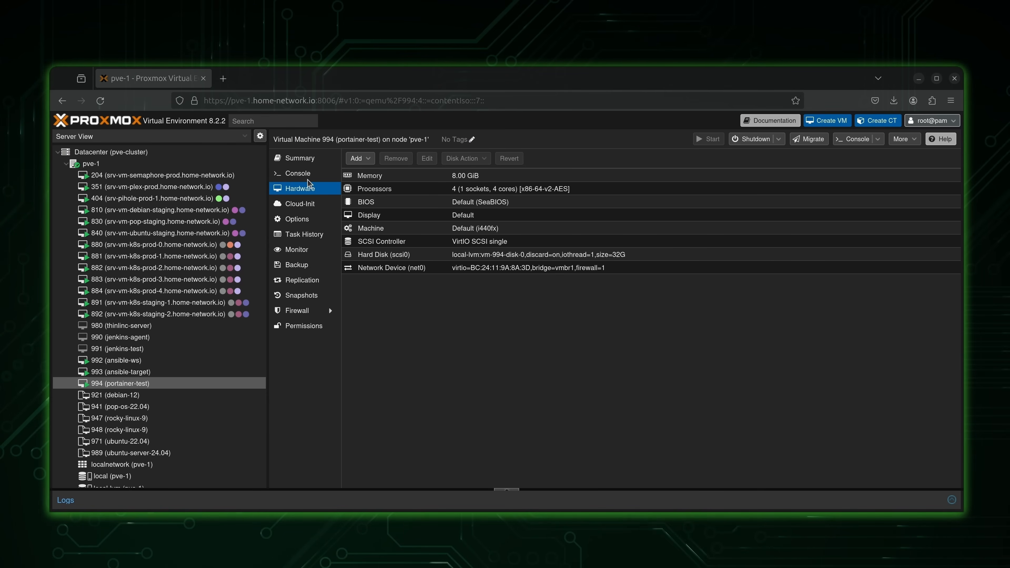
Step: View VM 994's console showing the Ubuntu 24.04 login prompt
left_click(296, 172)
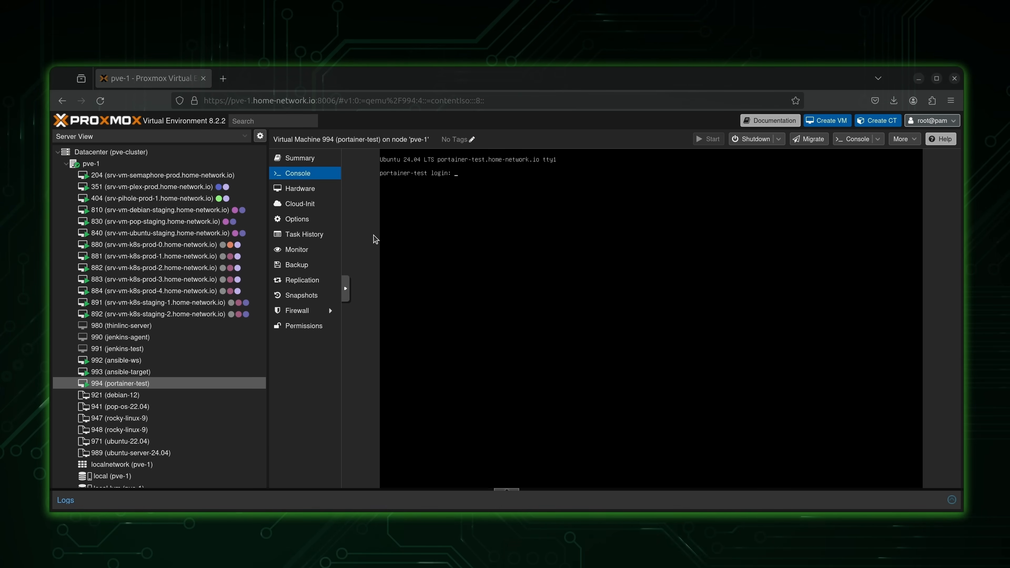
left_click(299, 158)
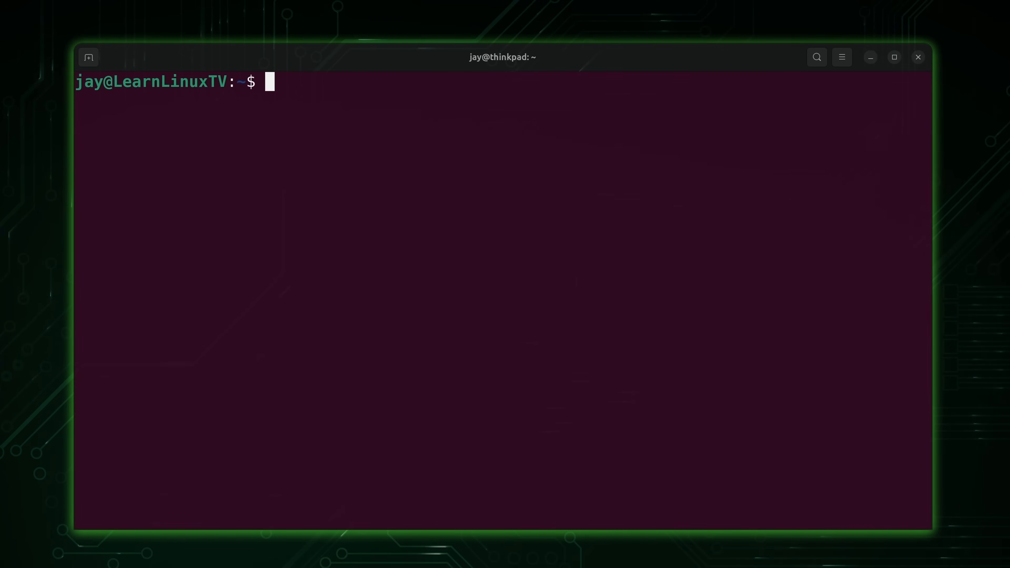
Step: SSH into the portainer-test server at 10.10.10.252
type("ssh 10.")
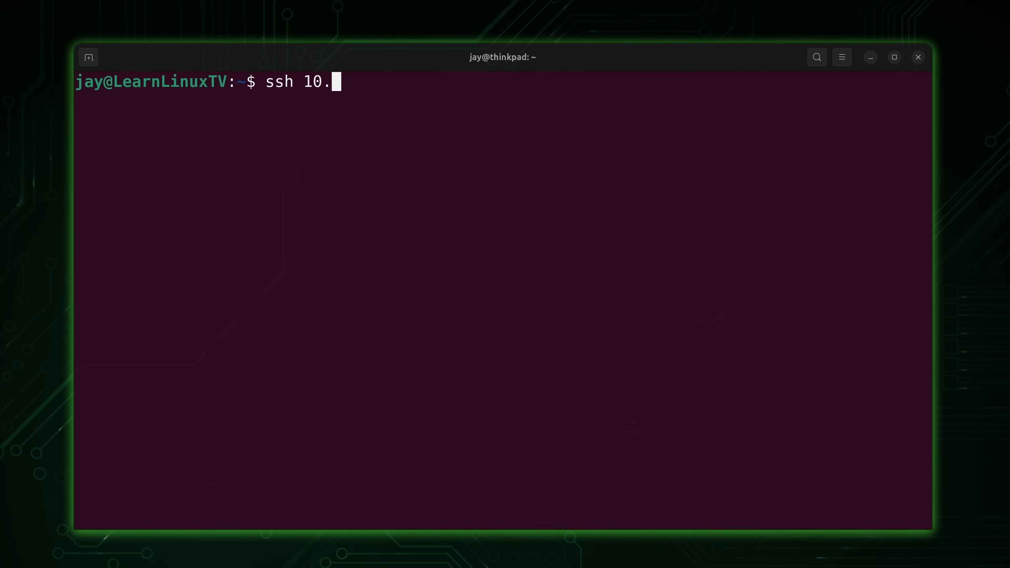
type("10.10.")
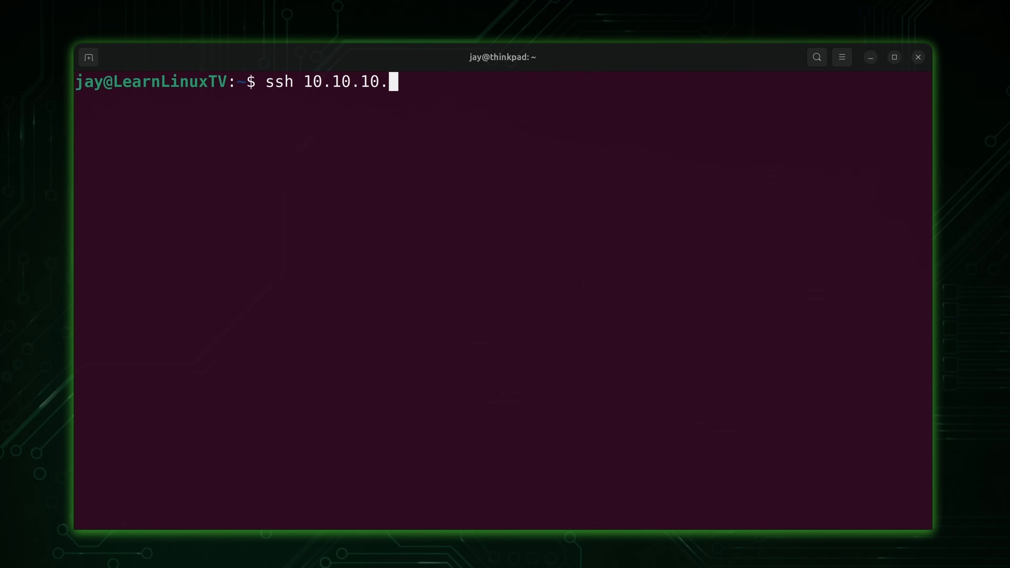
type("252")
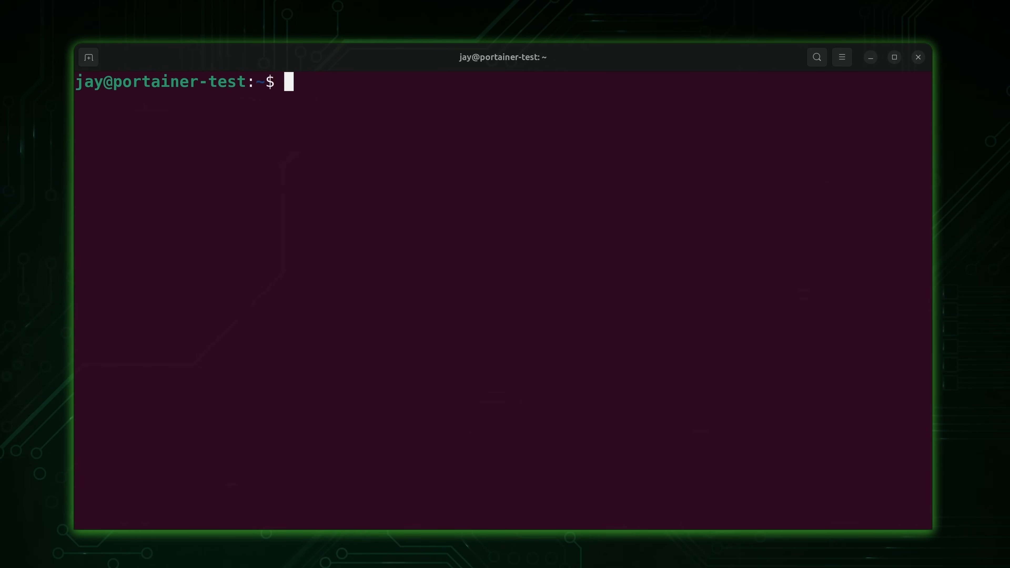
Step: Run sudo apt update with the sudo password, then clear the screen
type("sudo apt")
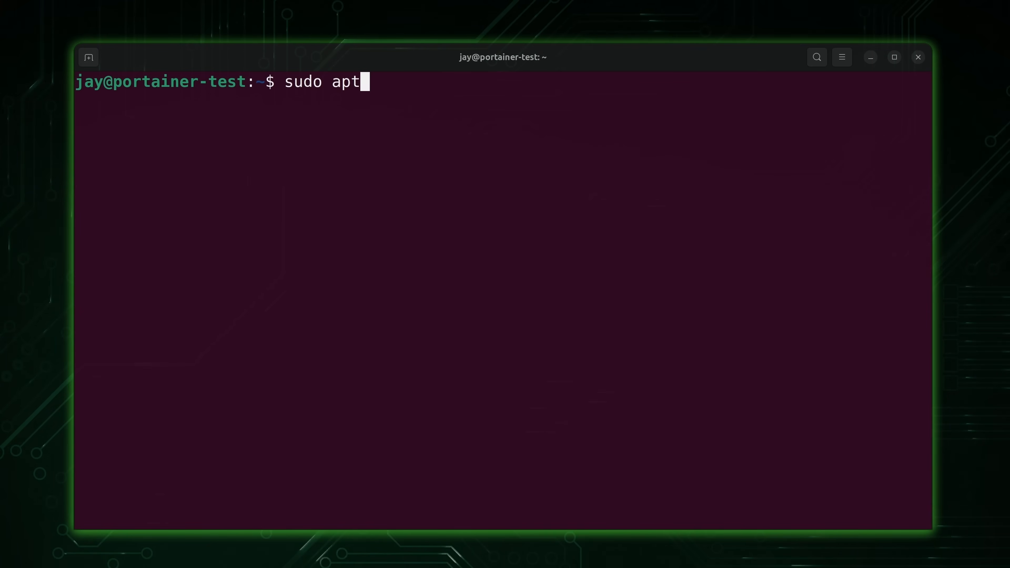
type("update")
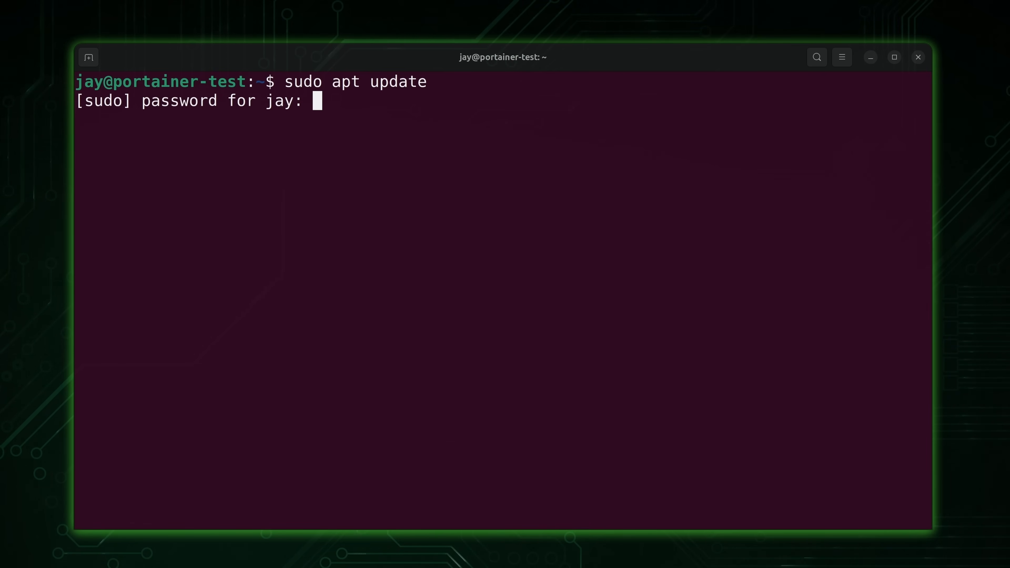
key("Enter")
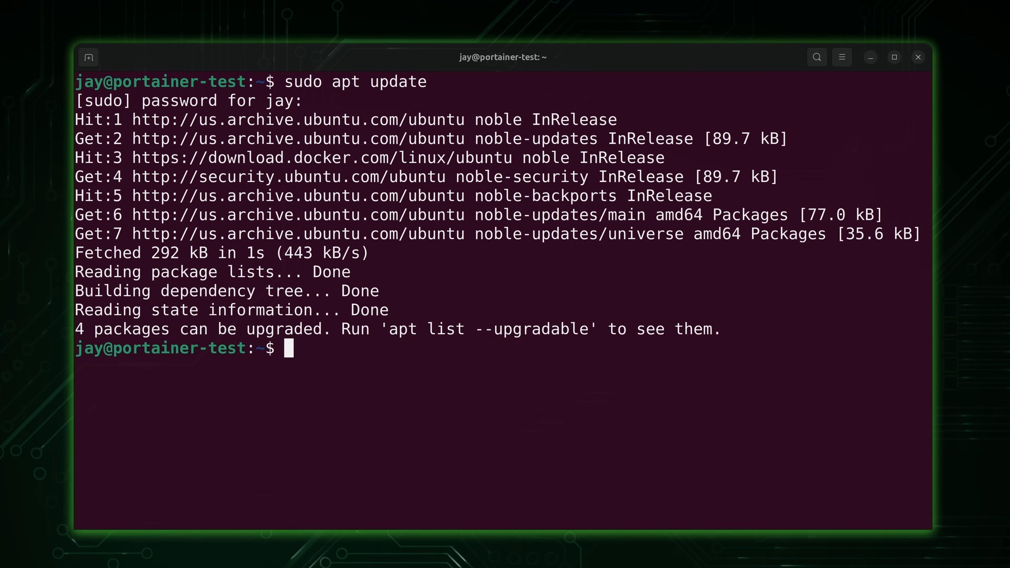
type("clear")
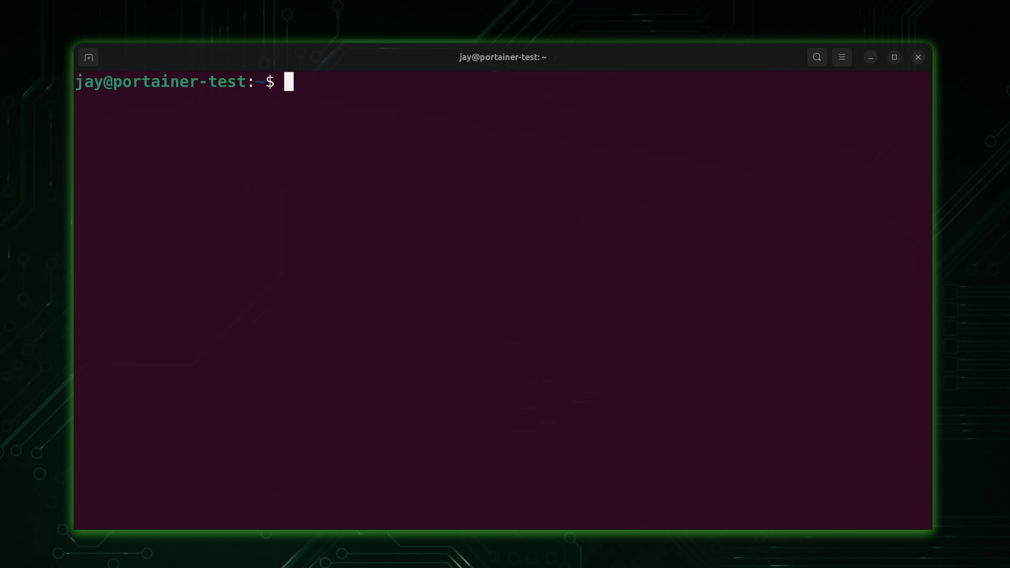
Step: Run sudo apt install ca-certificates curl, then clear the screen
type("sudo apt install")
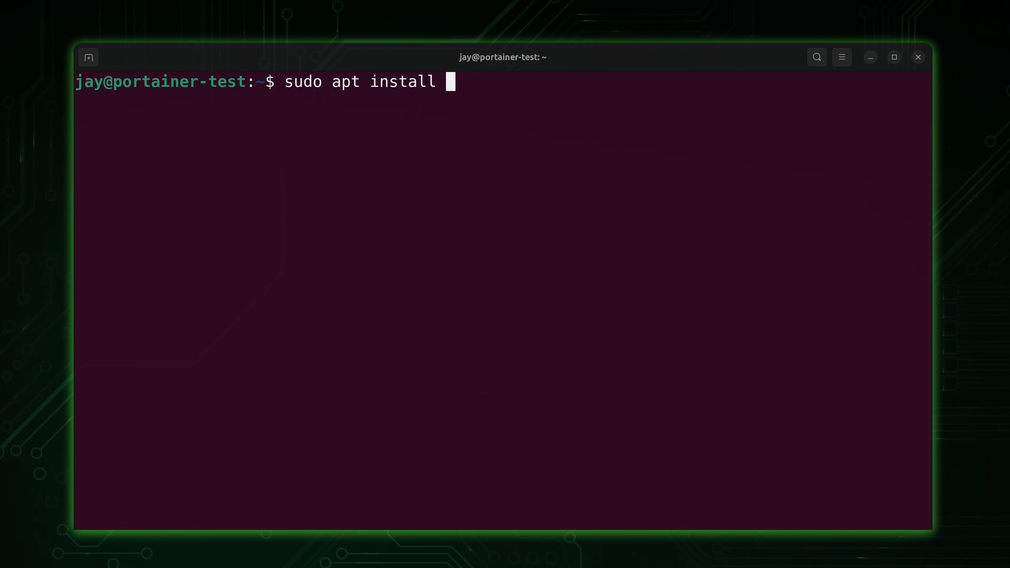
type("ca-certif")
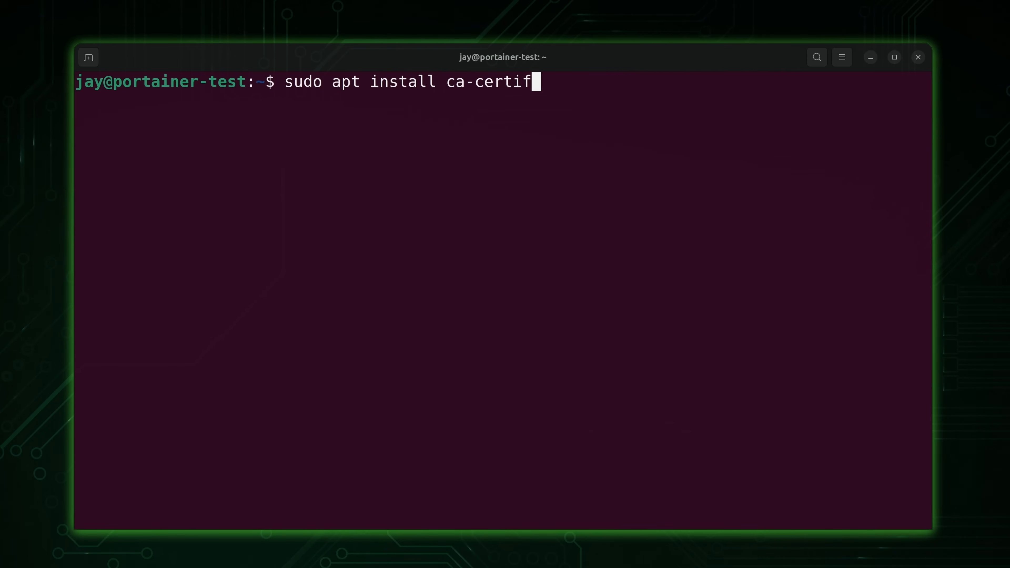
type("icates cur")
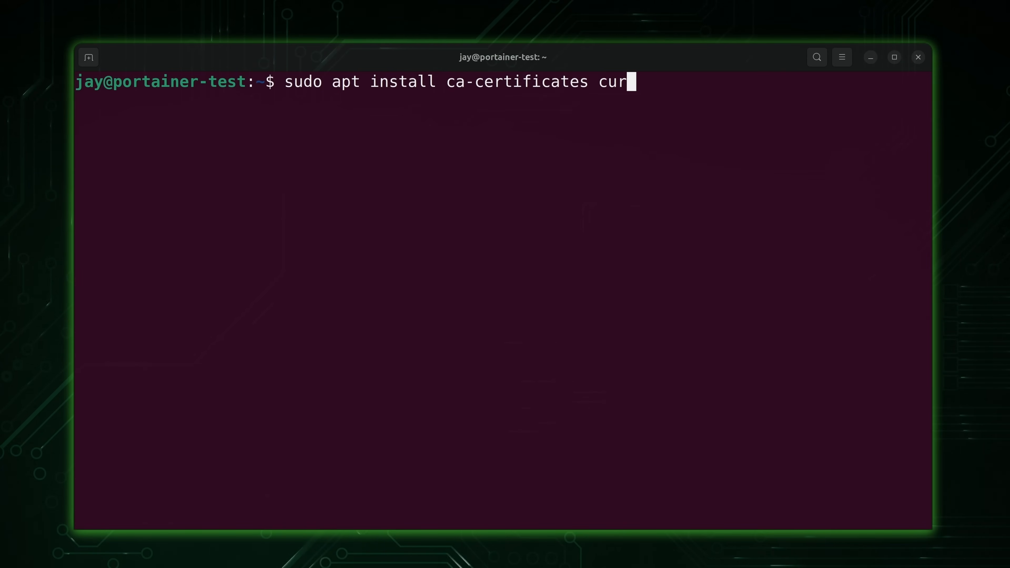
type("l")
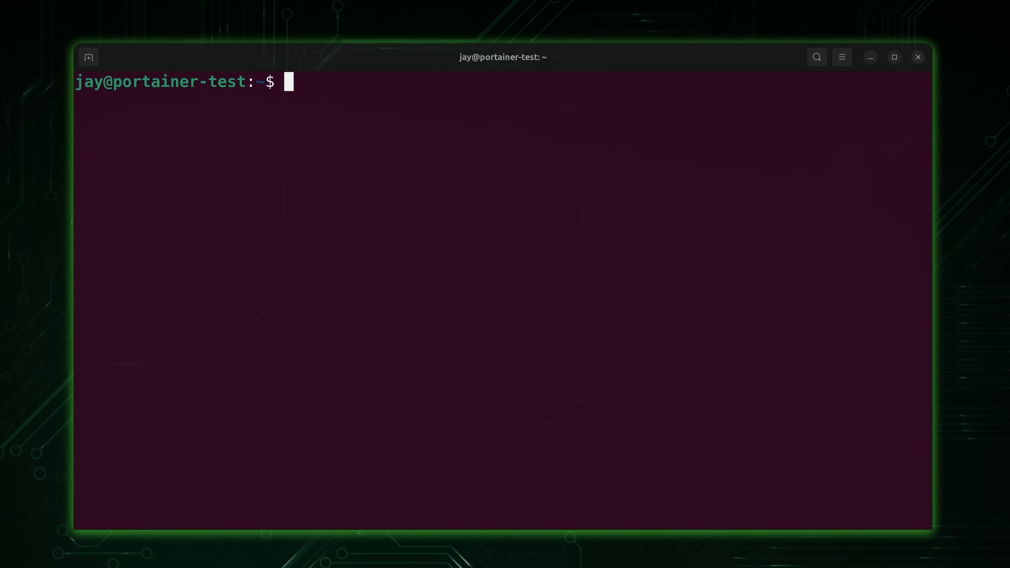
Step: Run sudo install -m 0755 -d /etc/apt/keyrings to create the keyrings directory
type("sudo")
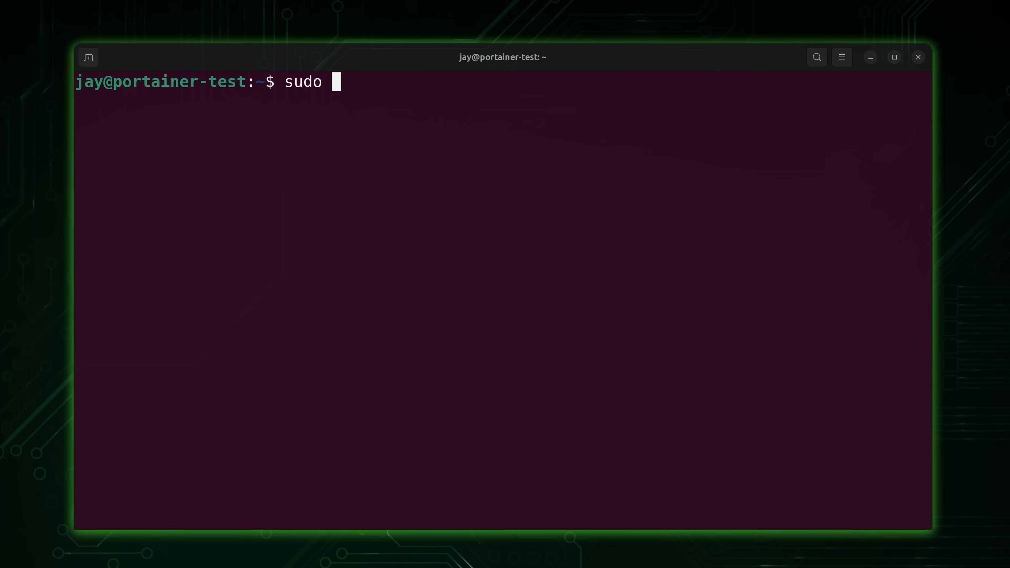
type("install -")
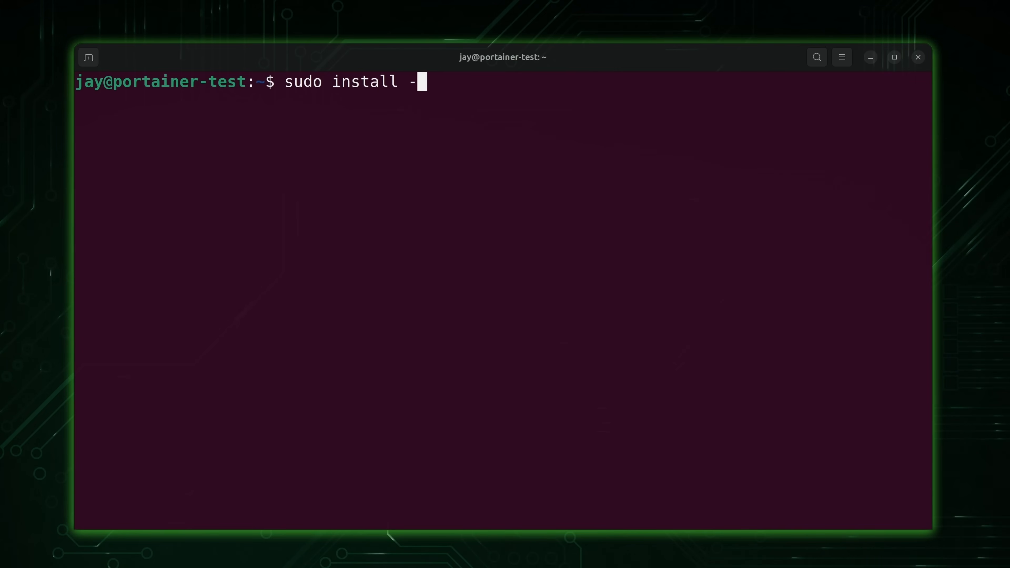
type("m 07")
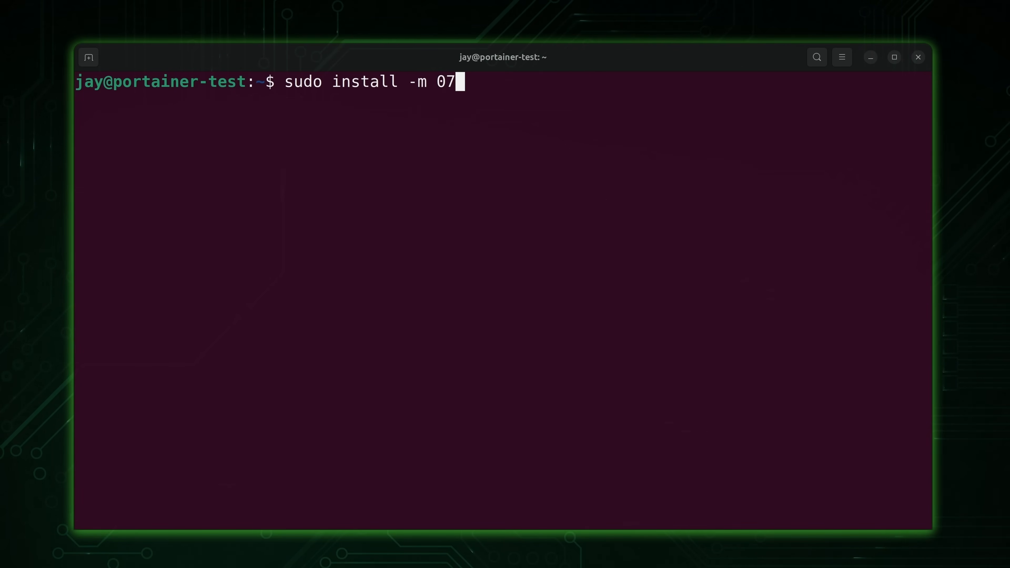
type("55 -d")
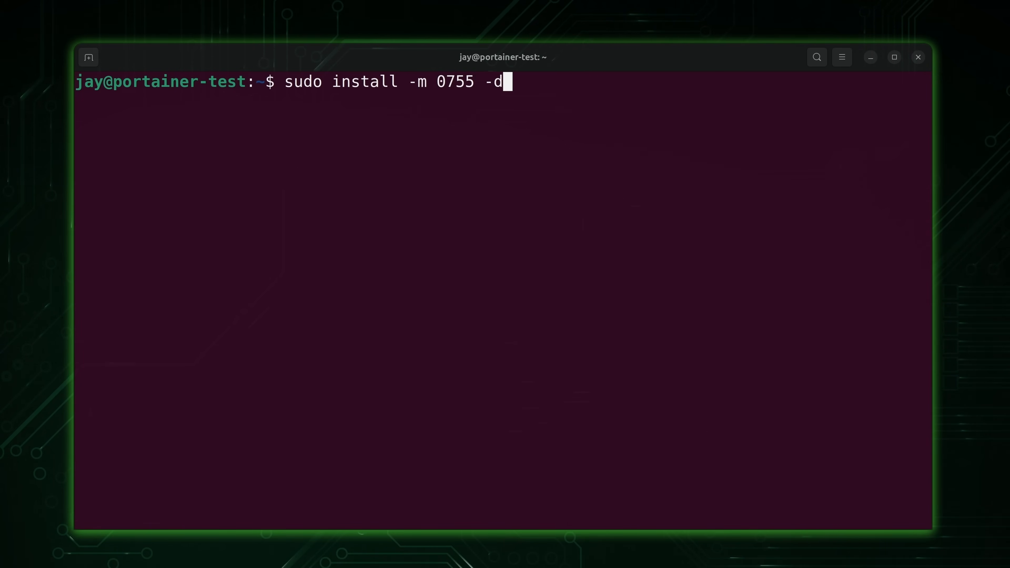
type("/etc/")
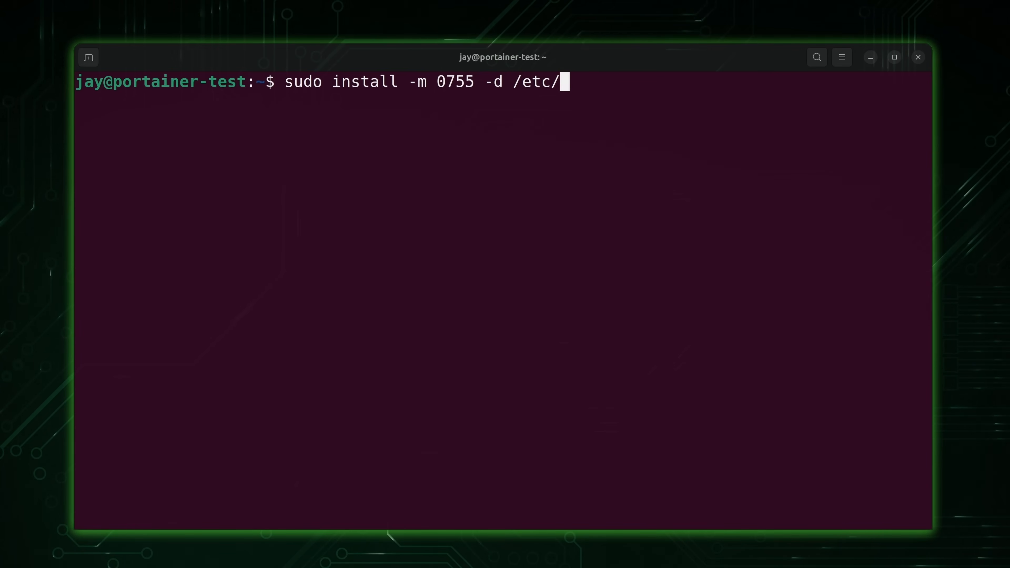
type("apt/keyring")
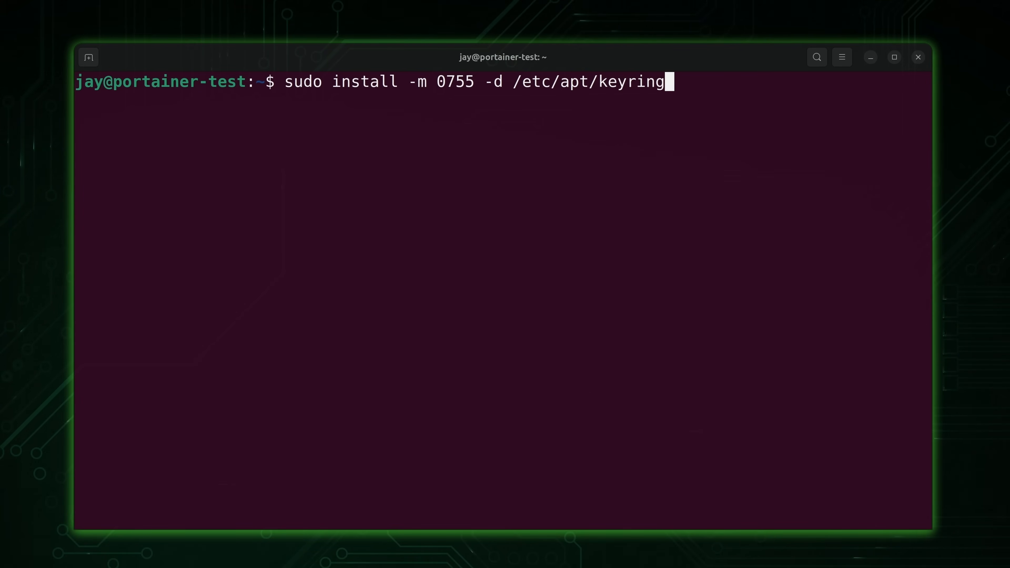
type("s")
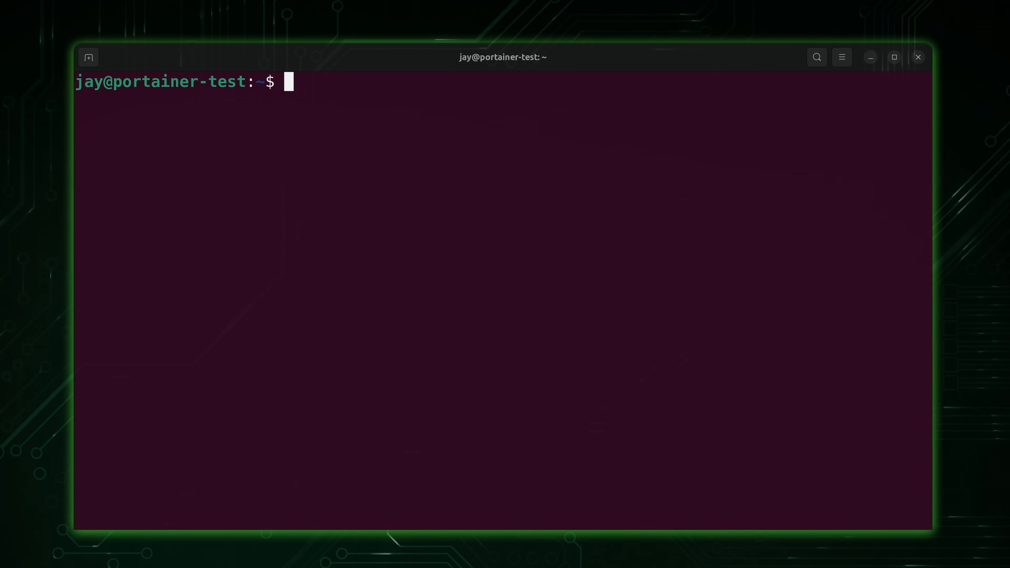
type("s")
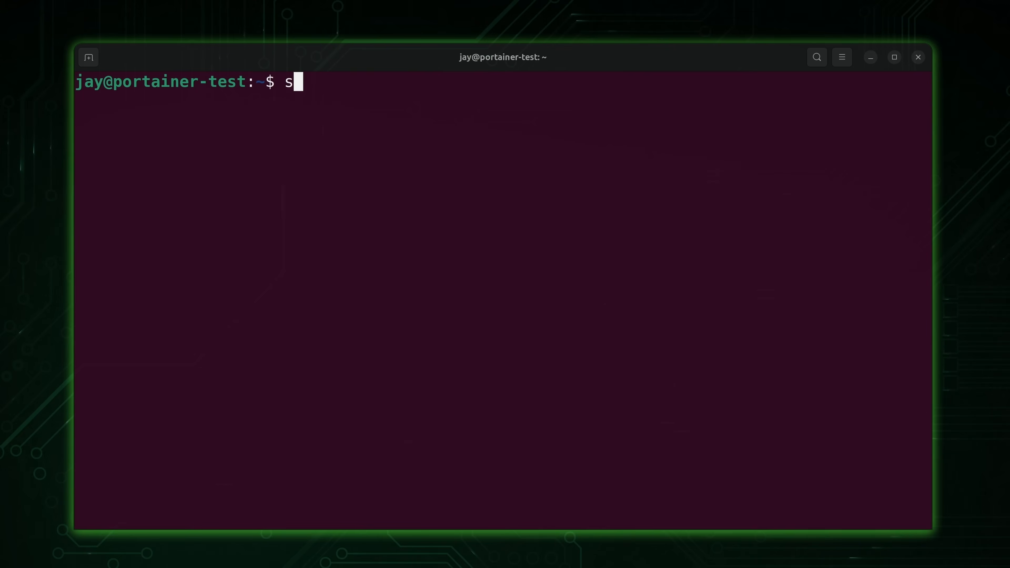
type("udo curl -")
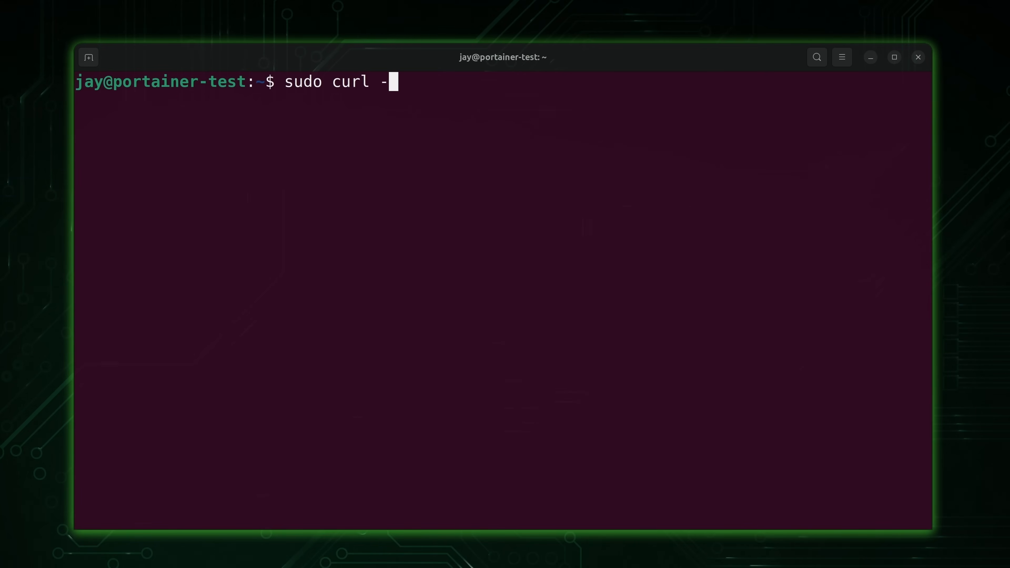
type("f")
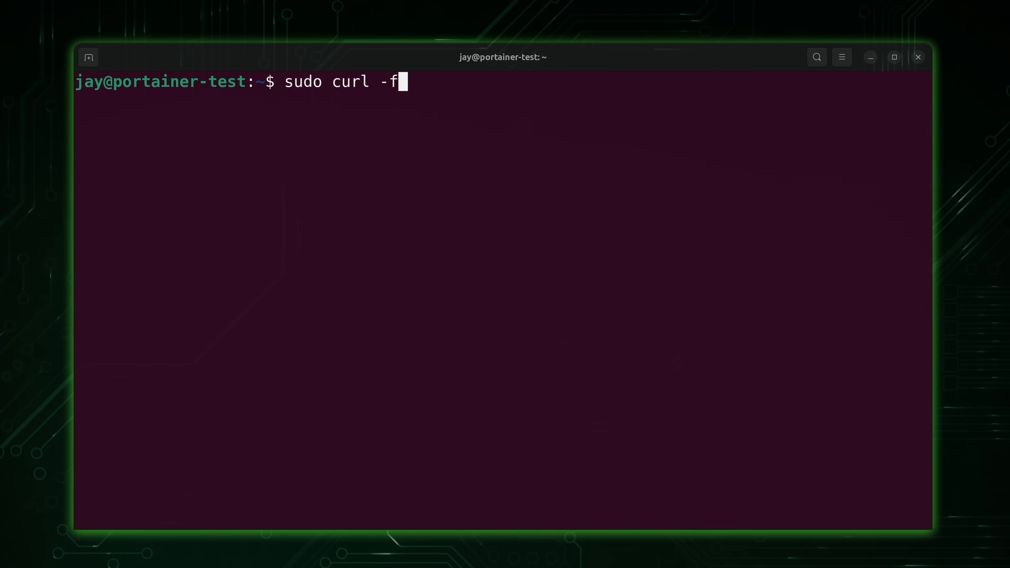
type("sSL")
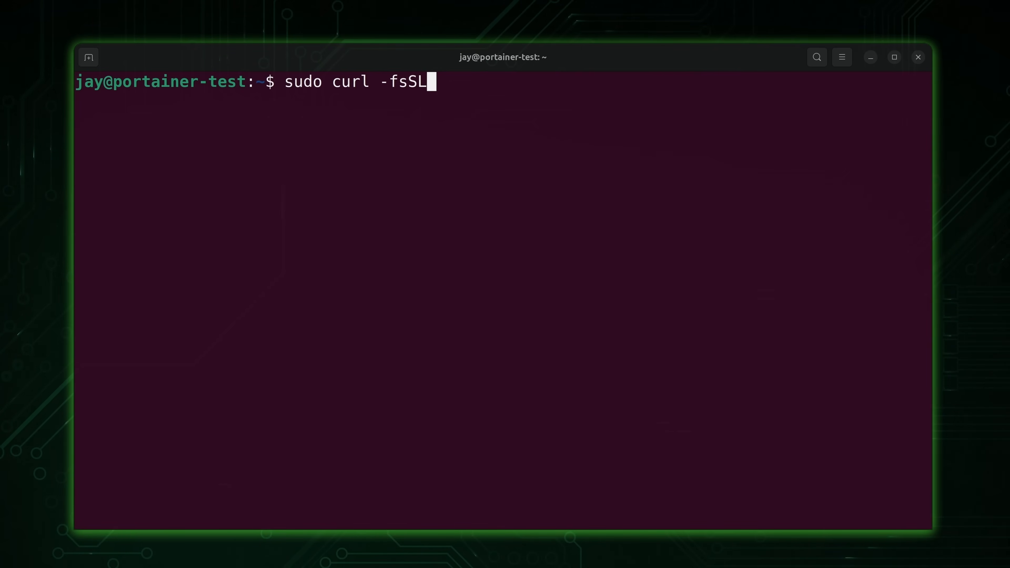
type("h")
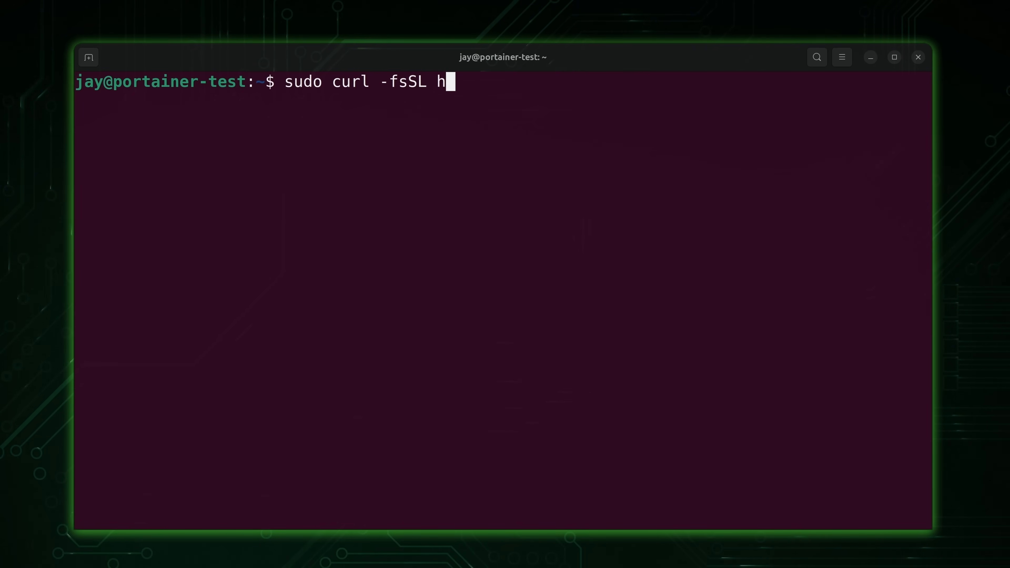
type("ttps:")
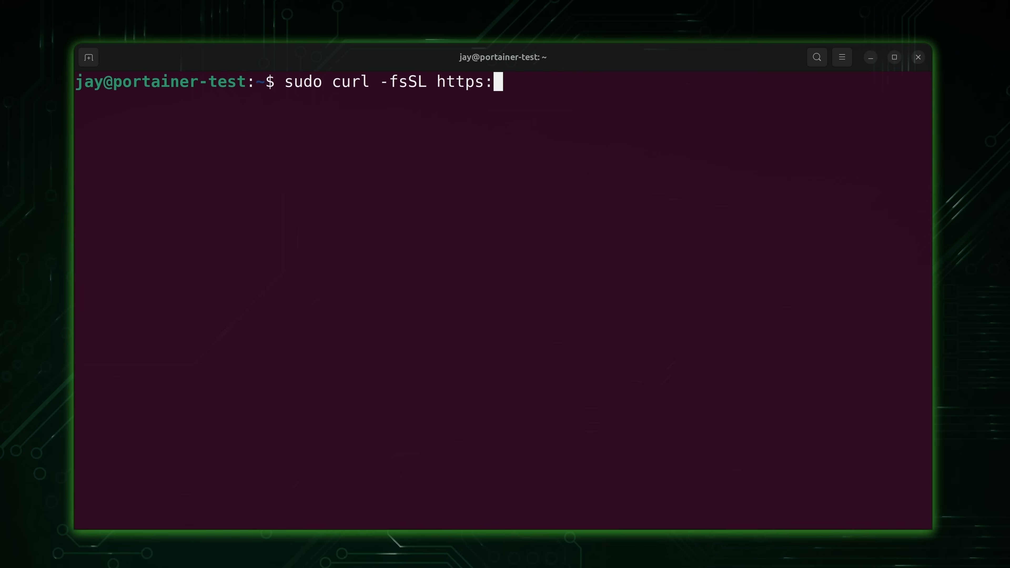
type("//donwload")
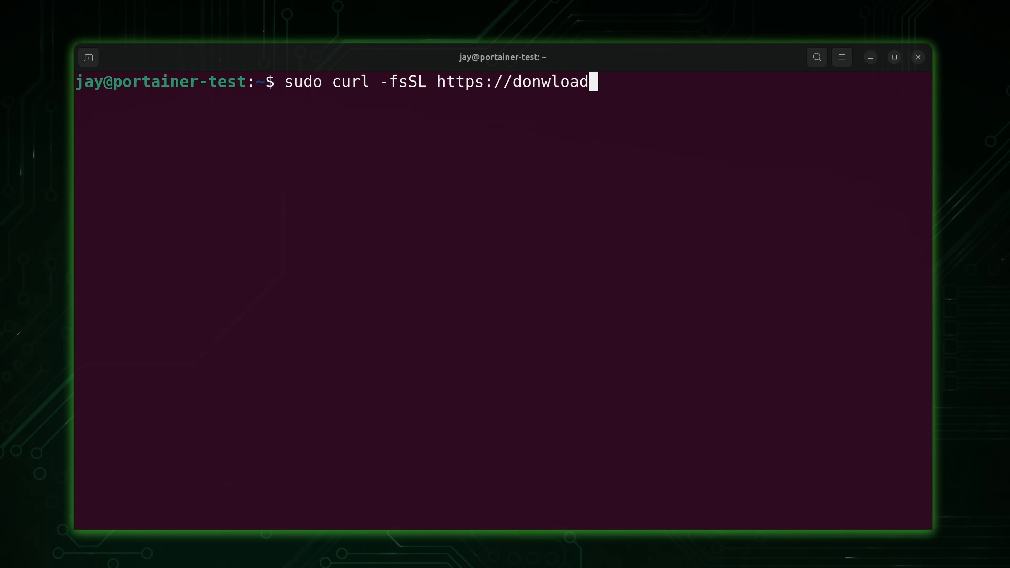
type(".docker.com/")
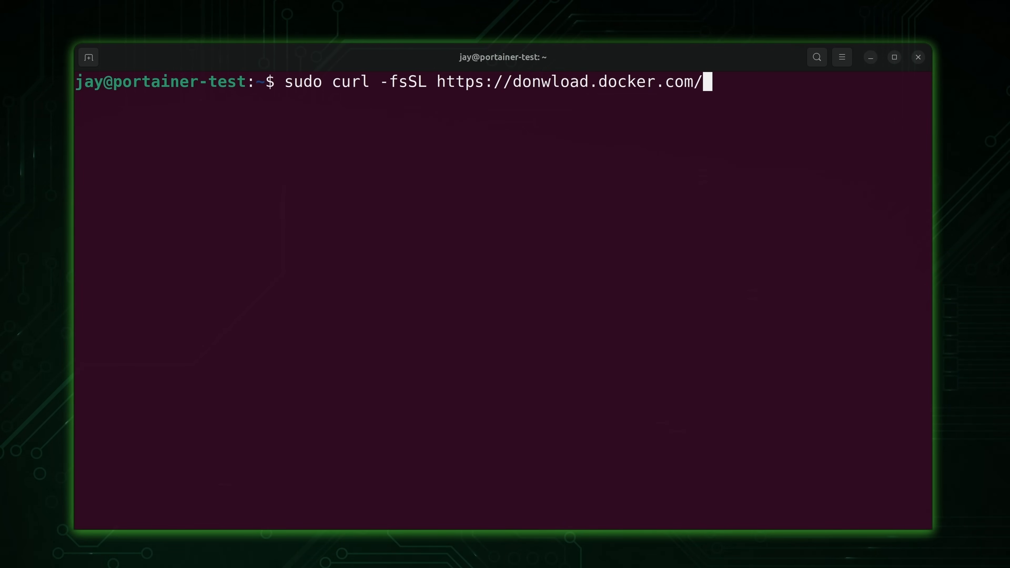
type("linux/ubu")
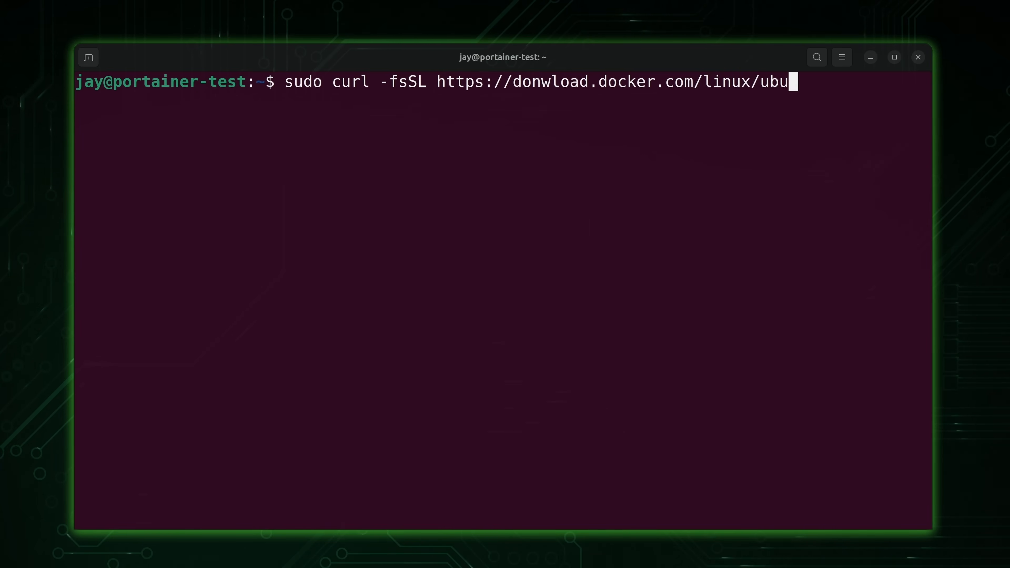
type("ntu/gpg")
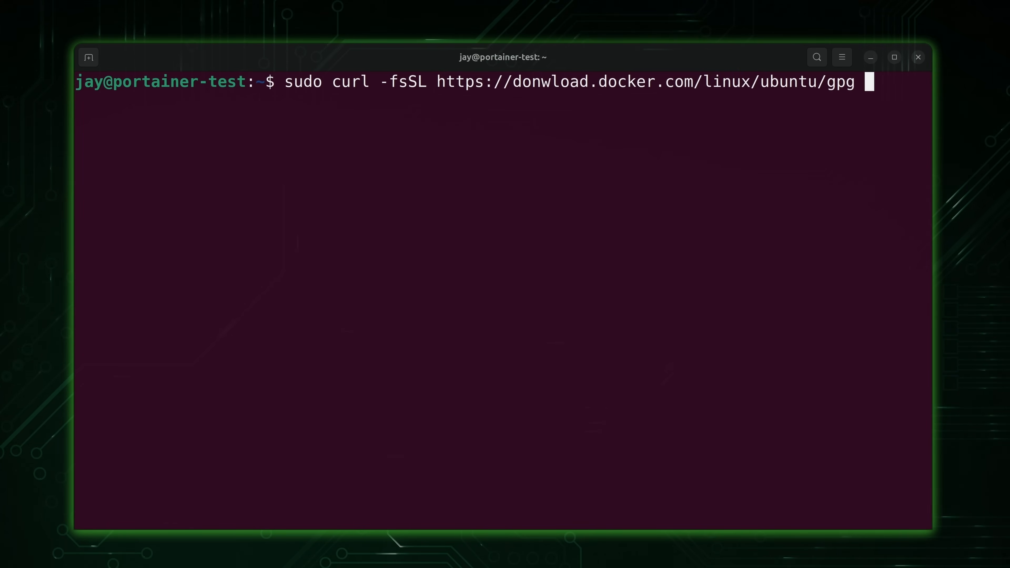
type("-o /et")
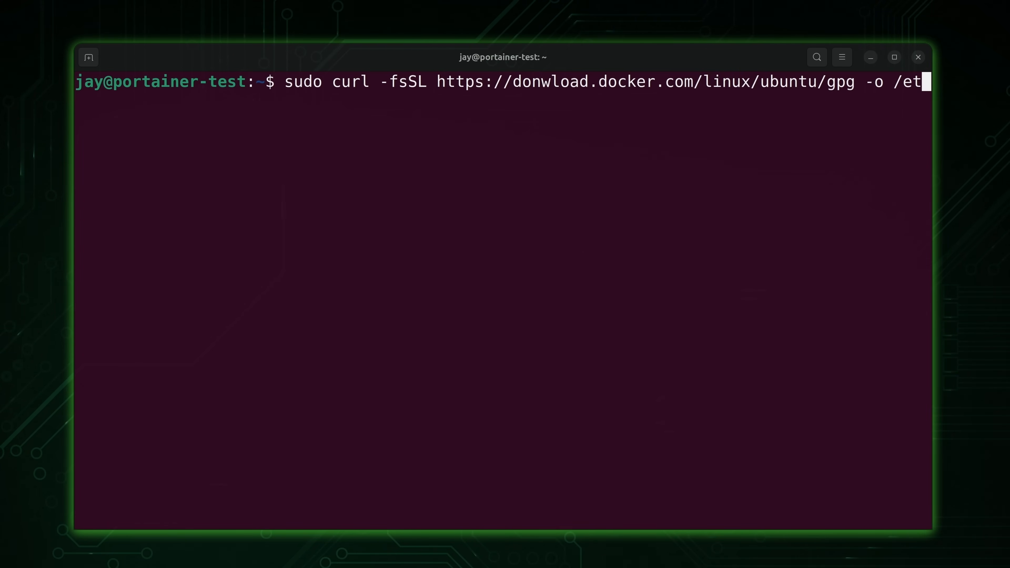
type("/")
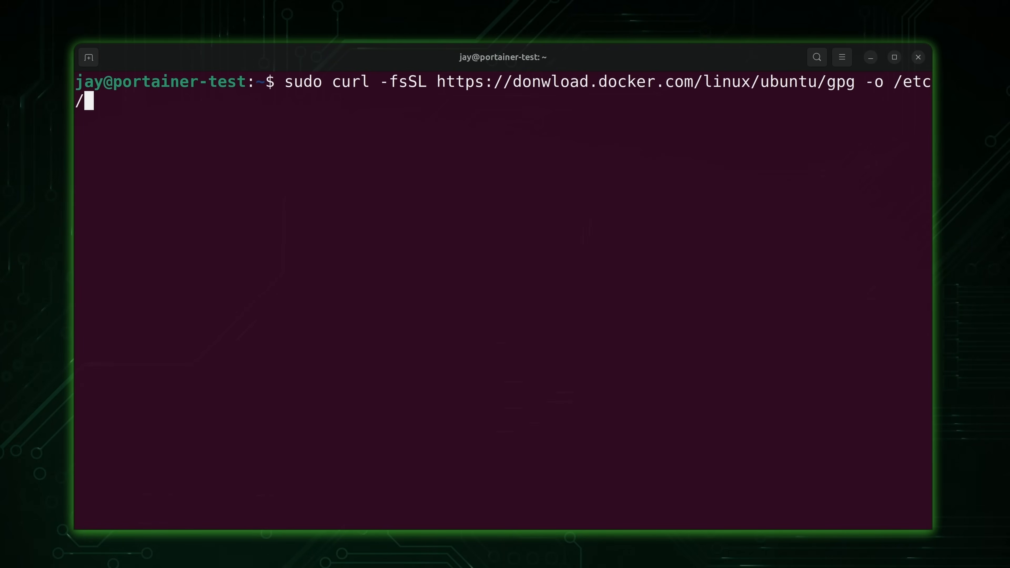
type("apt/")
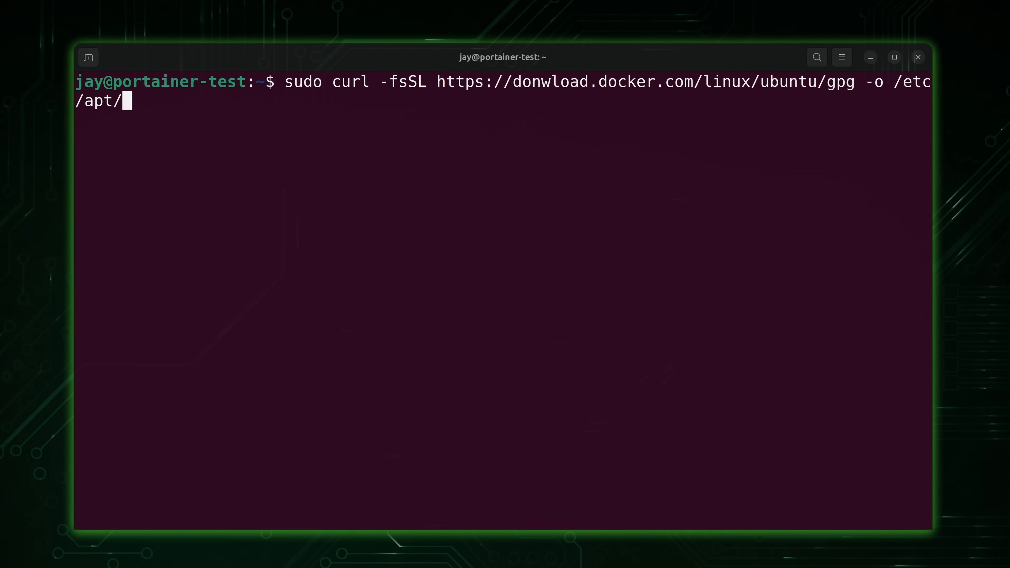
type("keyrings/")
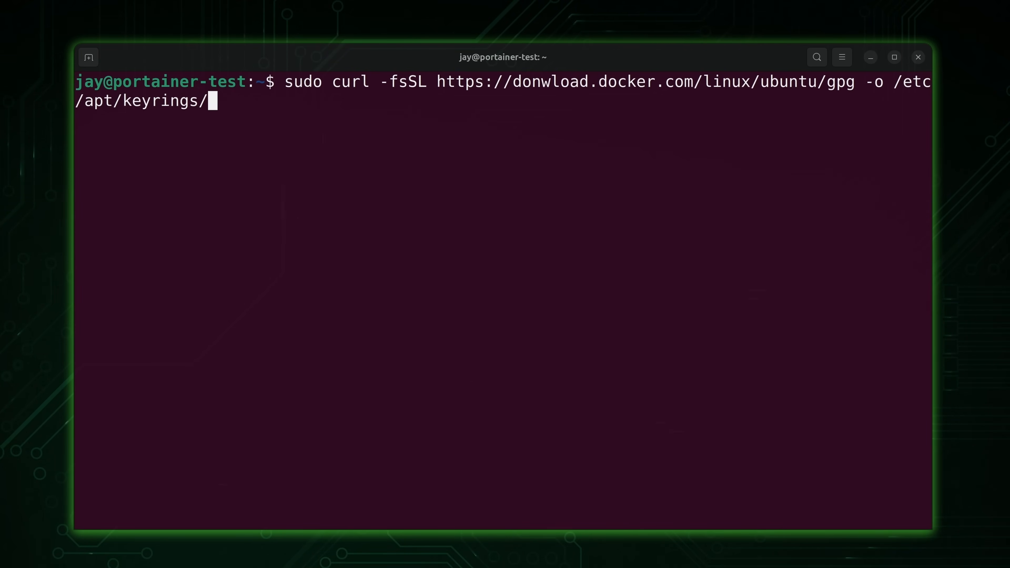
type("docker.as")
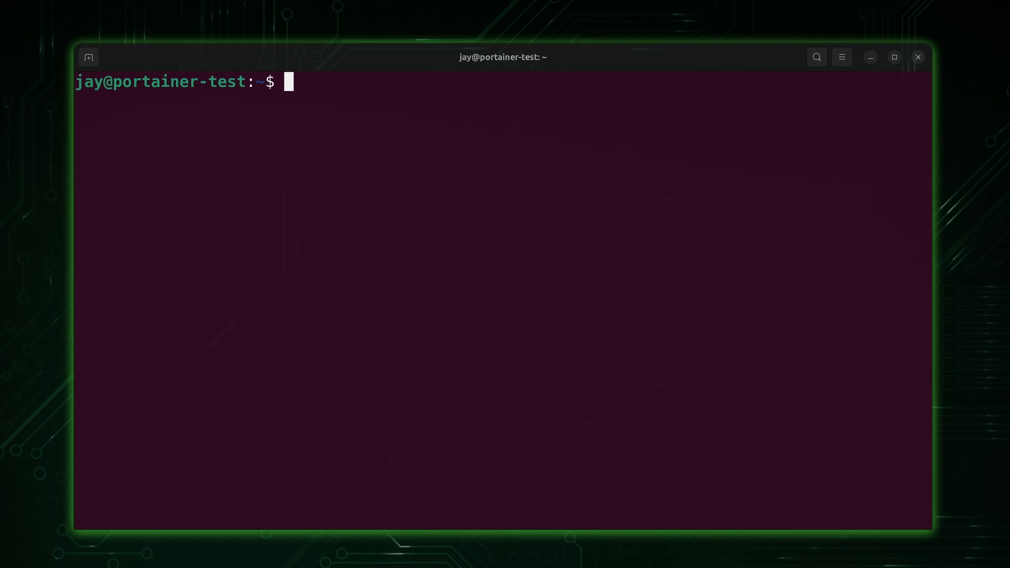
Step: Make /etc/apt/keyrings/docker.asc readable by everyone with sudo chmod a+r
type("sudo chm")
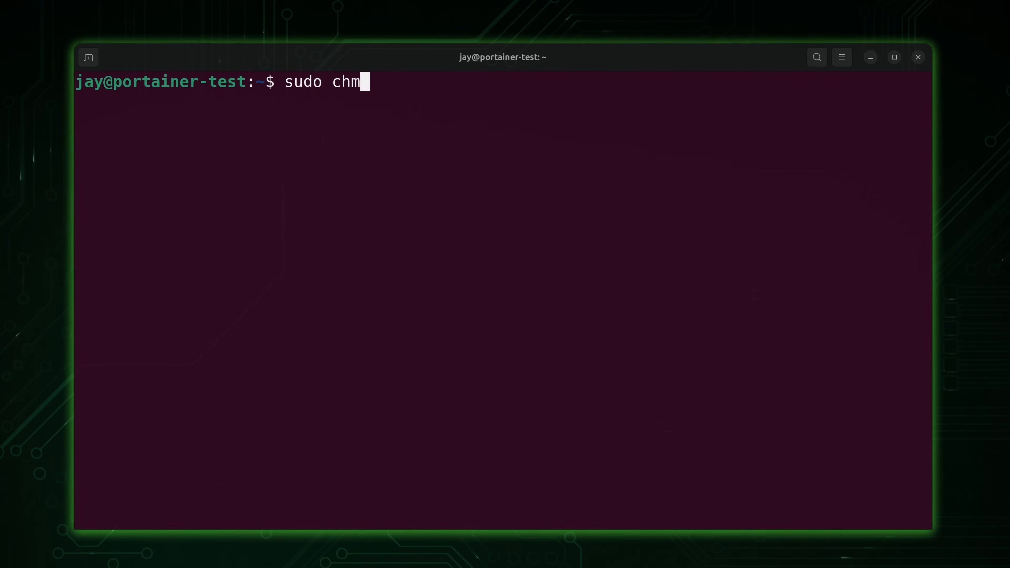
type("od a+")
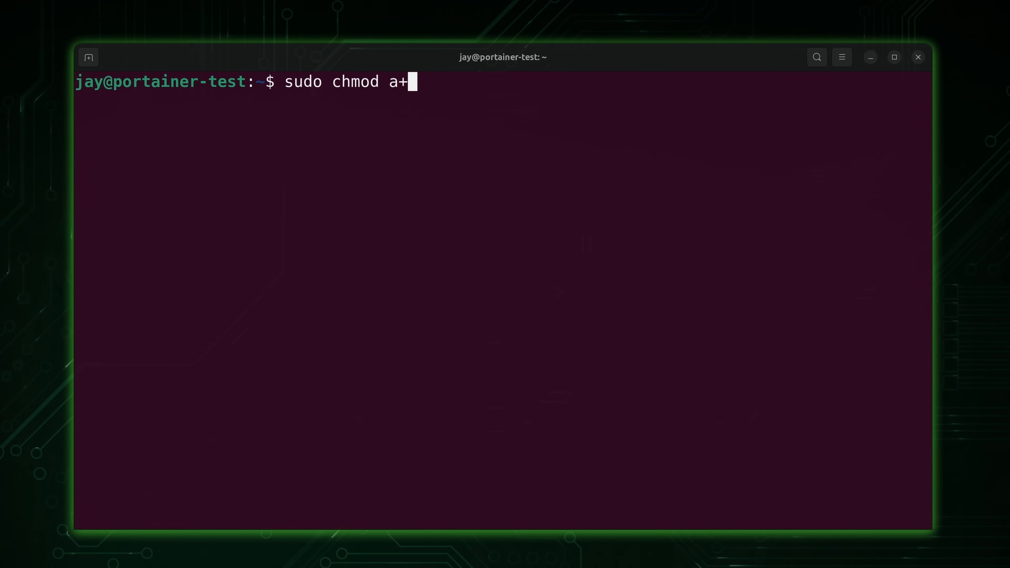
type("r")
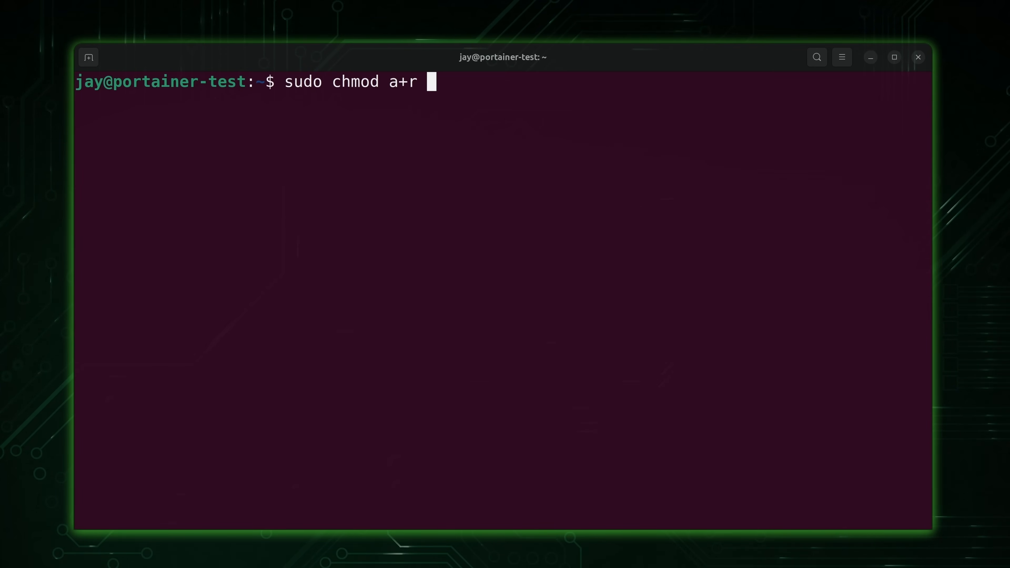
type("/etc/apt/keyr")
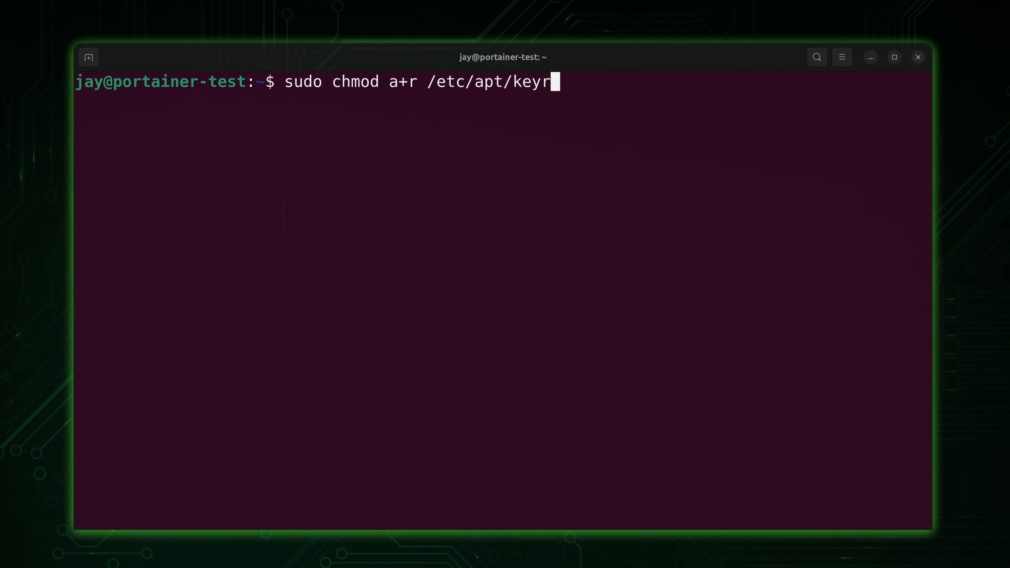
type("ings/docker")
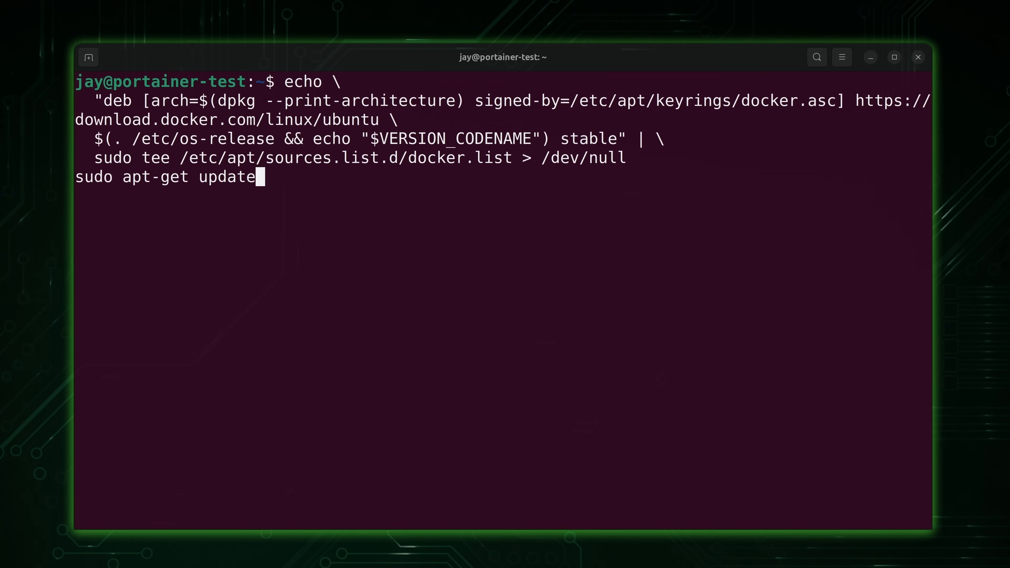
Step: Run the docker.list repository and apt-get update commands, then install docker-ce, docker-ce-cli, containerd.io and plugins
key("Return")
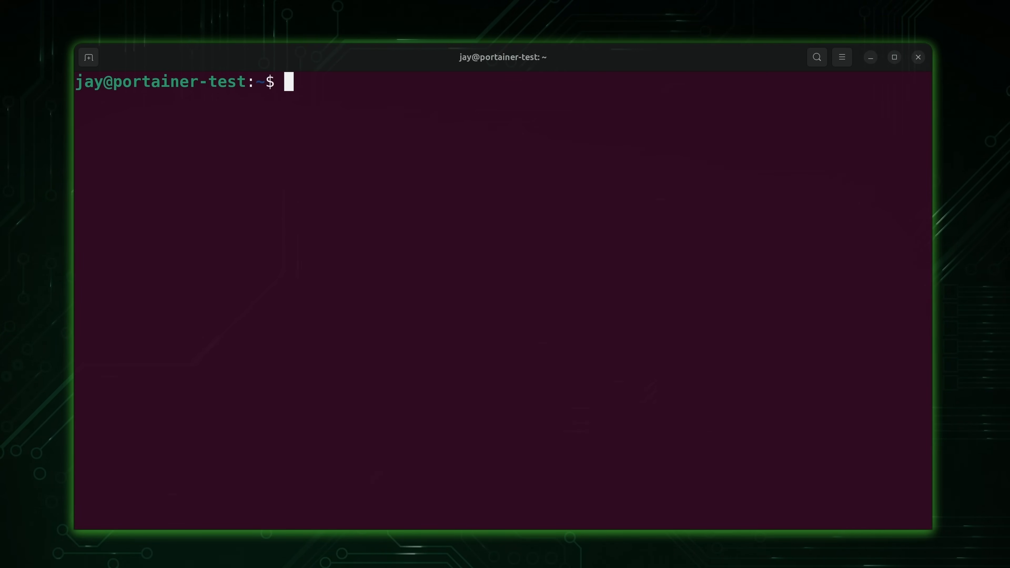
type("sudo apt install docker-ce docker-ce-cli containerd.io docker-buildx-plugin docker-compose-plugin")
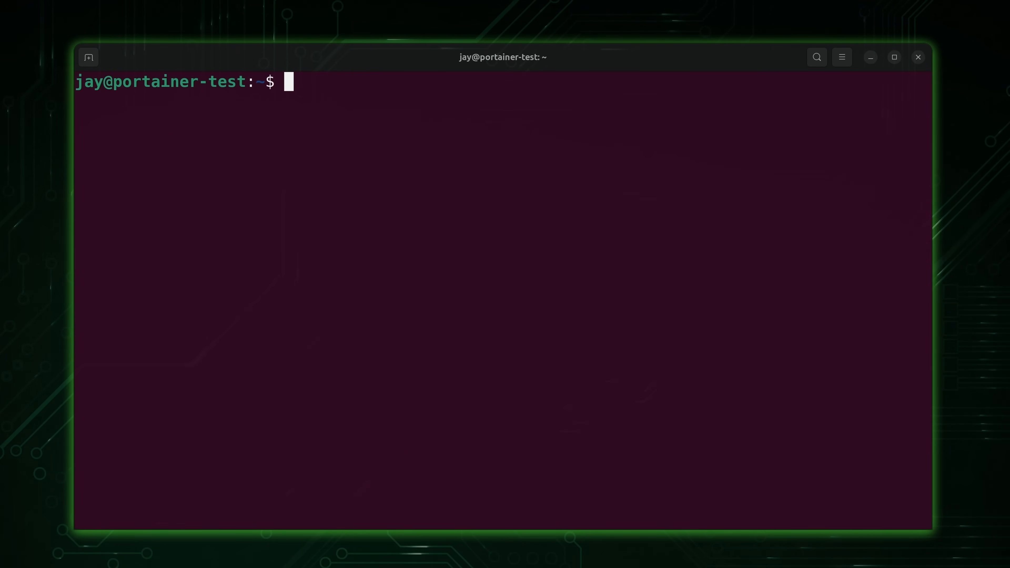
Step: Run sudo docker run hello-world to verify Docker works, then clear the screen
type("sudo docke")
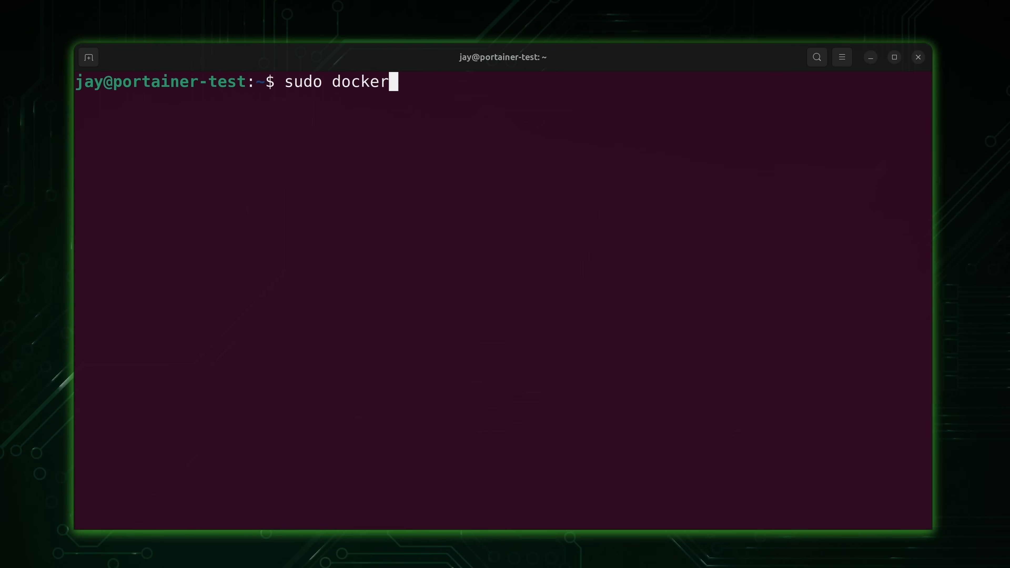
type("run")
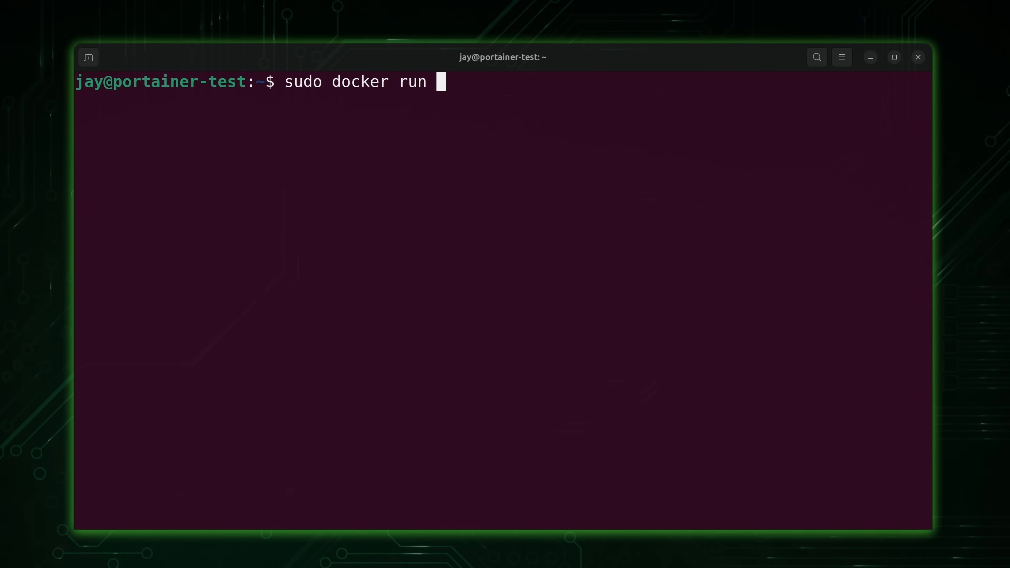
type("hello")
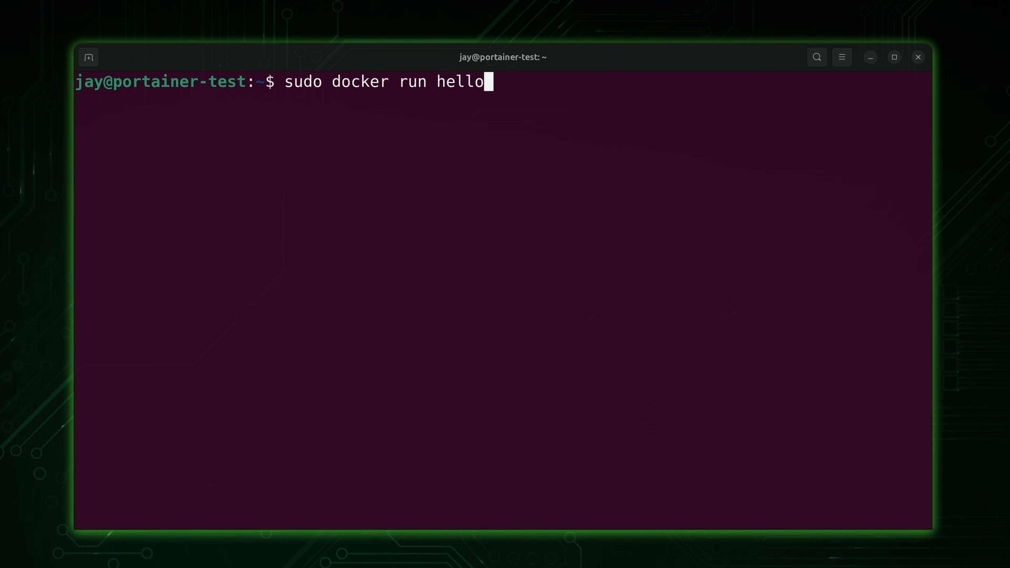
type("-world")
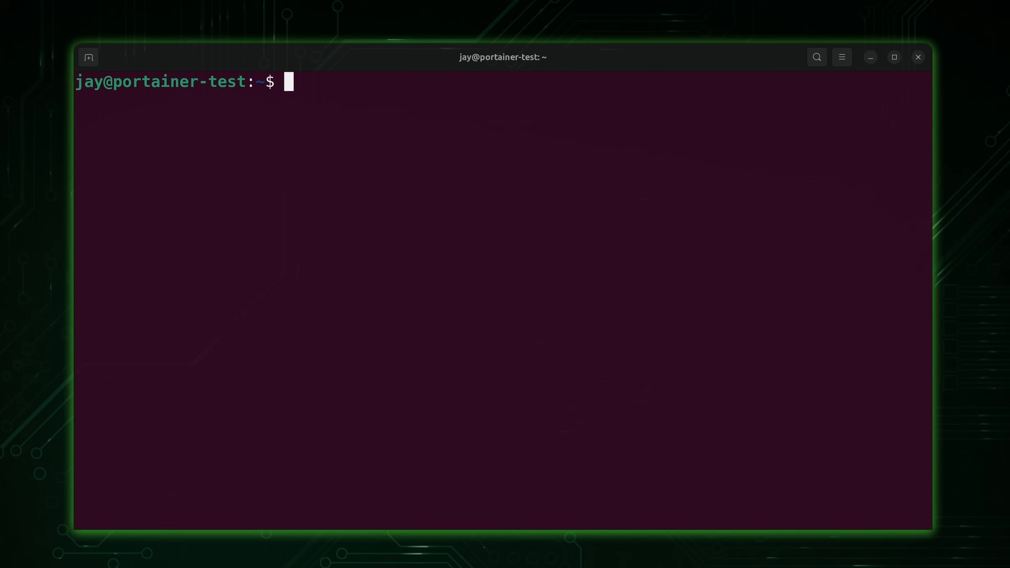
type("sudo docker run hello-world")
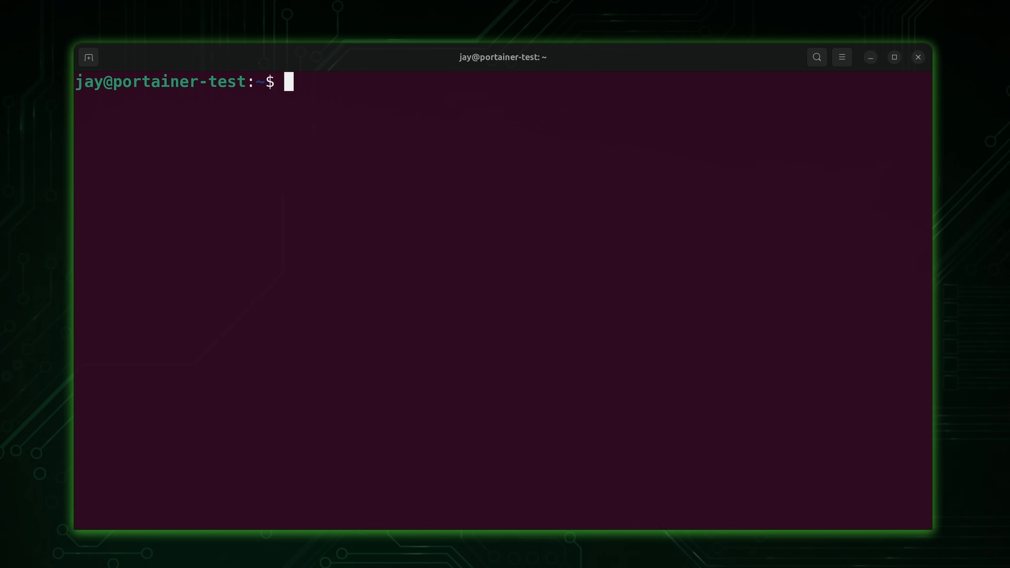
Step: Add the user jay to the docker group with sudo usermod -aG docker
type("sudo")
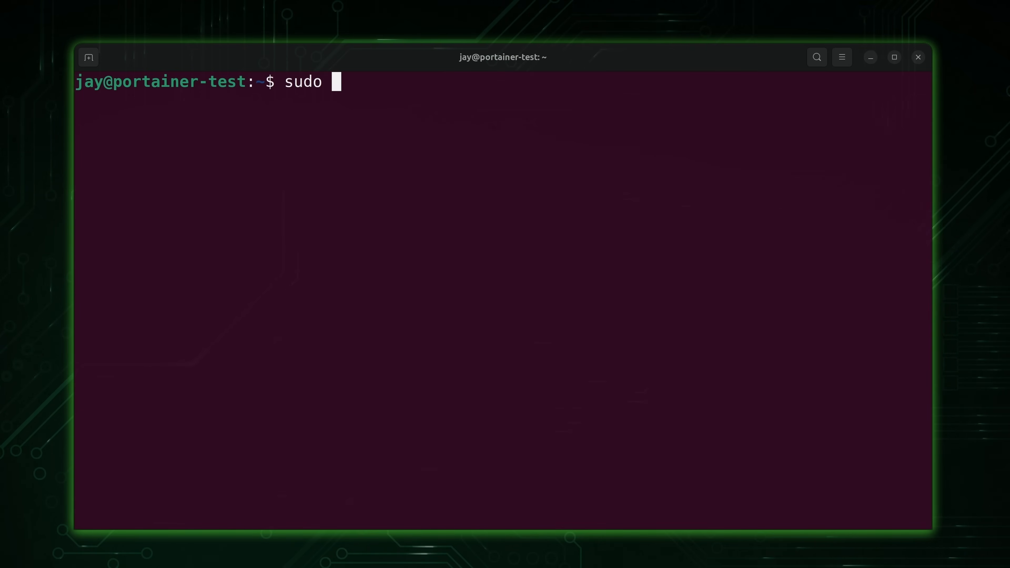
type("user")
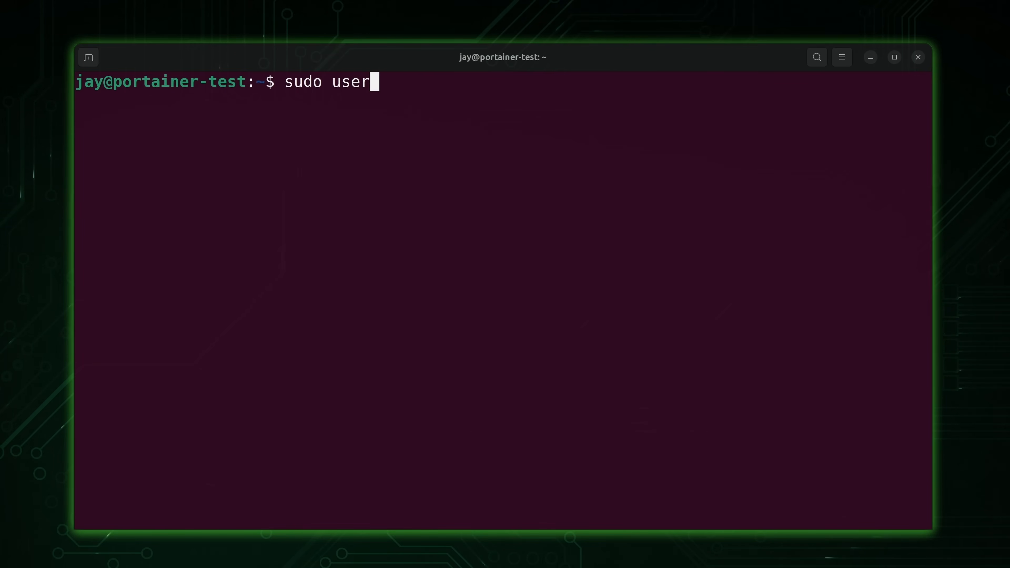
type("mod -")
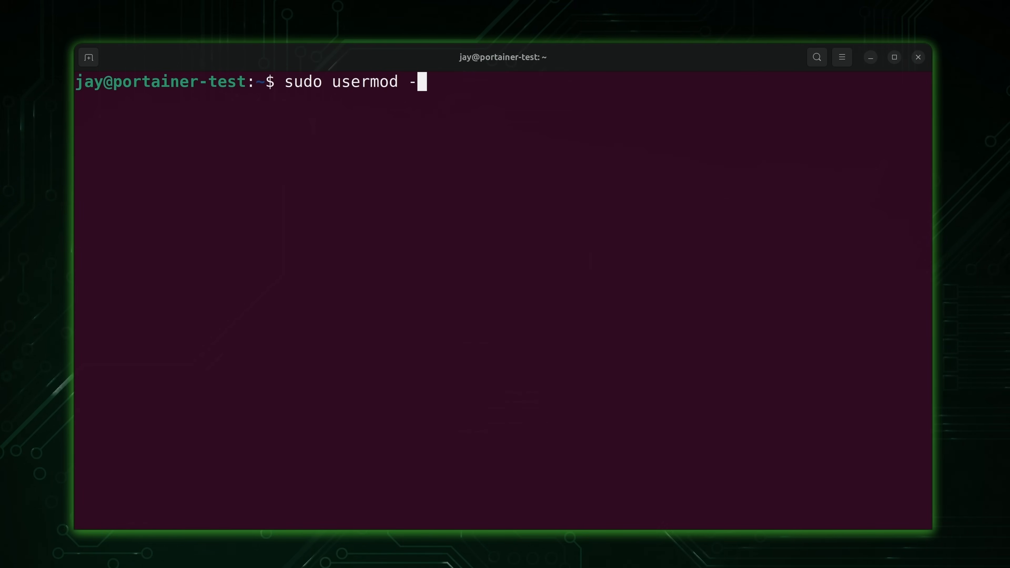
type("a")
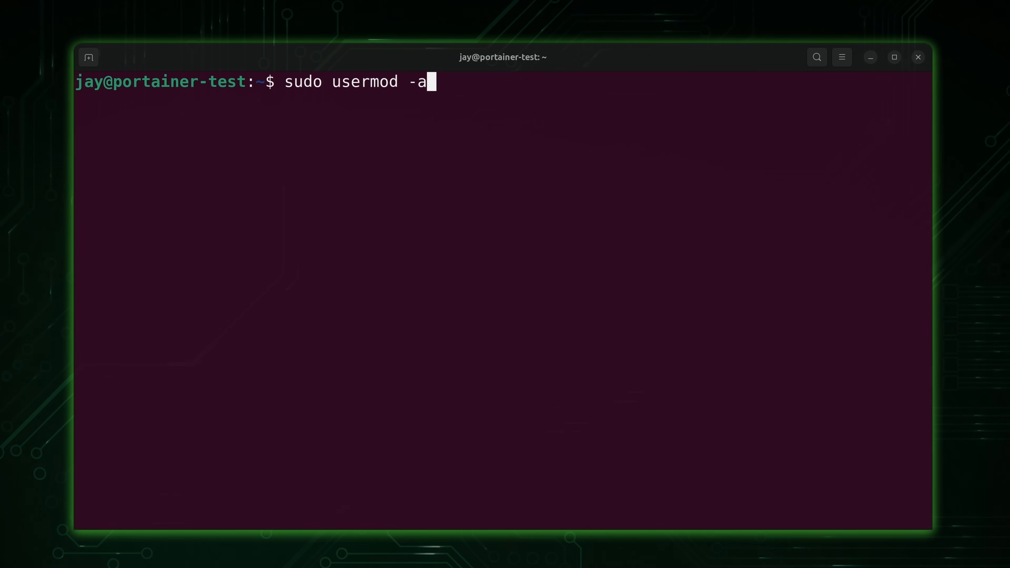
type("G")
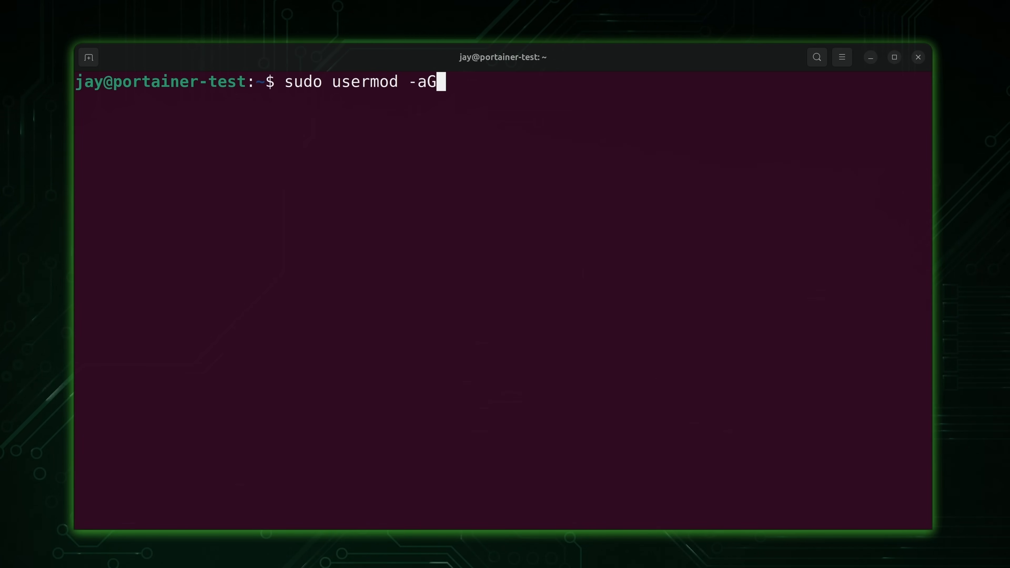
type("do")
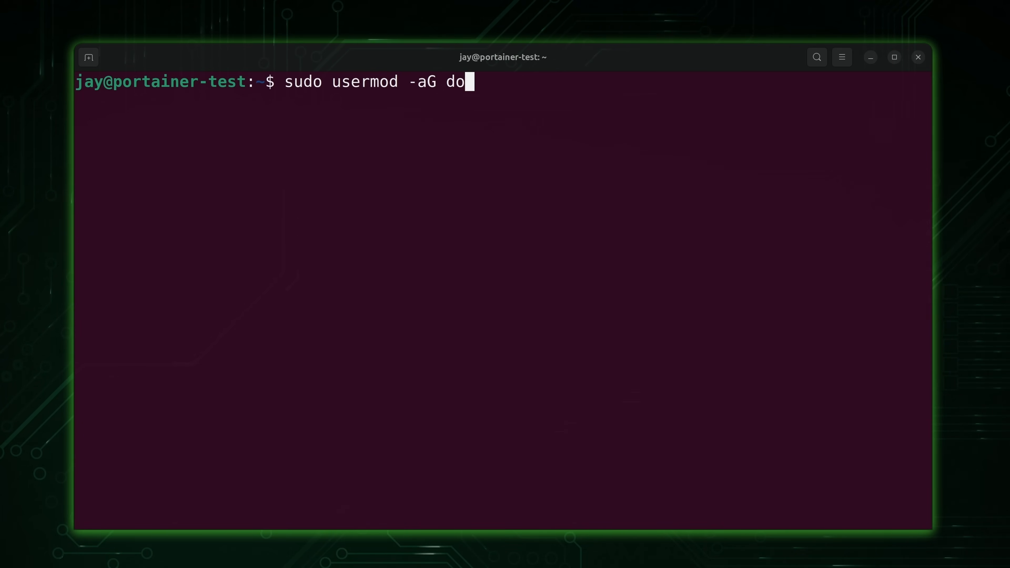
type("cker jay")
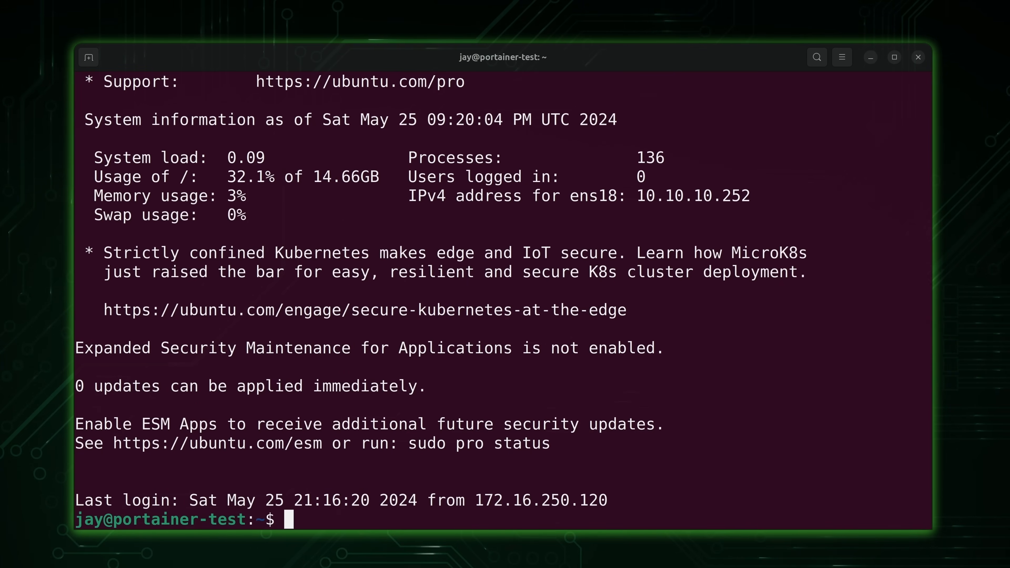
Step: After reconnecting, verify membership with groups and run the hello-world container
type("grou")
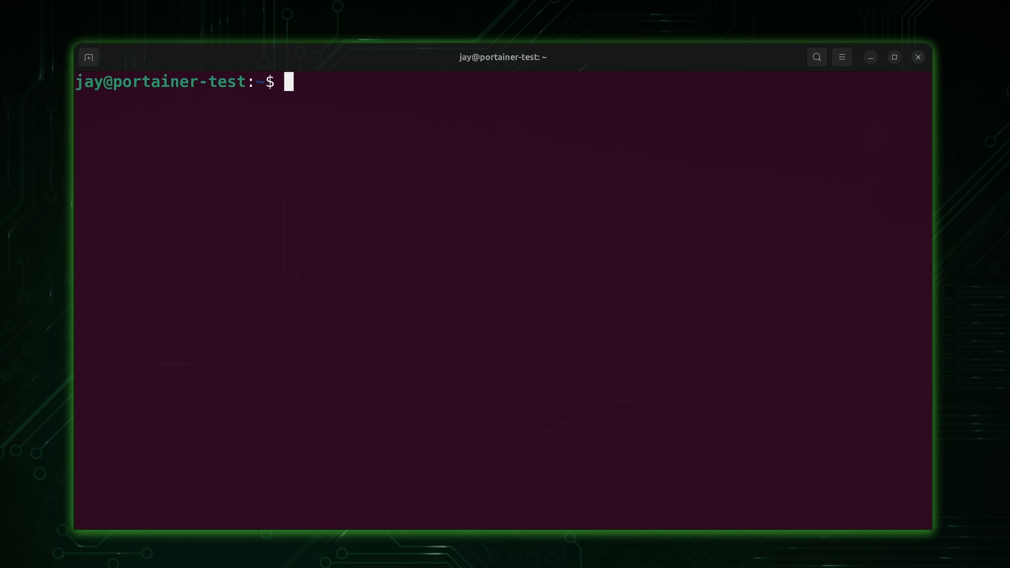
type("sudo docker run hello-world")
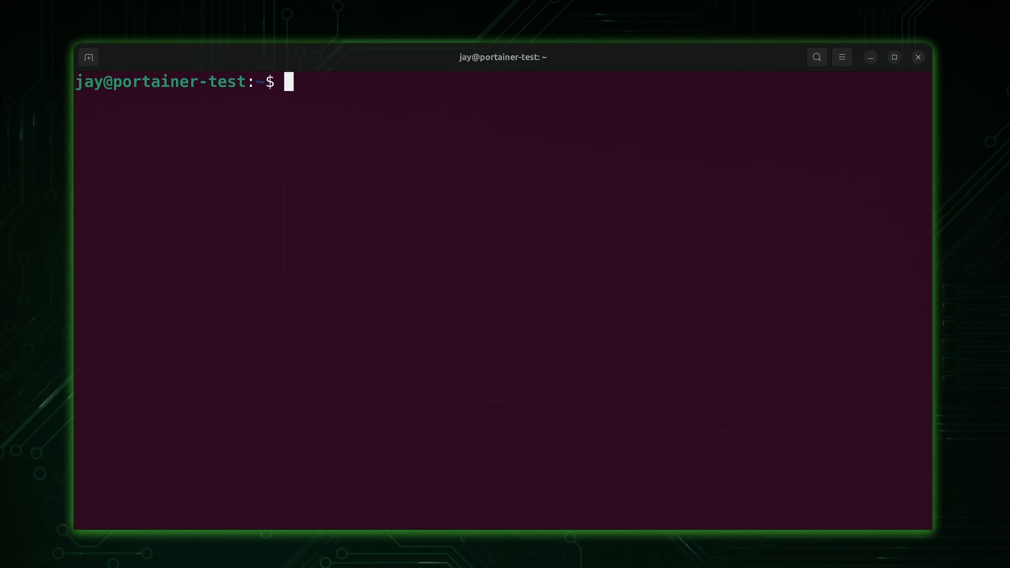
Step: Run docker volume create portainer_data to make Portainer's data volume
type("docker")
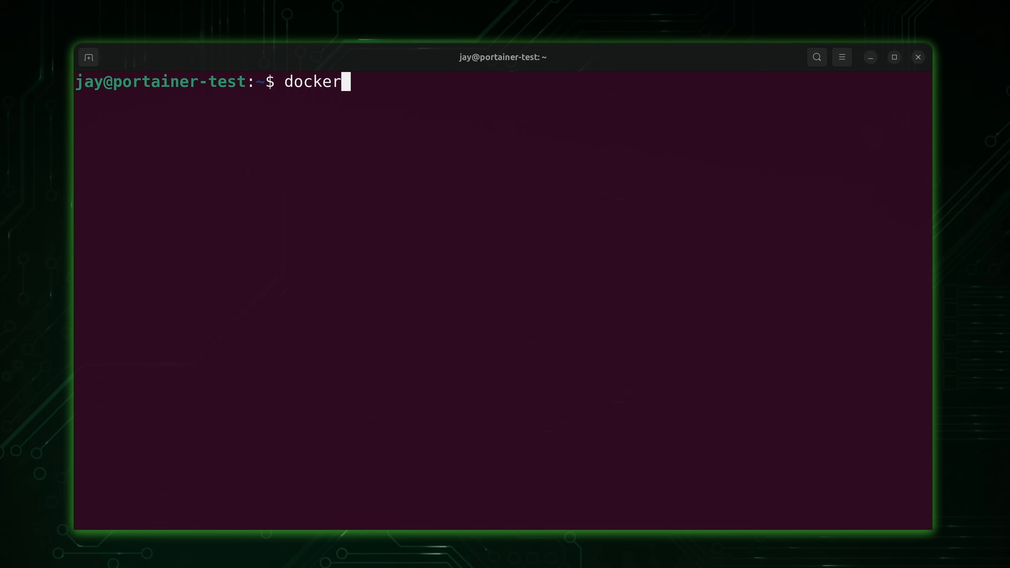
type("volume")
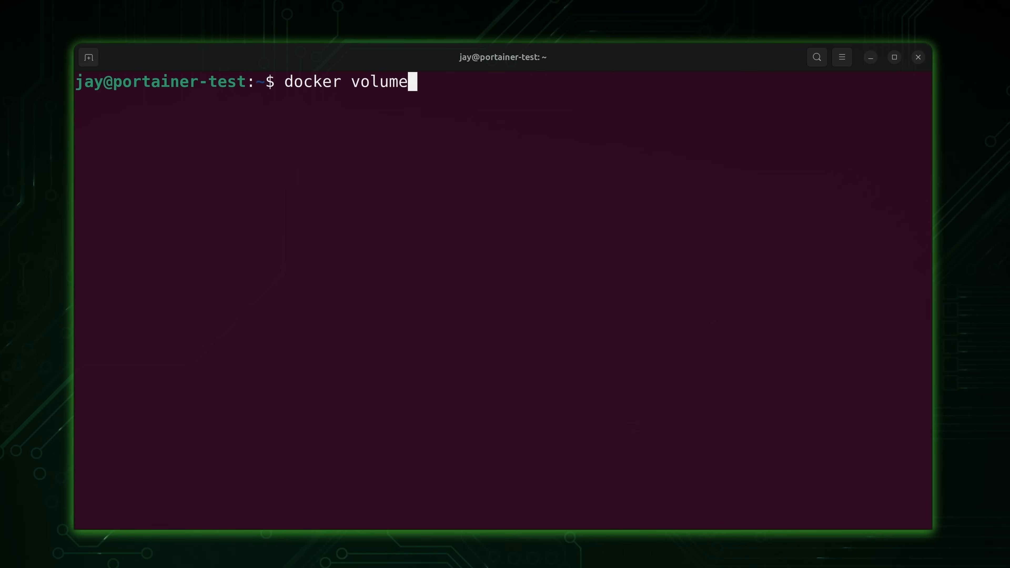
type("create")
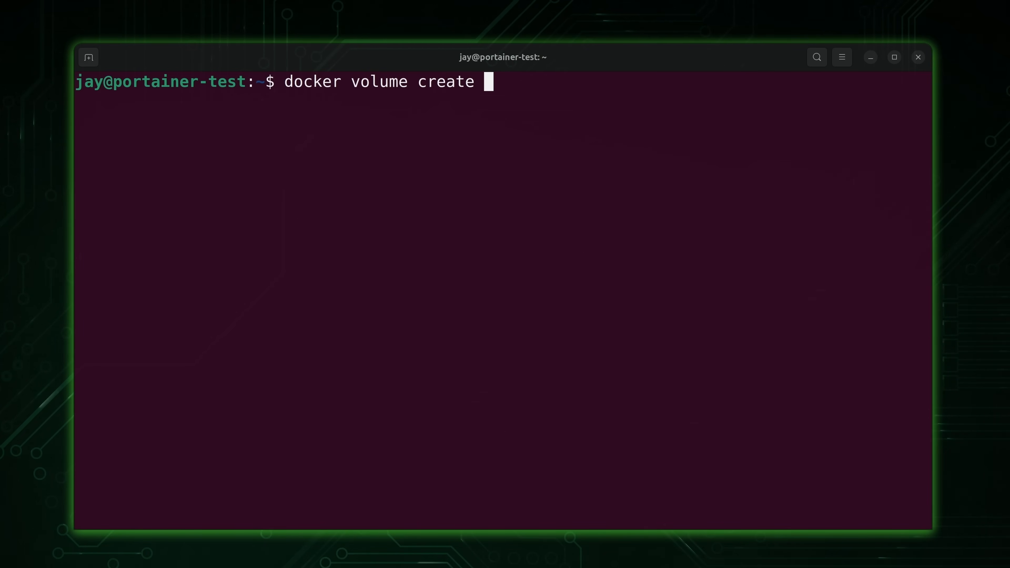
type("port")
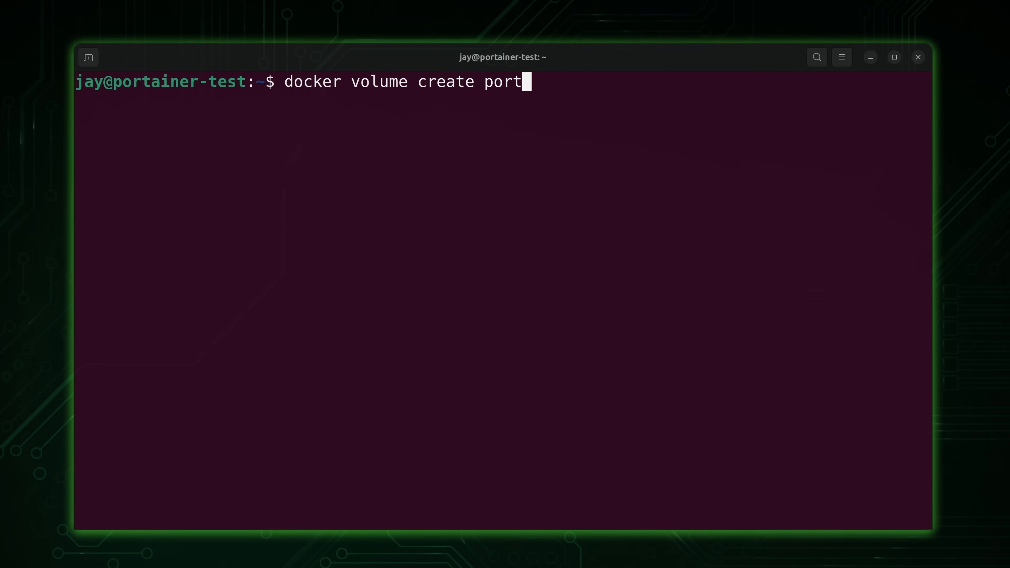
type("ainer_data")
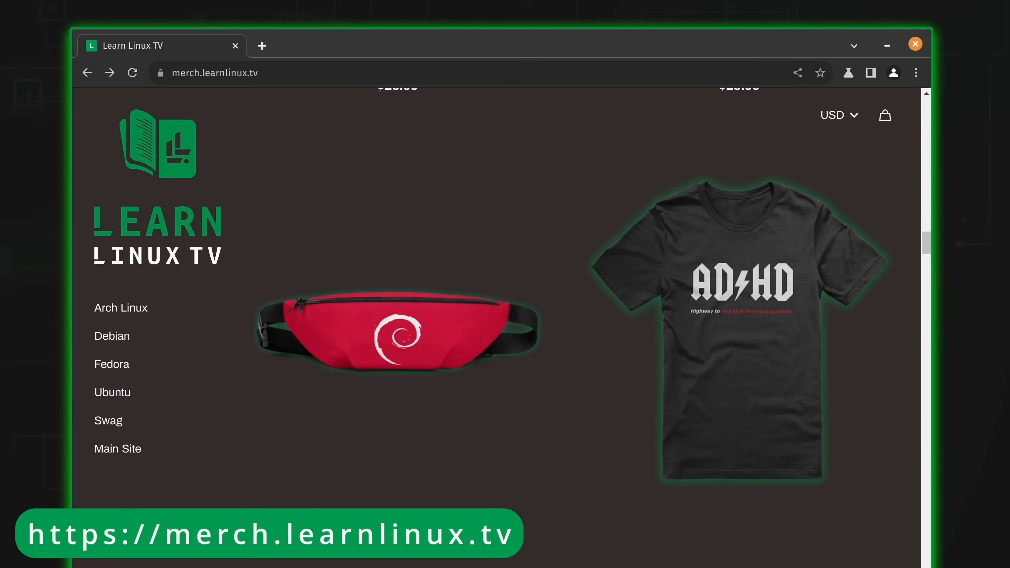
Step: Scroll down through the merch shop's product listings
scroll("down", 3)
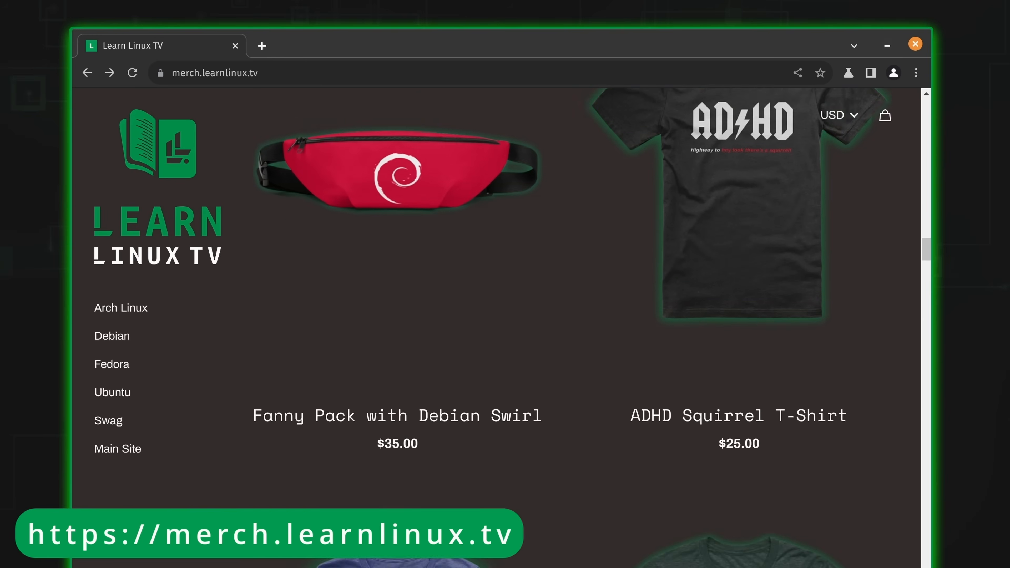
scroll("down", 3)
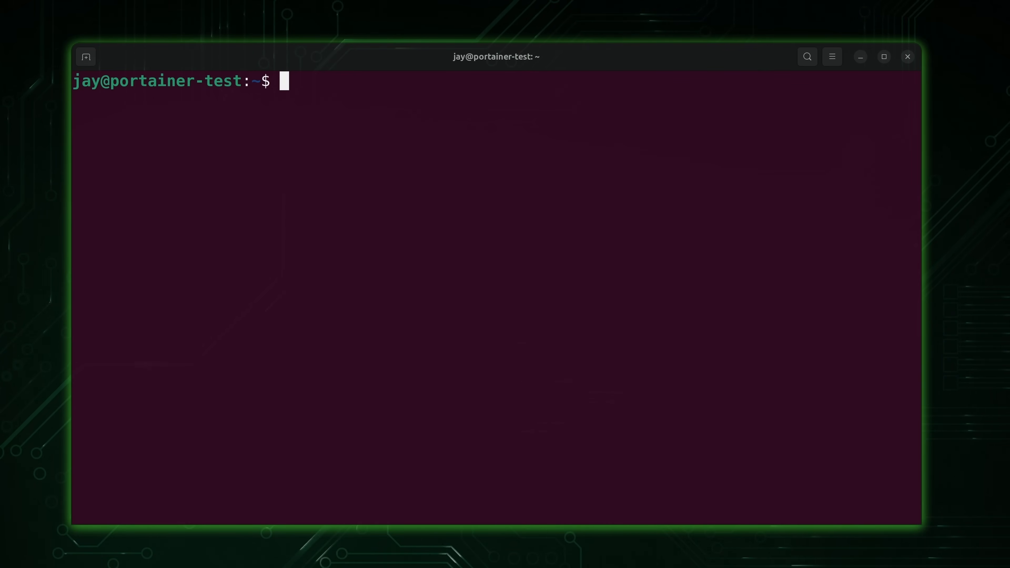
Step: Run the portainer container detached on ports 8000 and 9443 with restart=always, then check docker ps
type("docker run -d -p 8000:8000 -p 9443:9443 --name portainer --restart=always -v /var/run/docker.sock:/var/run/docker.sock -v portainer_data:/data portainer/portainer-ce:latest")
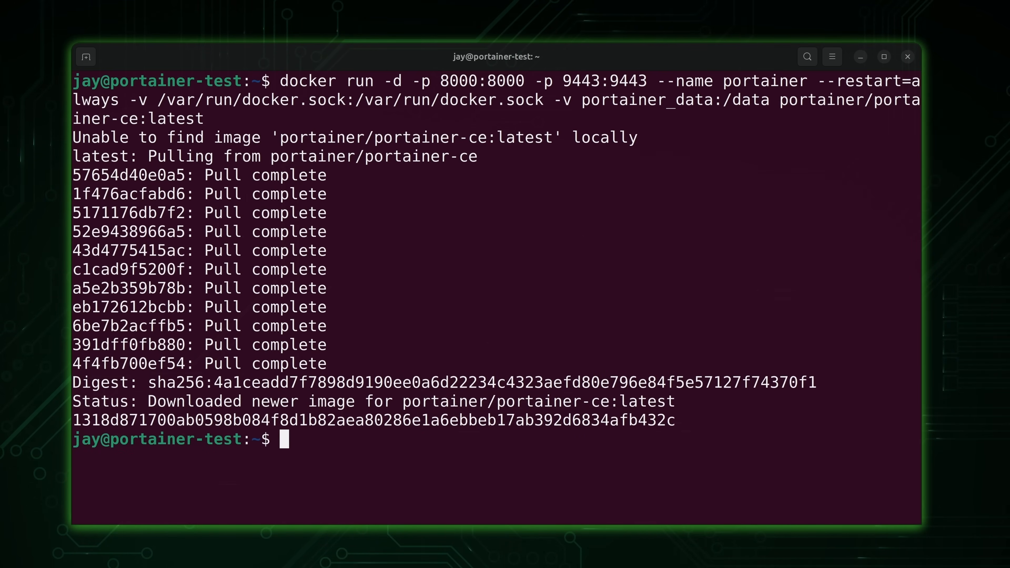
type("docker ps")
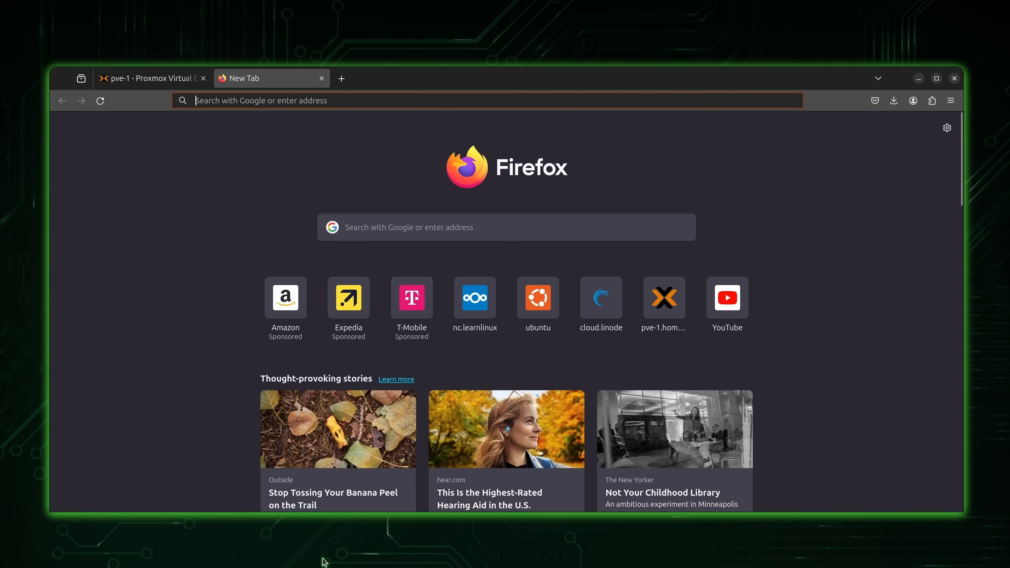
Step: Load 10.10.10.252:9443 and accept the self-signed certificate risk to reach Portainer
type("10.10.10.252")
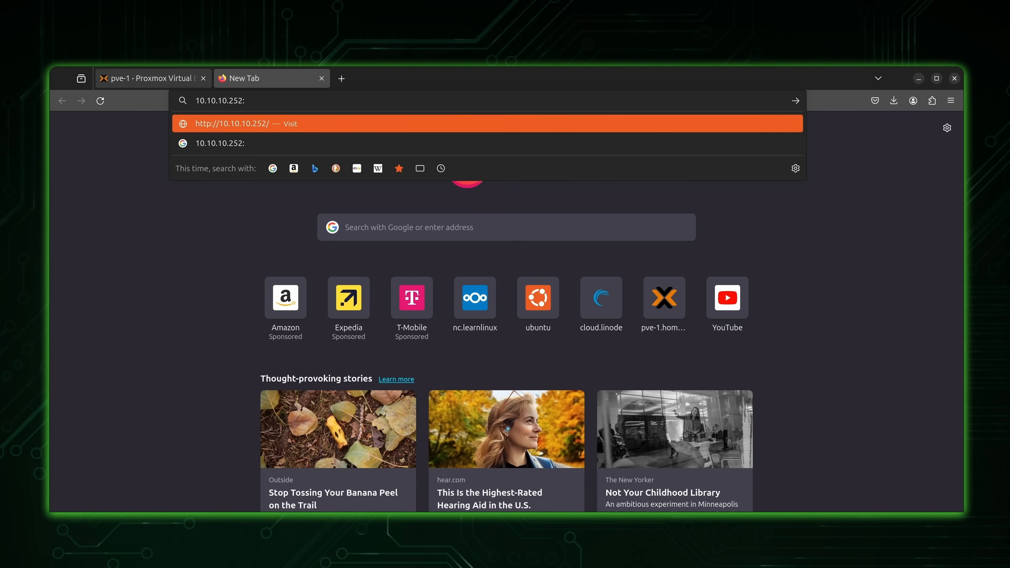
type(":9443")
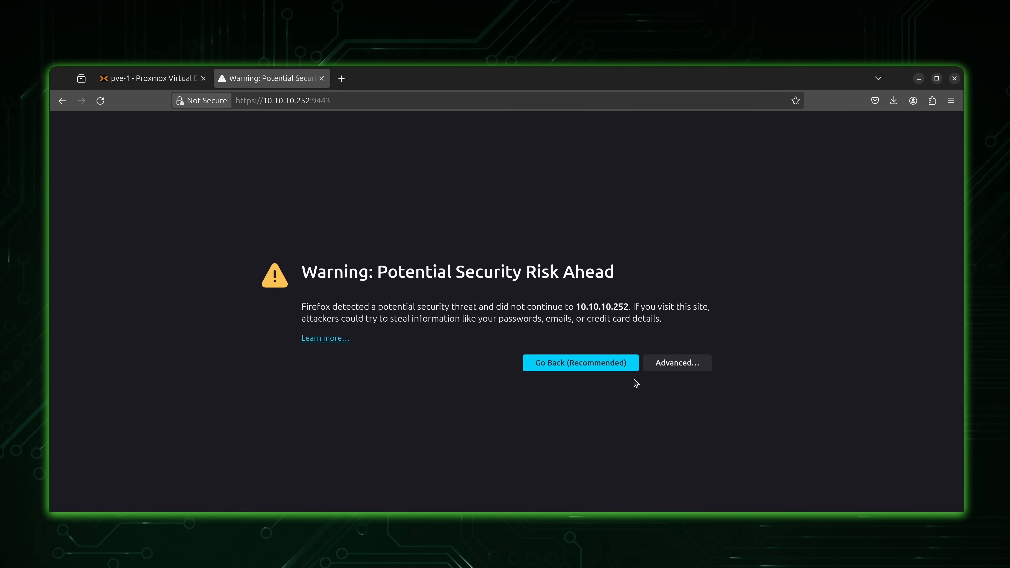
left_click(676, 363)
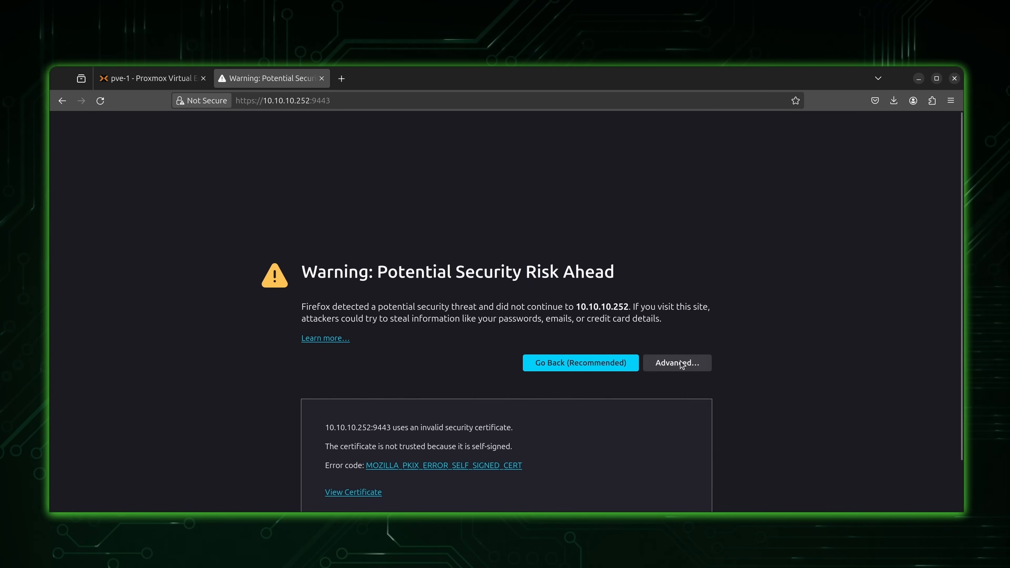
left_click(676, 363)
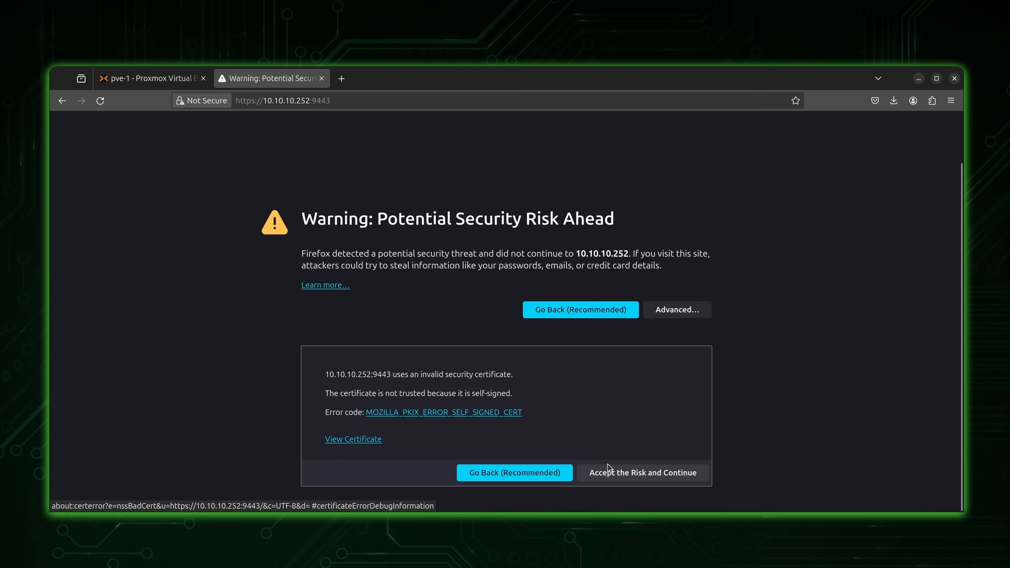
left_click(643, 472)
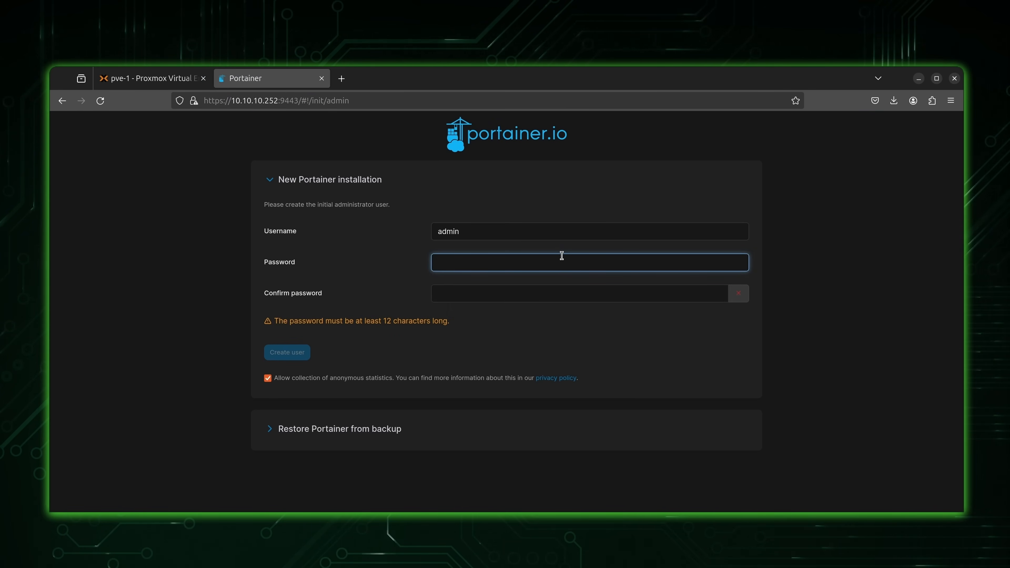
Step: Enter and confirm the admin password, then create the admin user
type("••")
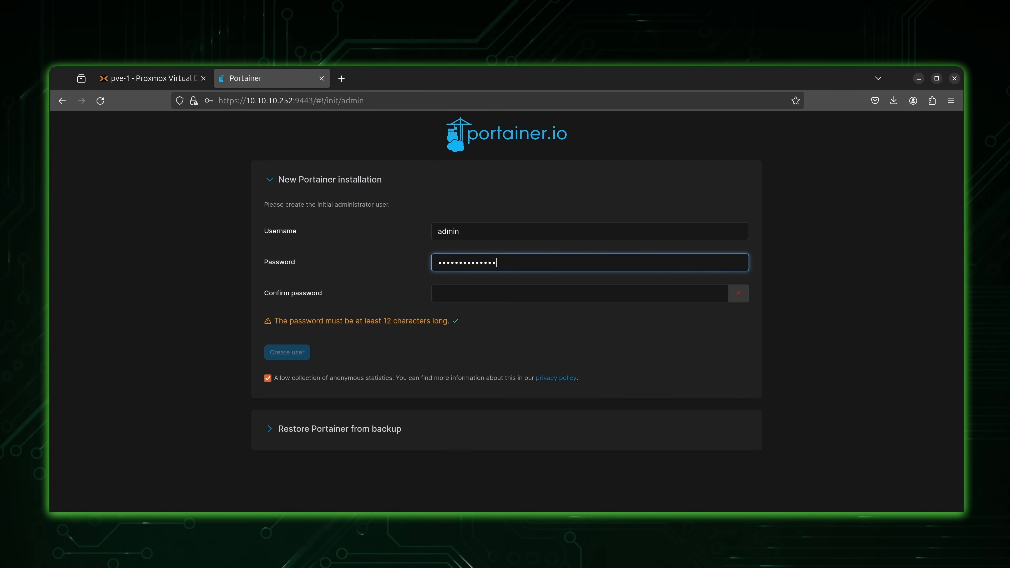
left_click(579, 293)
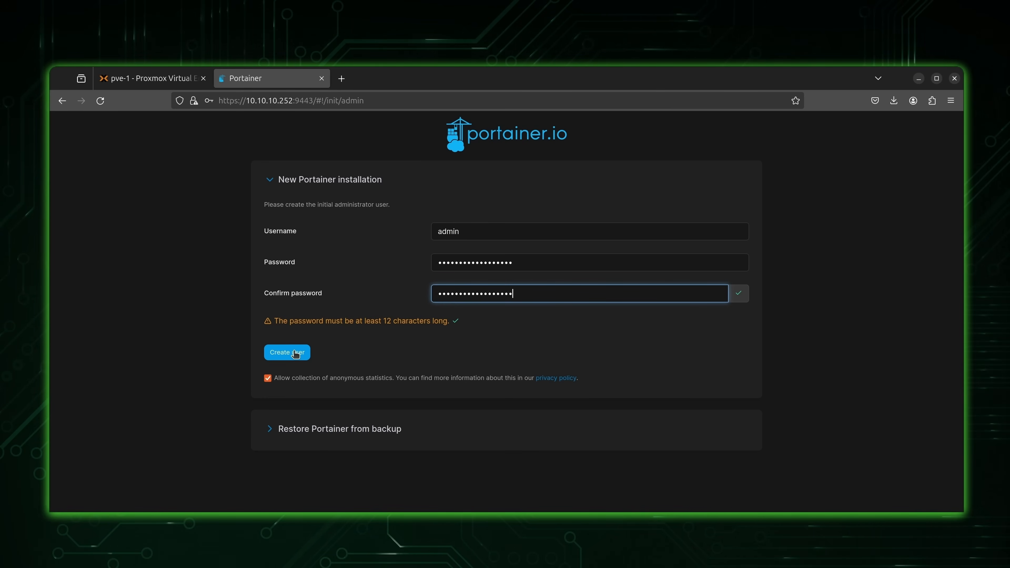
left_click(287, 353)
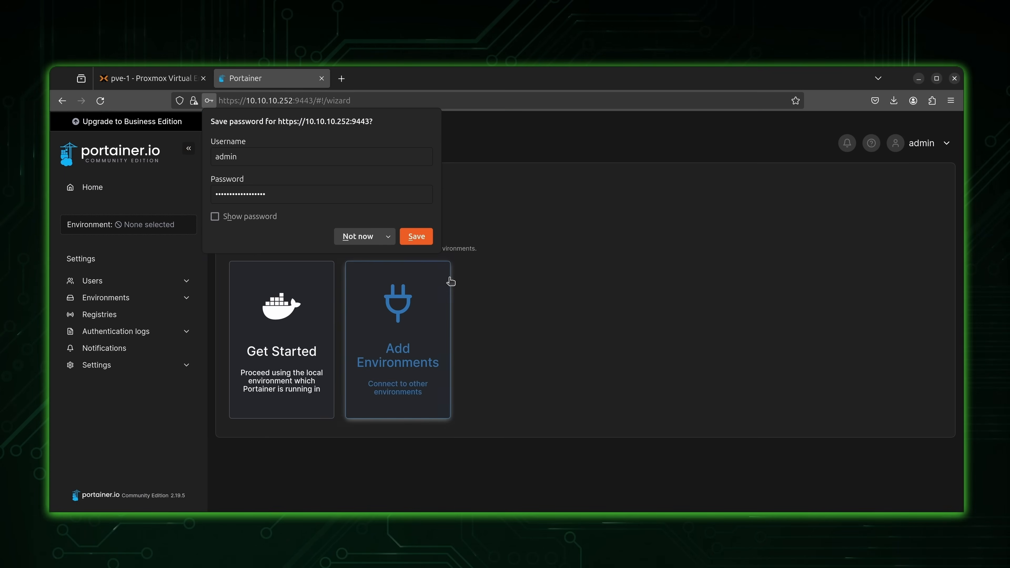
Step: Dismiss the save-password popup, get started and live-connect to the local environment
left_click(359, 236)
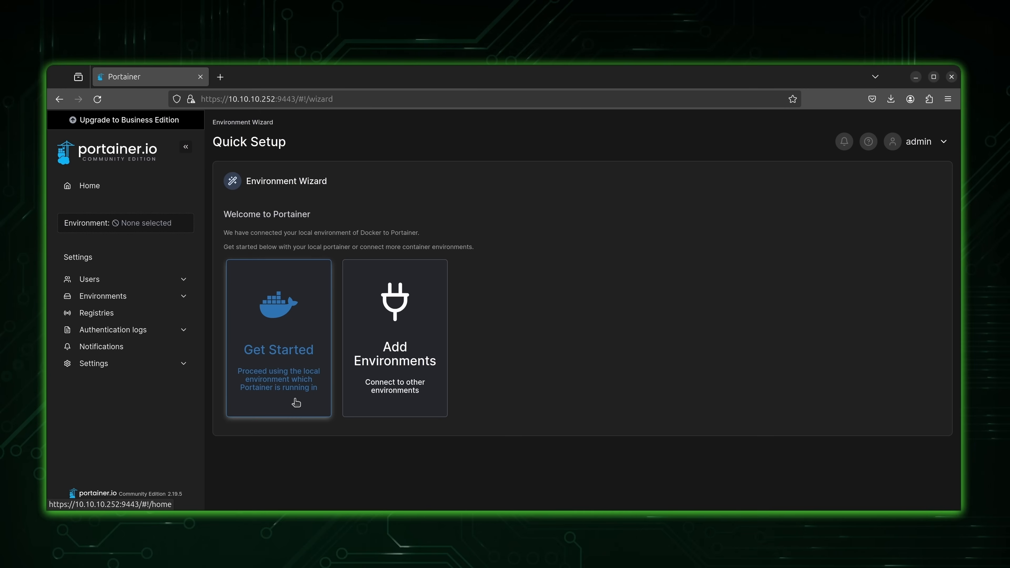
left_click(278, 349)
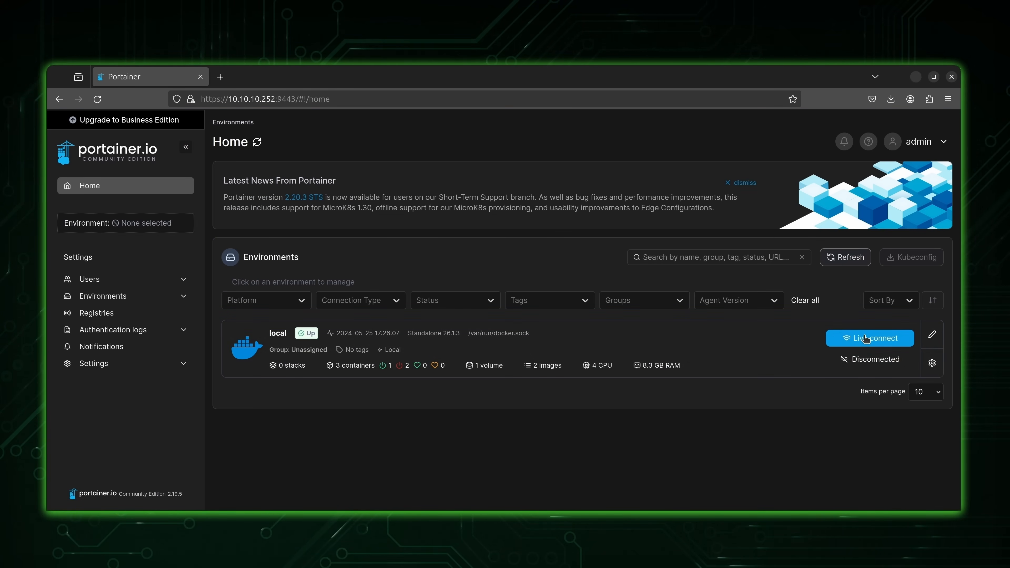
left_click(277, 333)
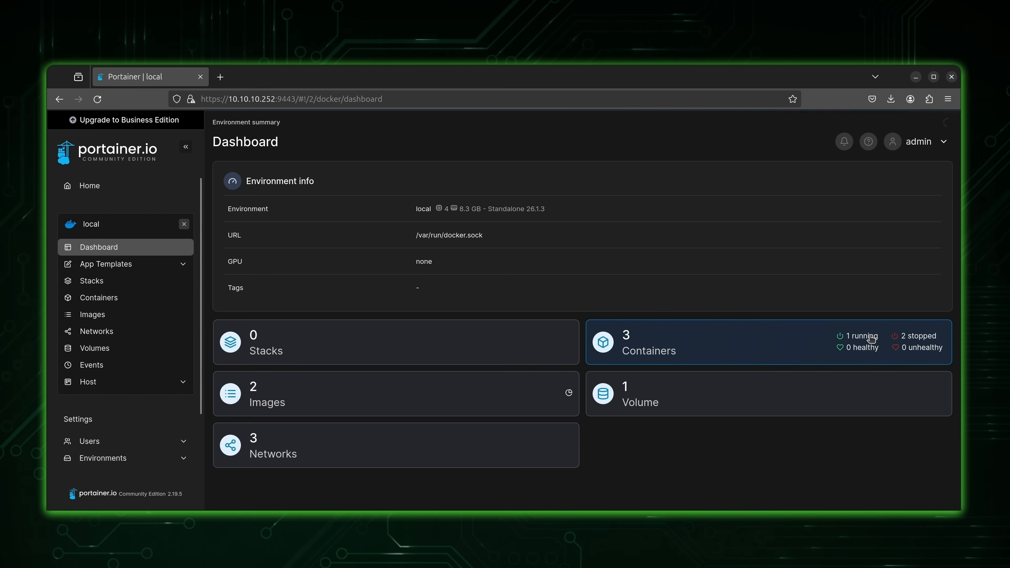
mouse_move(744, 318)
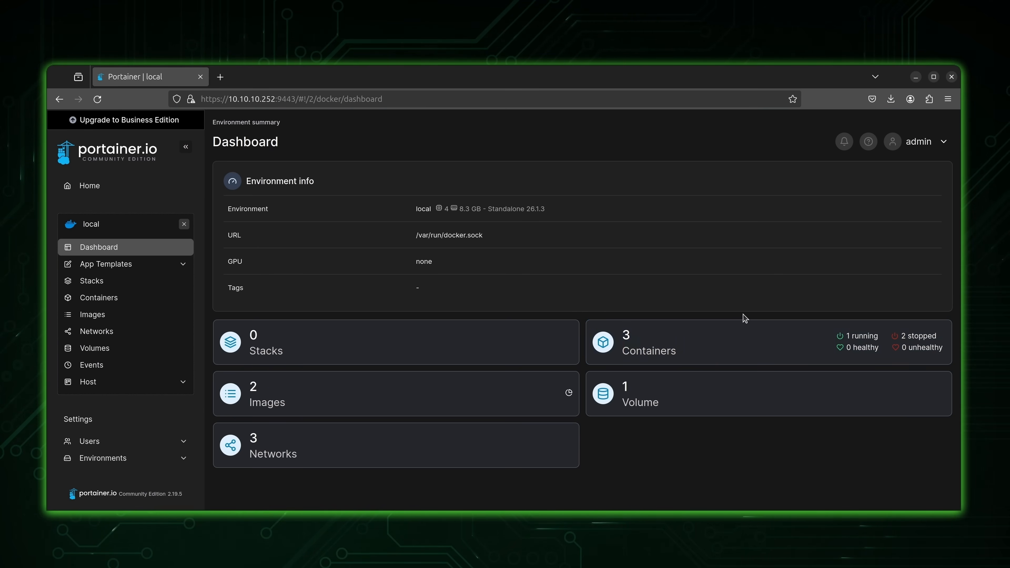
mouse_move(98, 298)
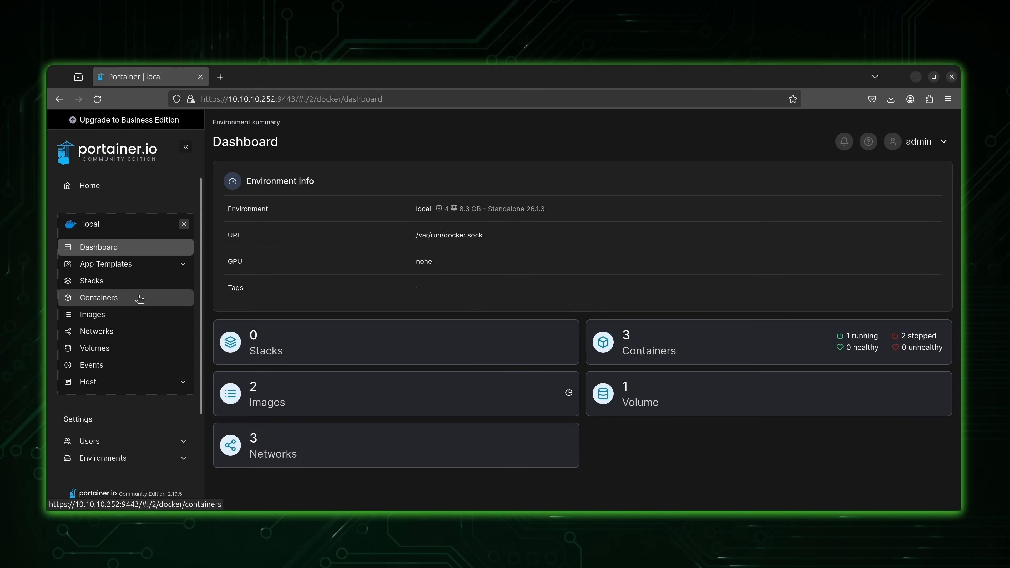
Step: Add a volume named freshrss_data from the Volumes page
left_click(98, 298)
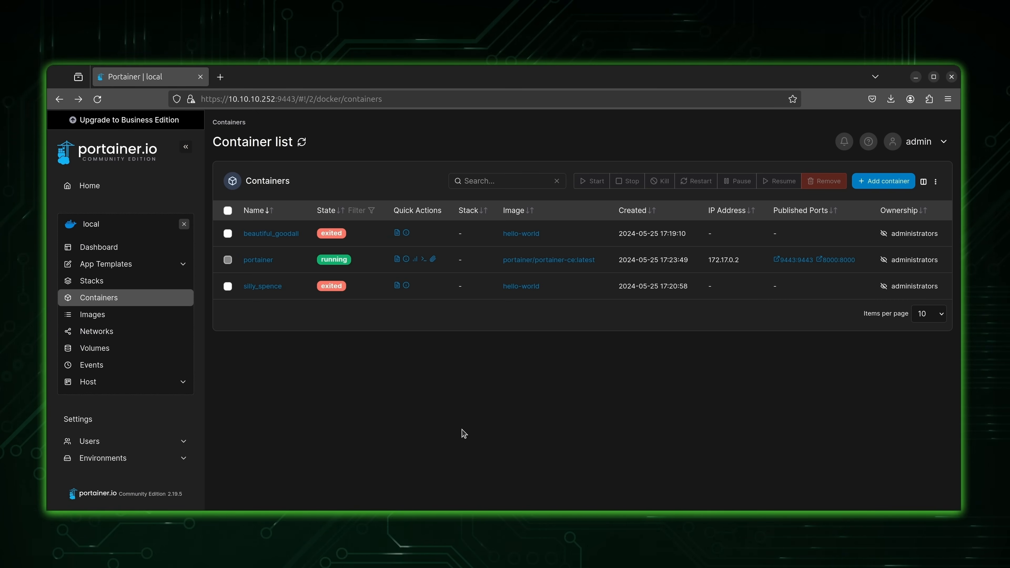
mouse_move(441, 410)
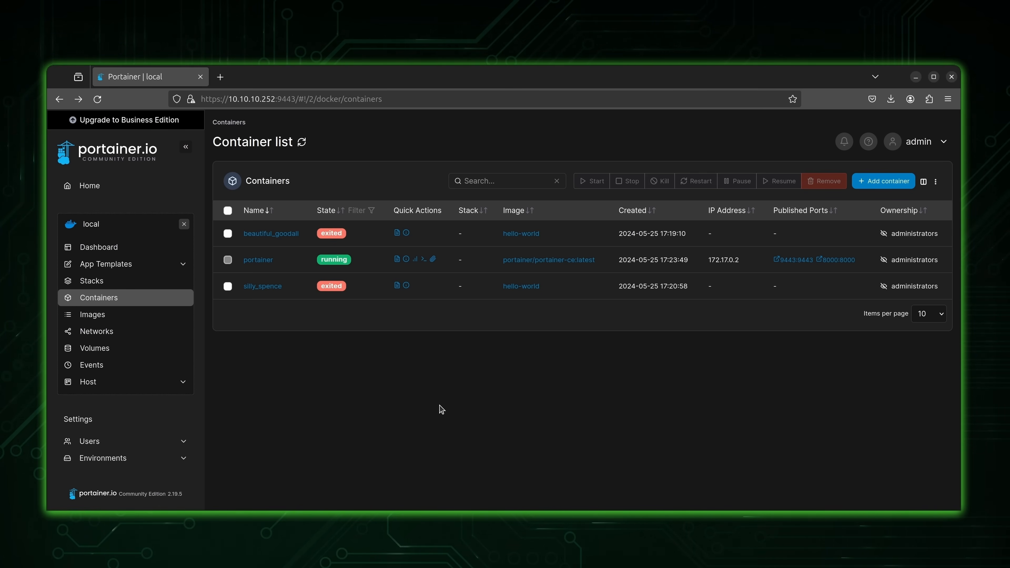
mouse_move(135, 356)
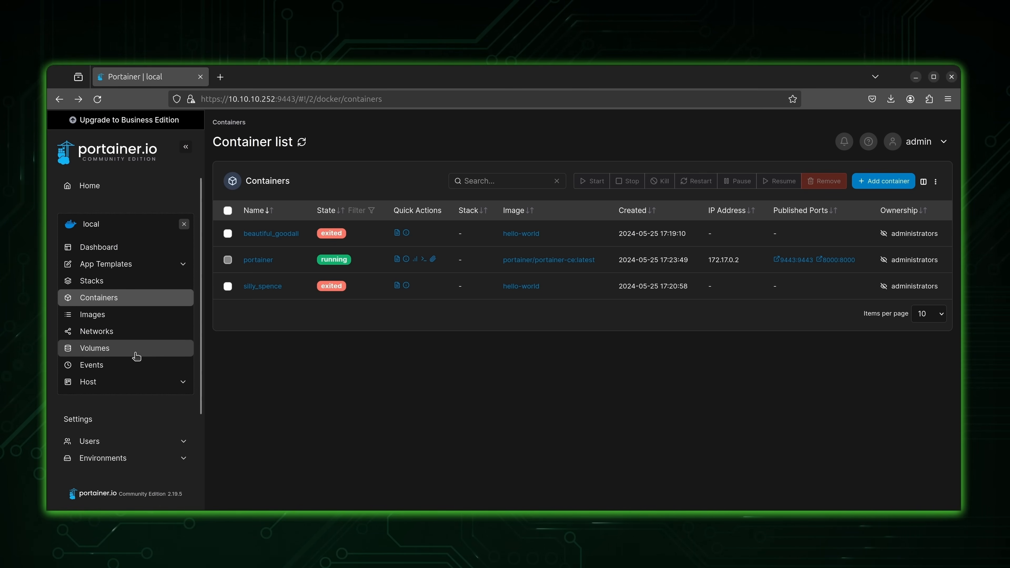
mouse_move(95, 348)
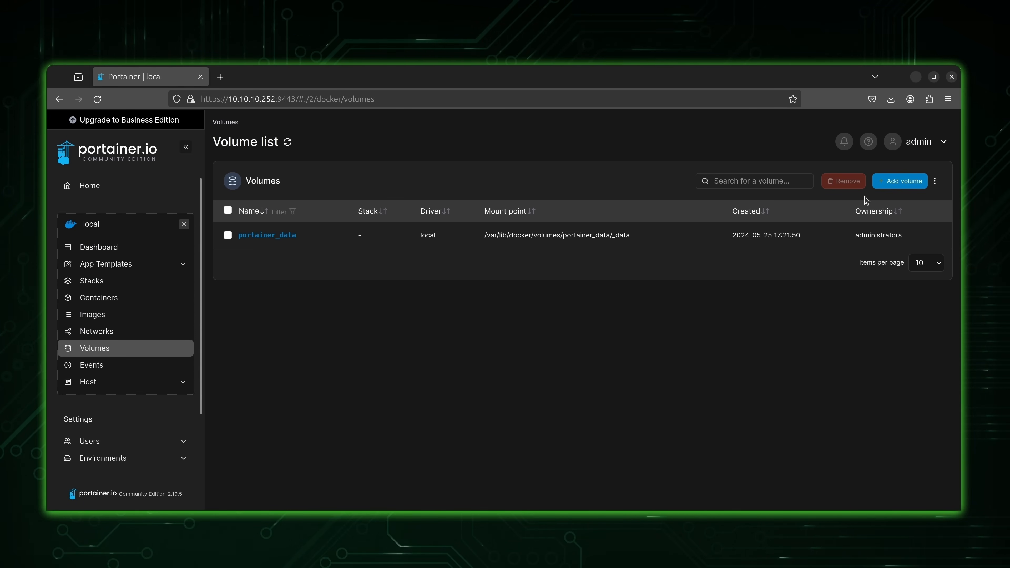
left_click(900, 181)
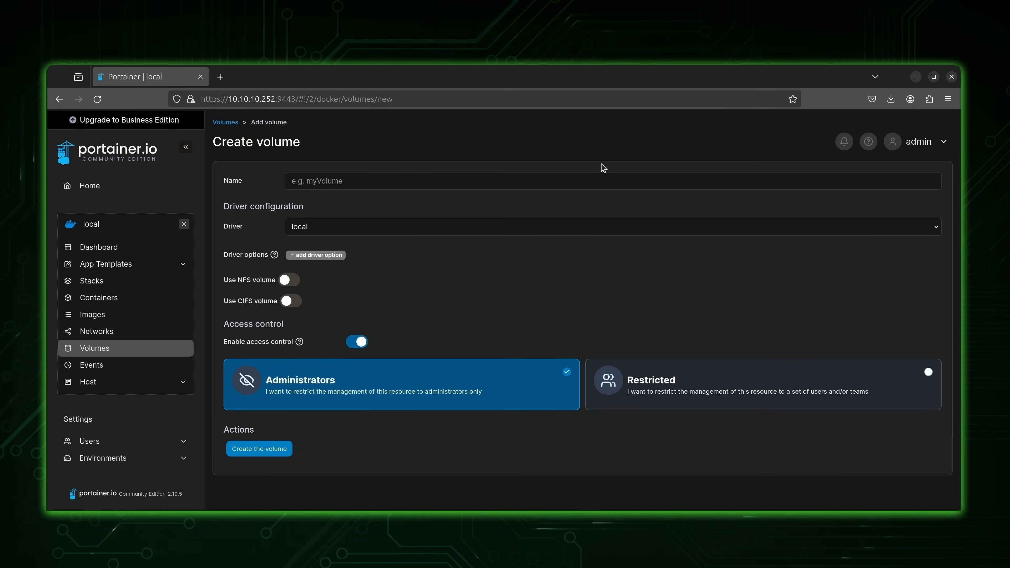
type("freshrss_data")
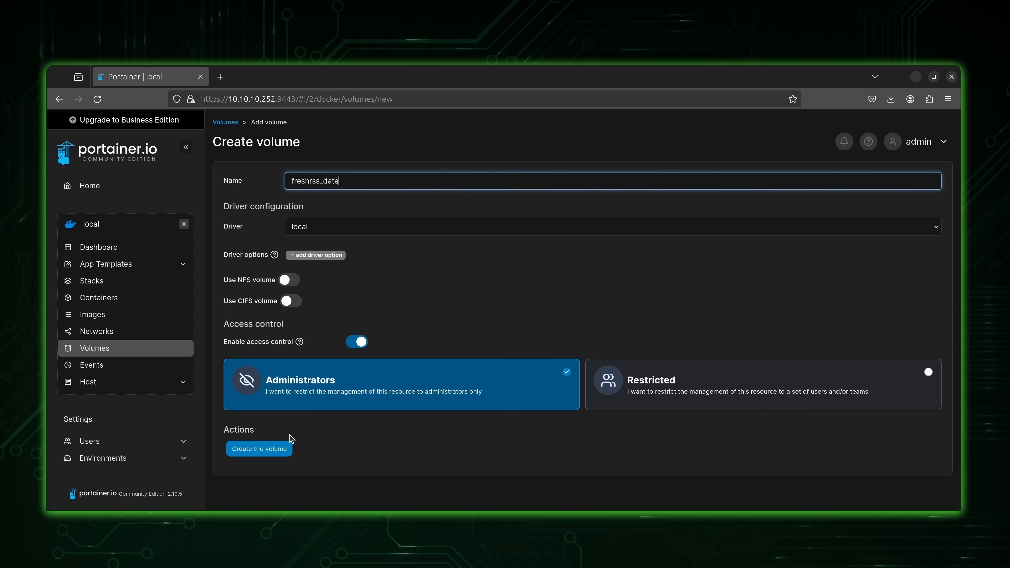
left_click(259, 449)
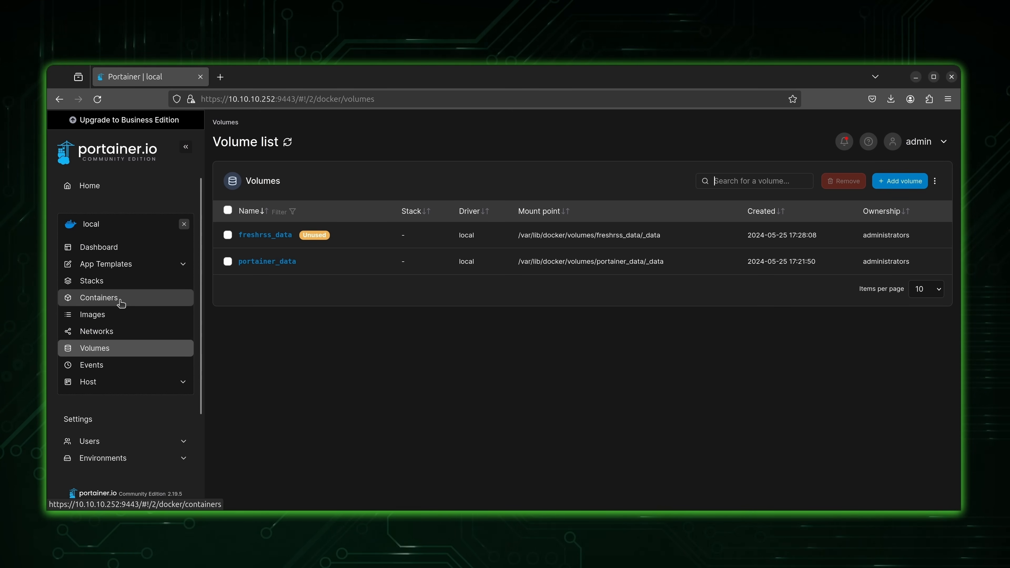
Step: Start a new container named FreshRSS using the linuxserver/freshrss image
left_click(99, 298)
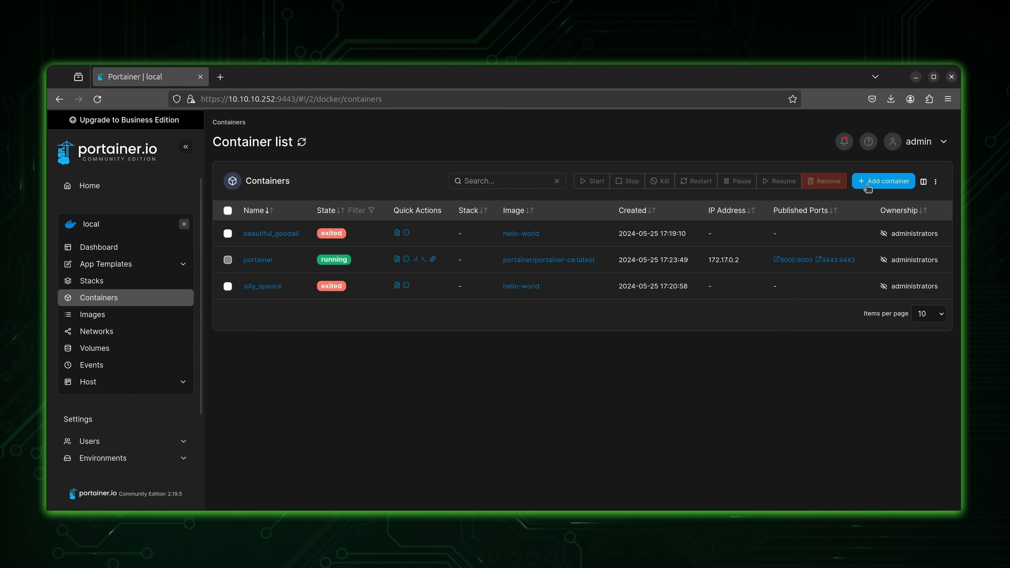
left_click(885, 180)
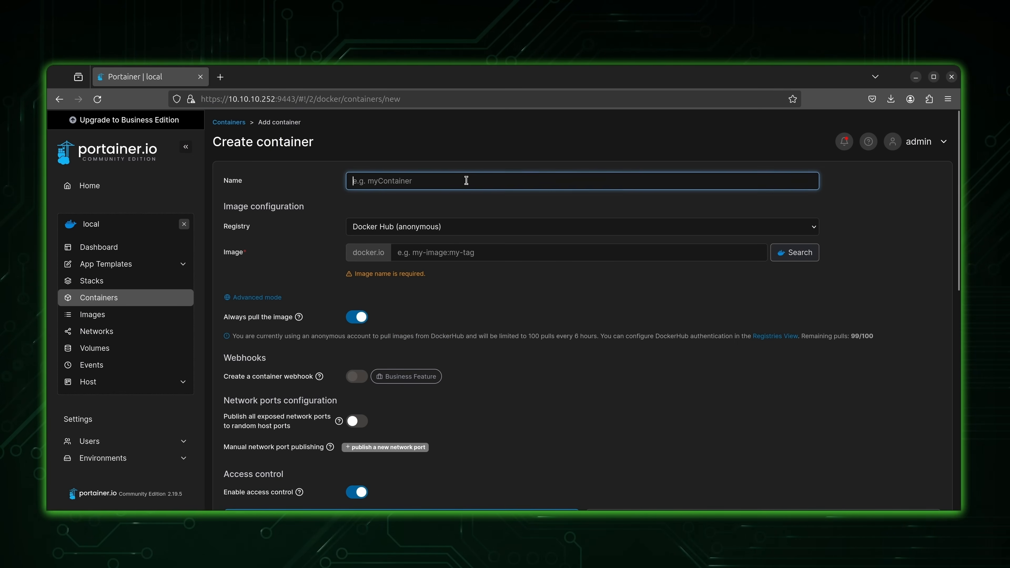
type("FreshRSS")
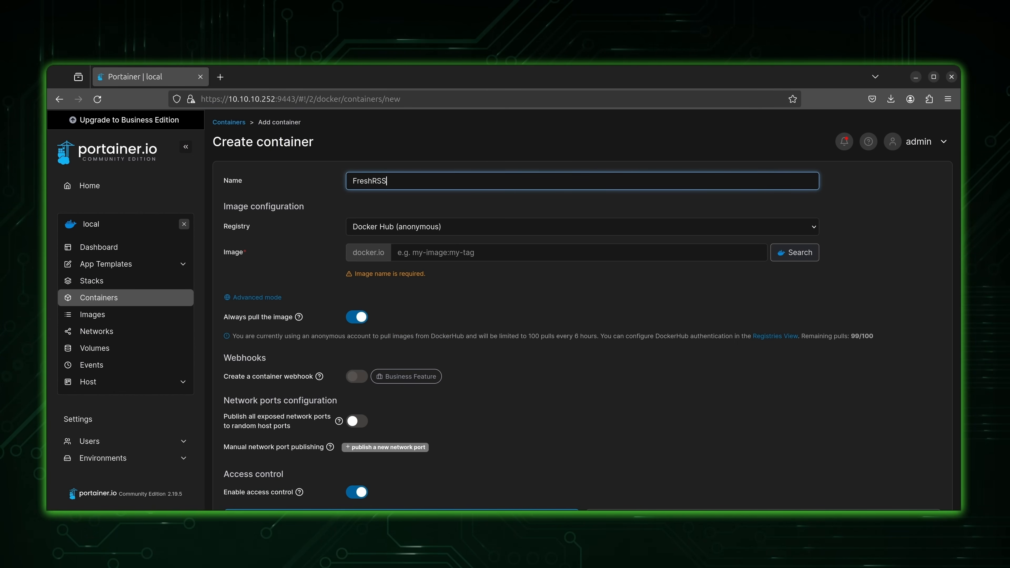
left_click(576, 252)
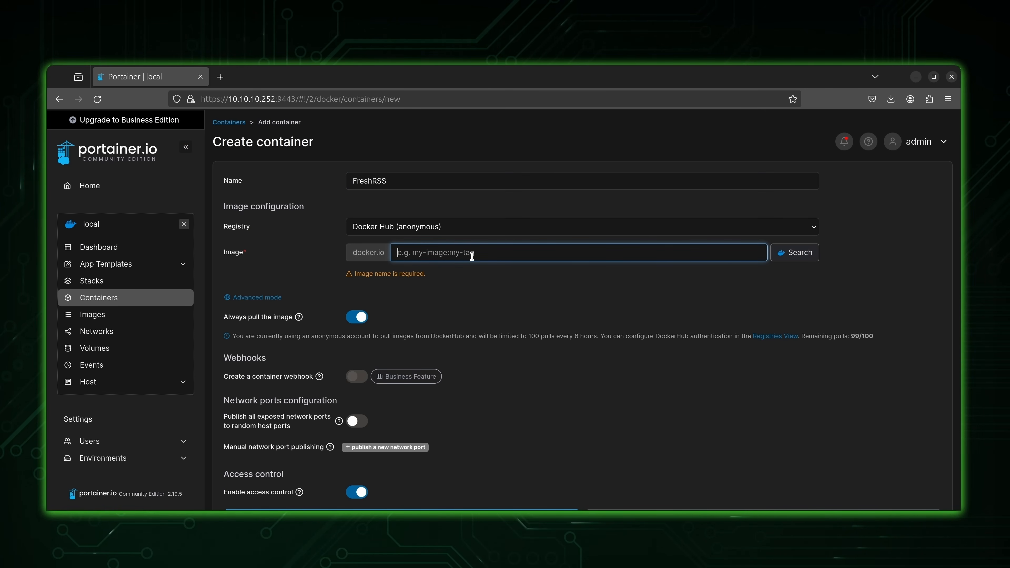
type("linuxserver/")
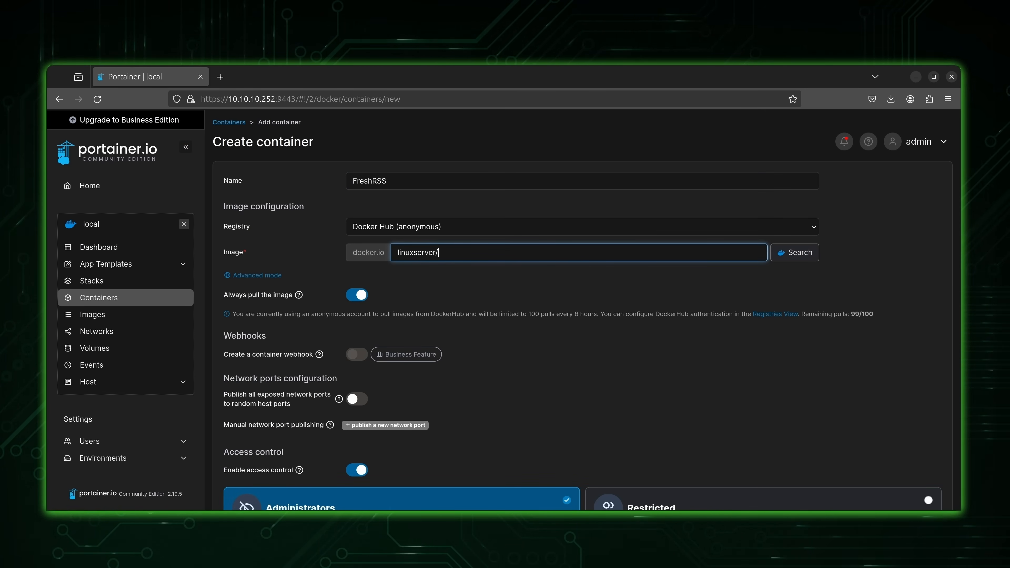
type("freshrss")
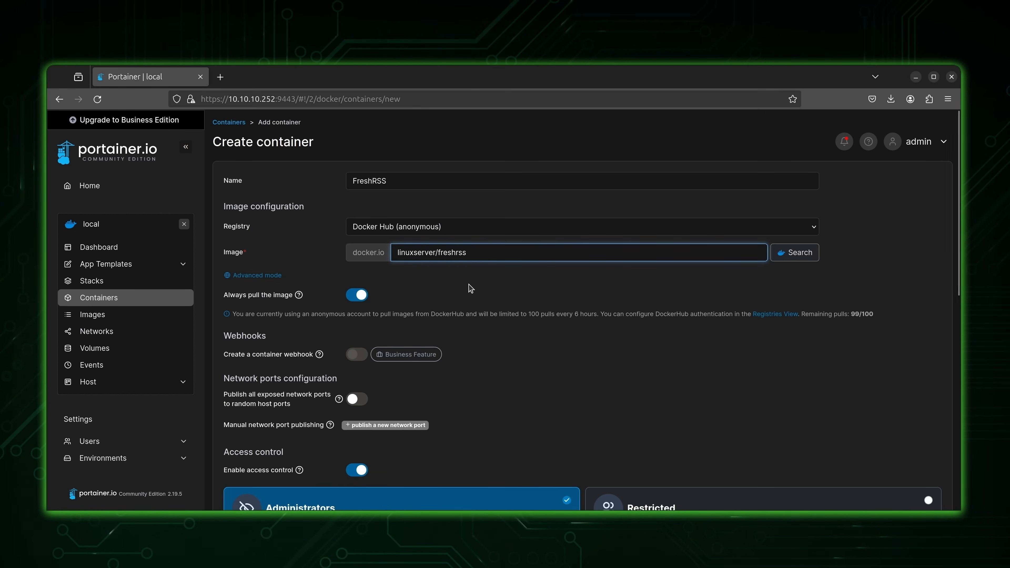
scroll("down", 3)
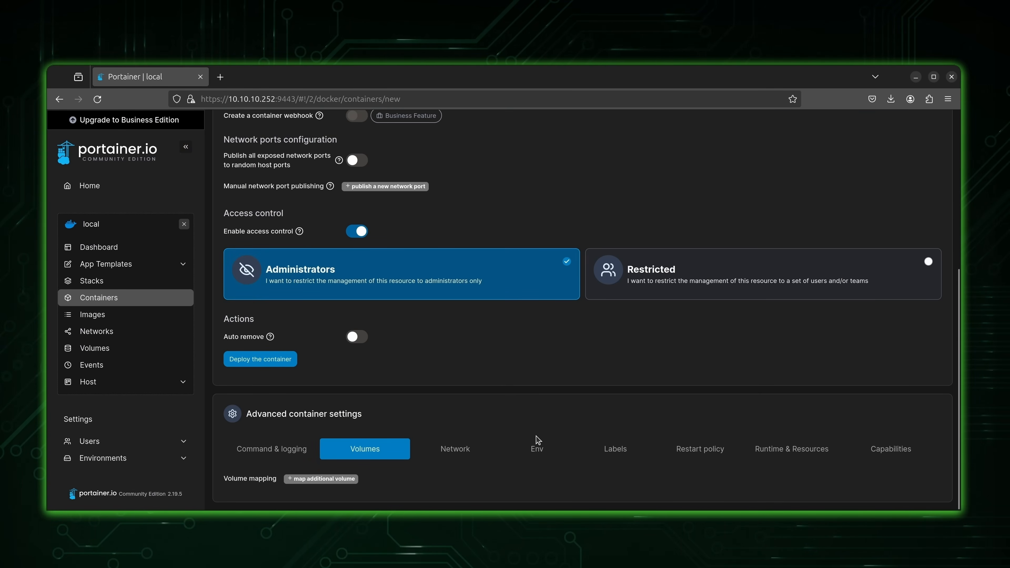
Step: Map the container path /config to the freshrss_data - local volume
left_click(321, 478)
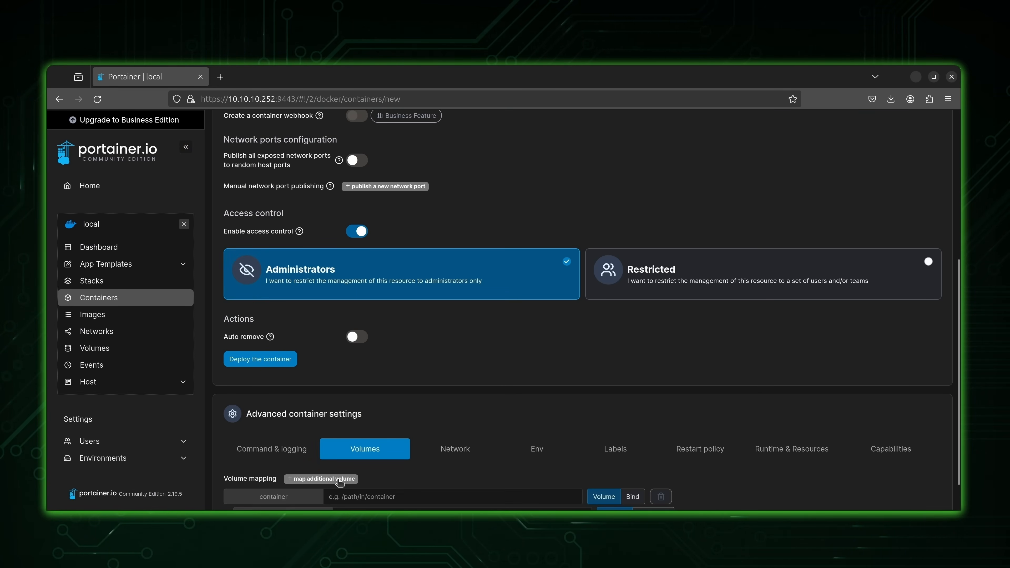
left_click(321, 478)
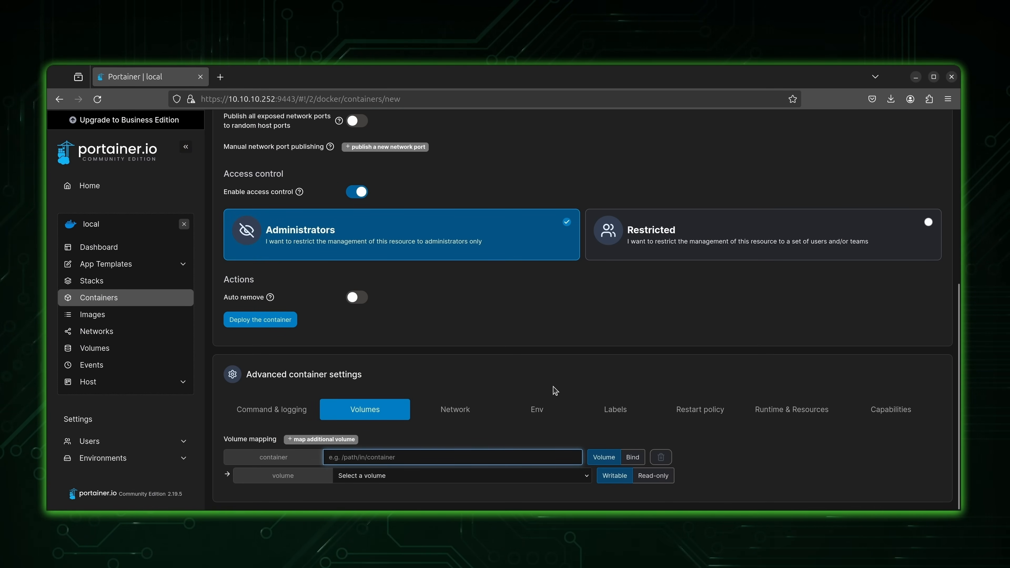
type("/config")
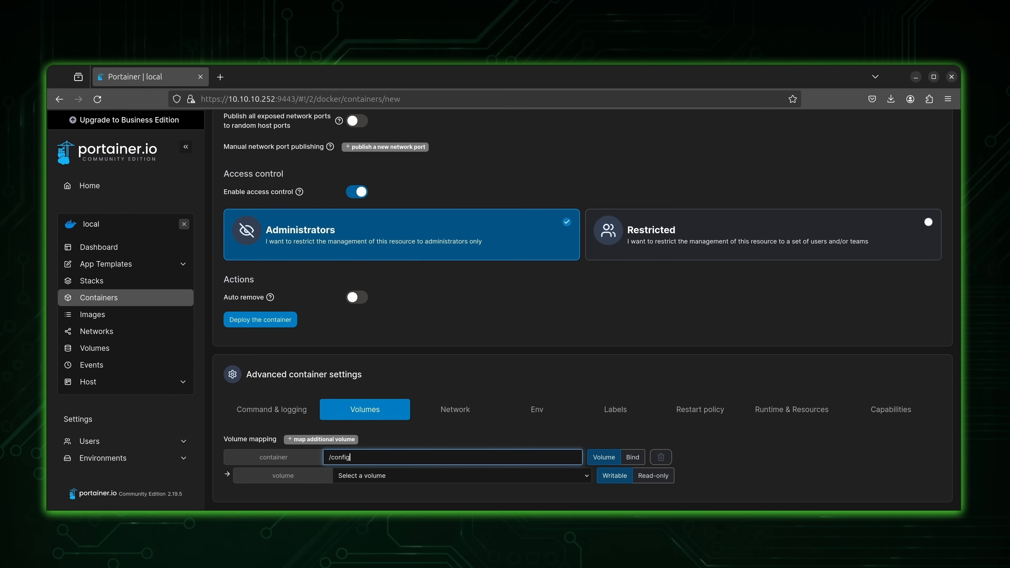
left_click(460, 476)
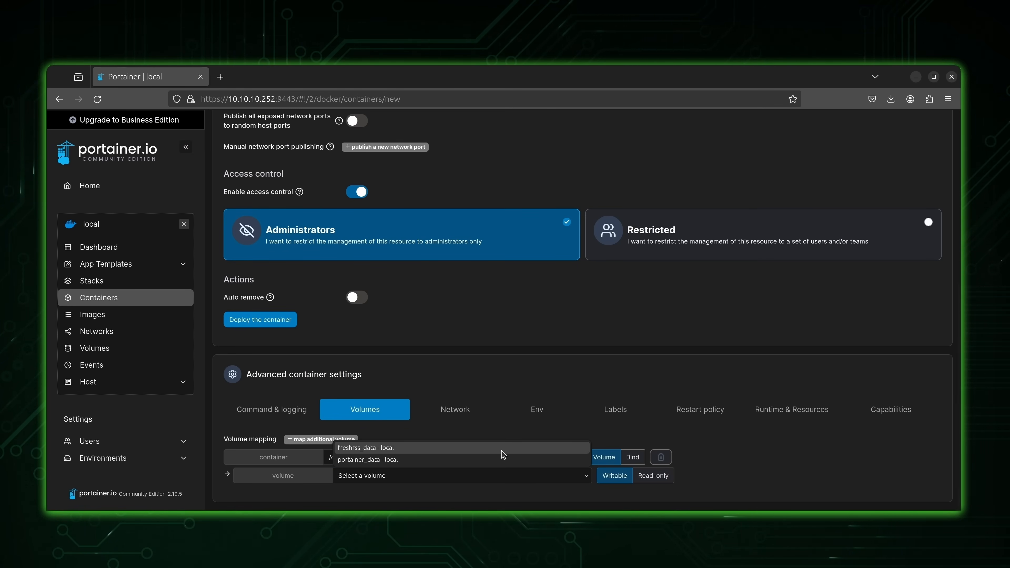
left_click(365, 447)
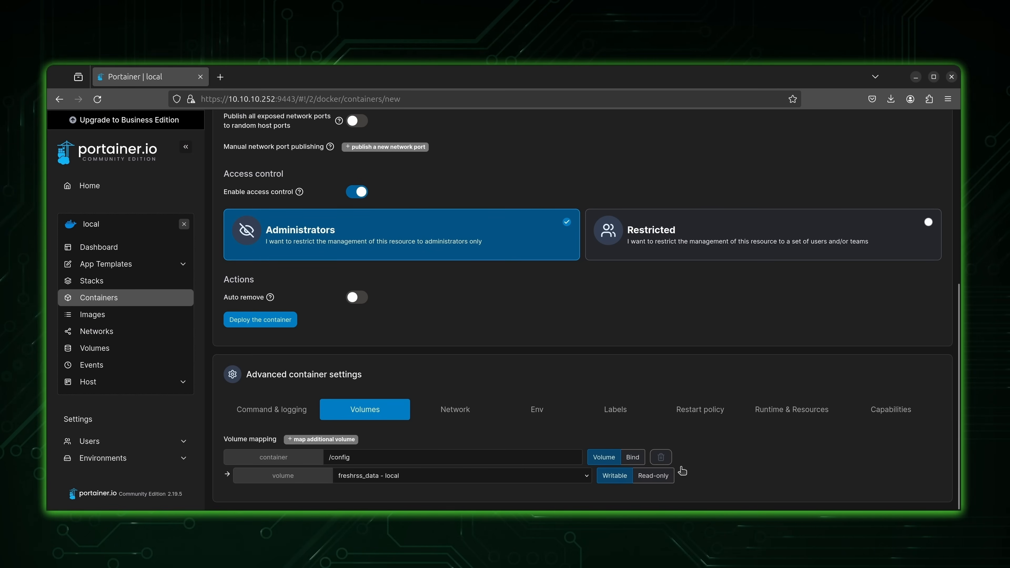
mouse_move(748, 473)
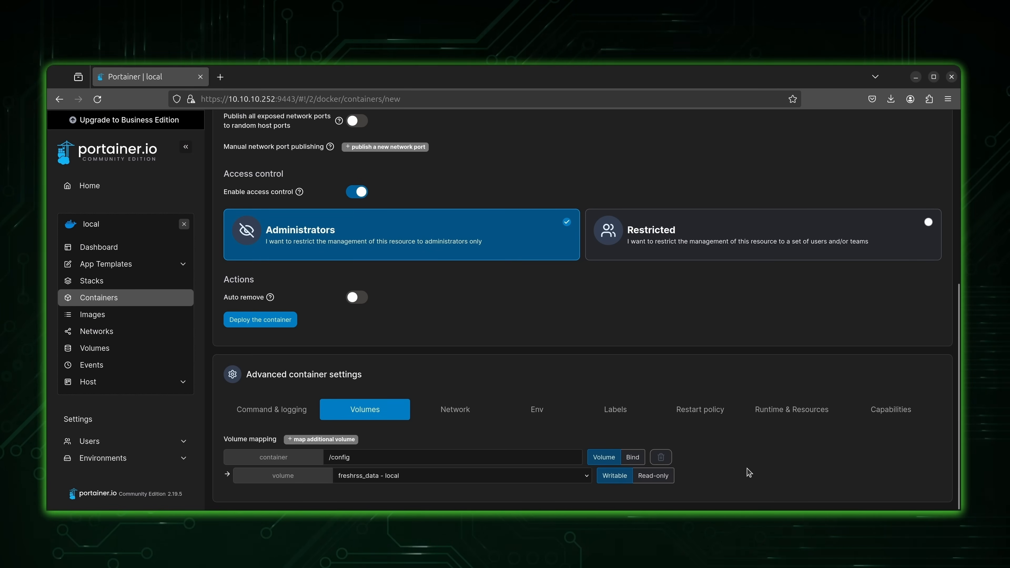
mouse_move(526, 423)
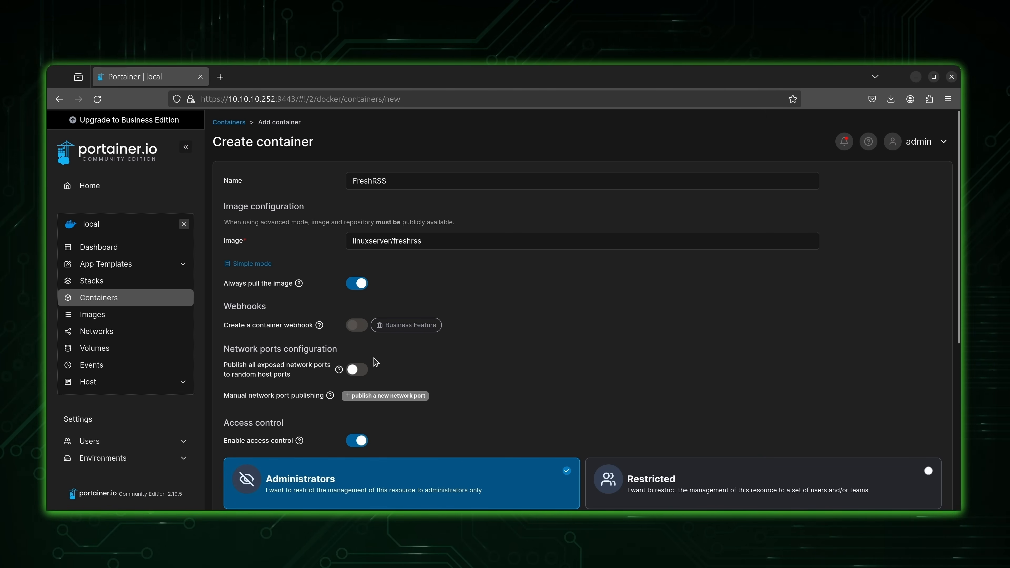
Step: Publish all exposed network ports to random host ports and deploy the FreshRSS container
left_click(356, 369)
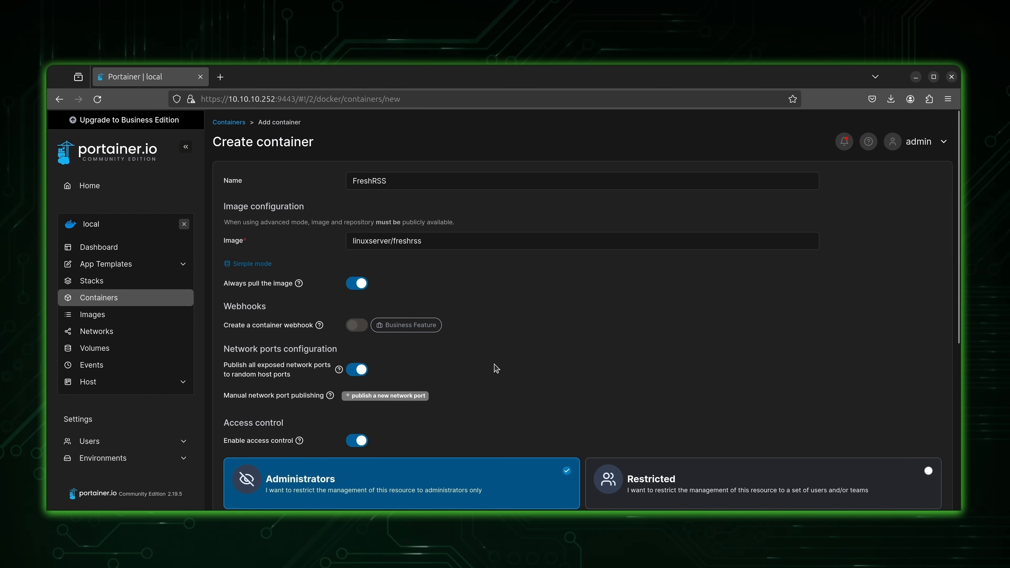
mouse_move(542, 365)
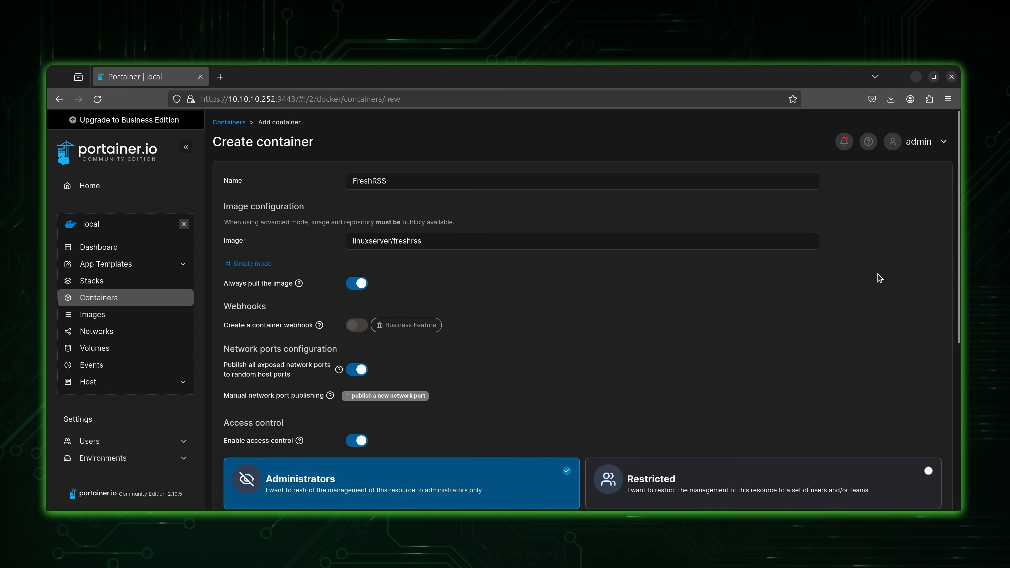
scroll("down", 3)
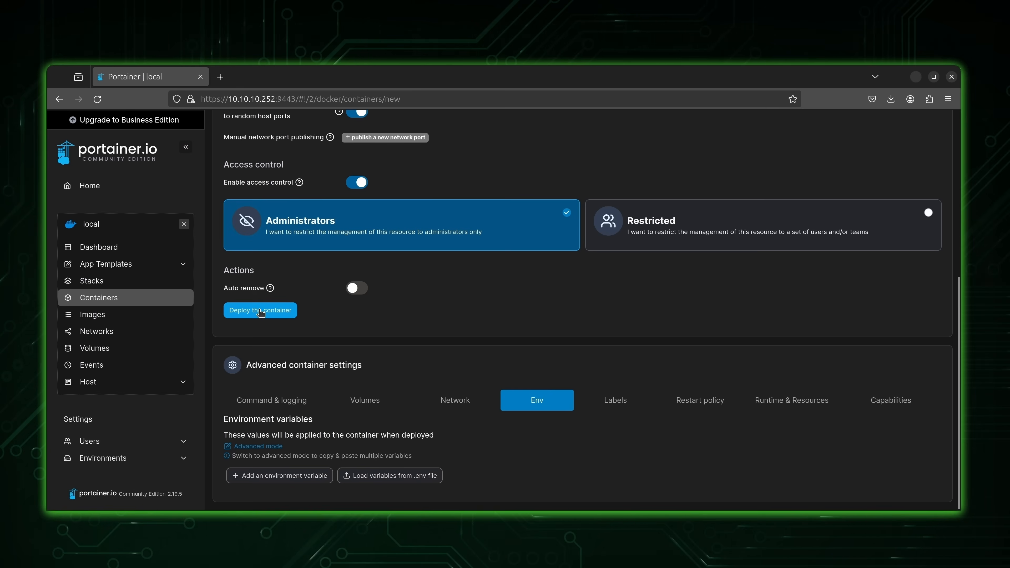
left_click(260, 310)
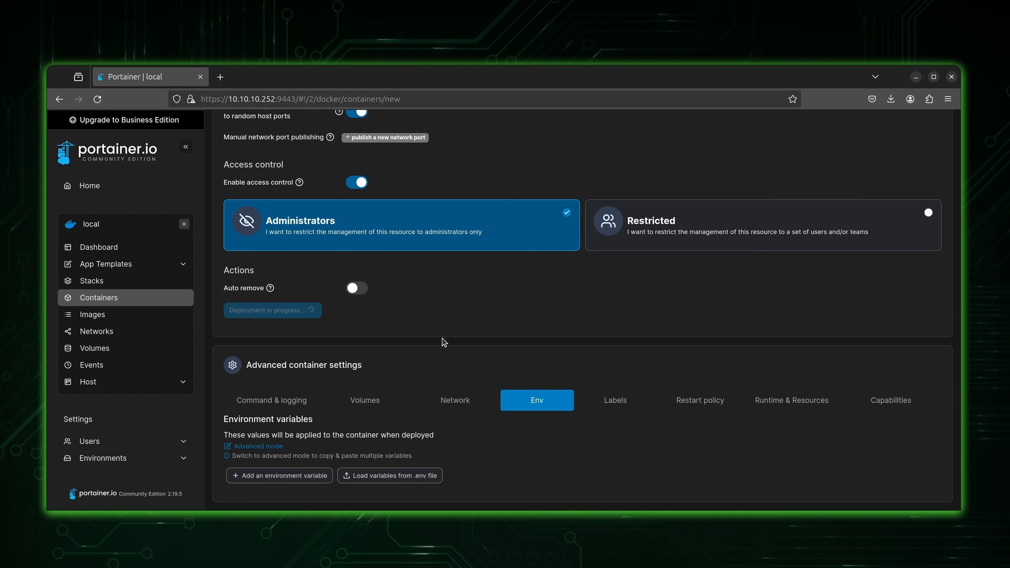
left_click(272, 310)
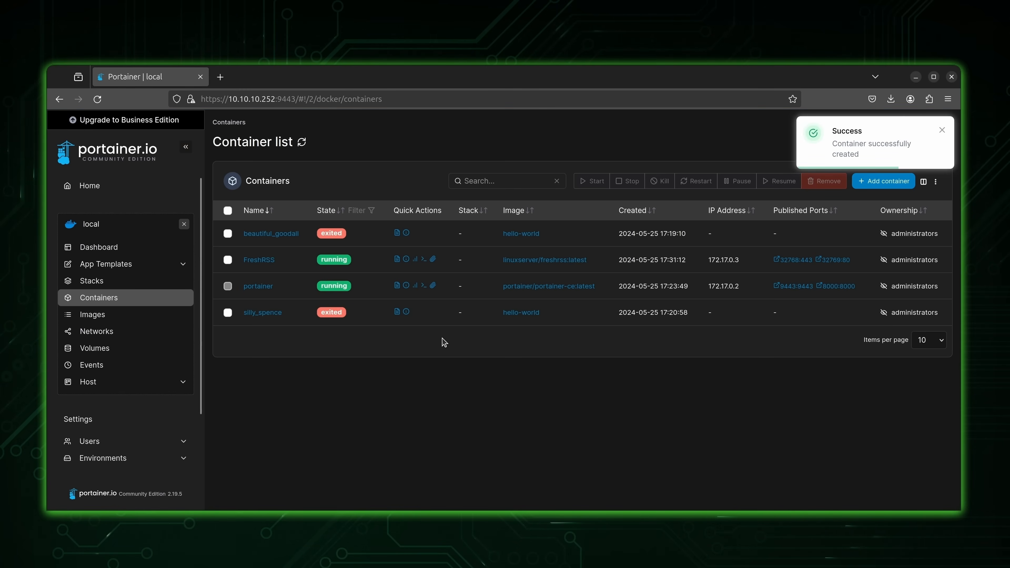
mouse_move(290, 263)
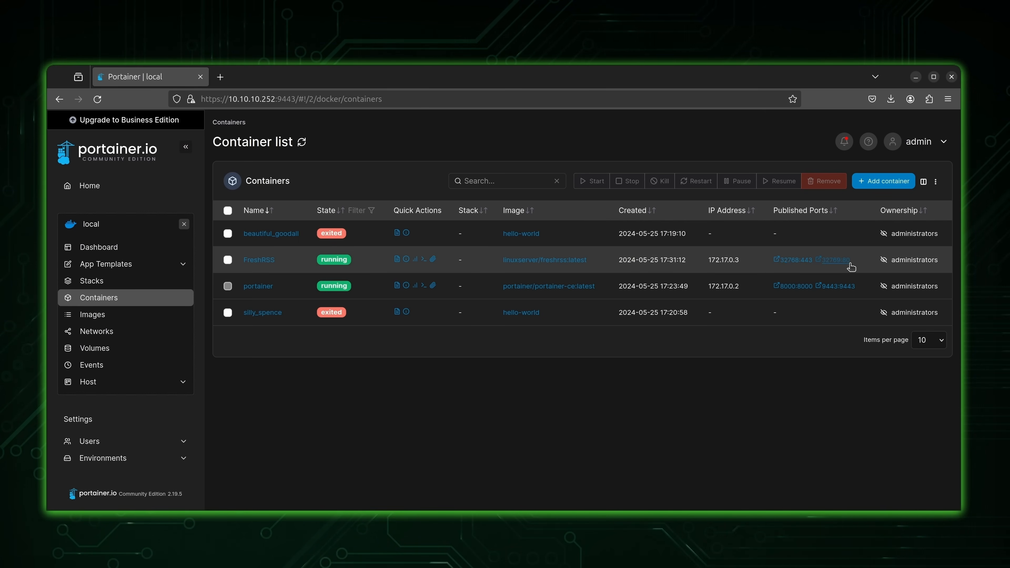
mouse_move(794, 269)
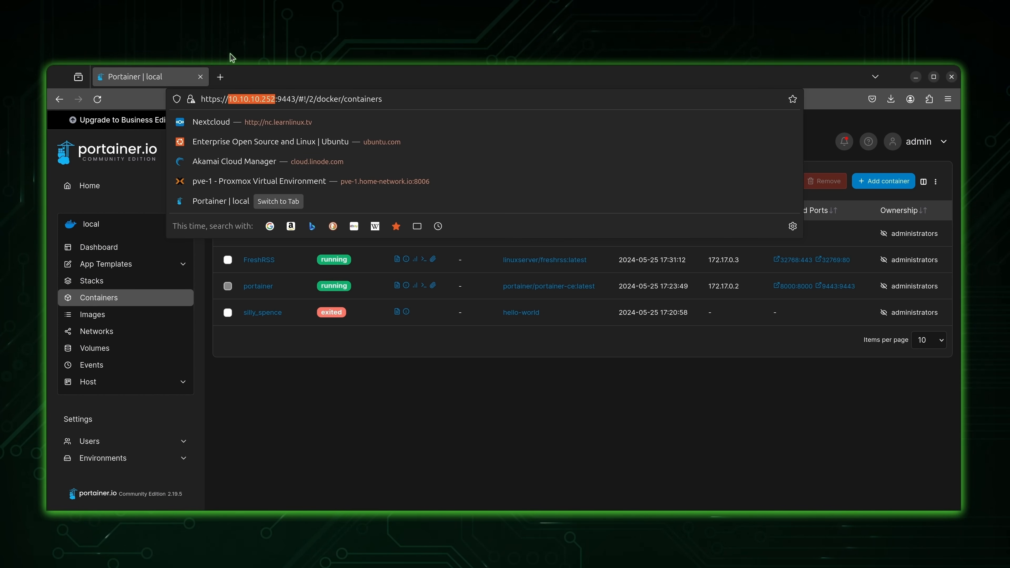
Step: Load 10.10.10.252:32769 in a new tab to reach the FreshRSS installer
left_click(338, 76)
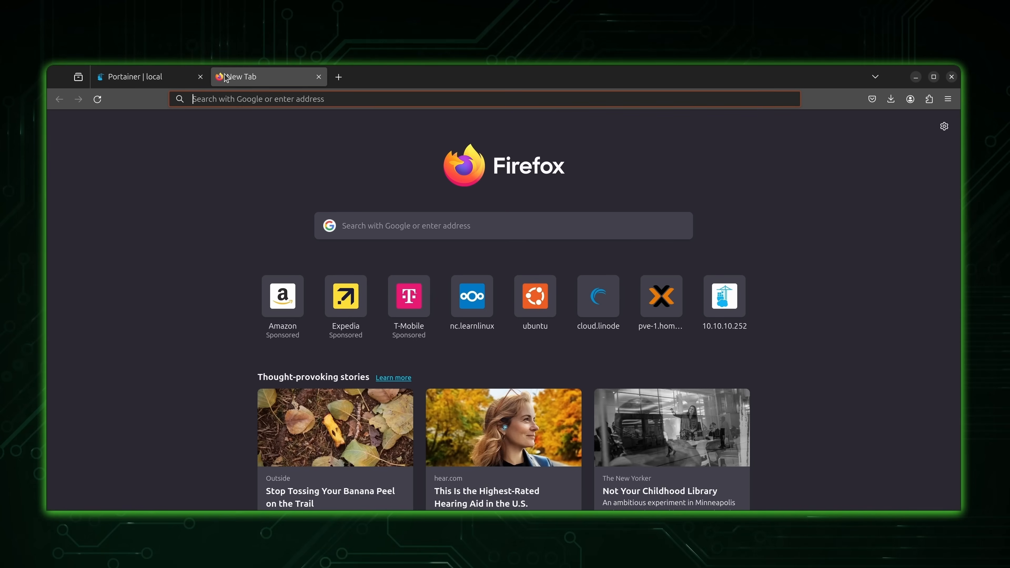
type("10.10.10.252:")
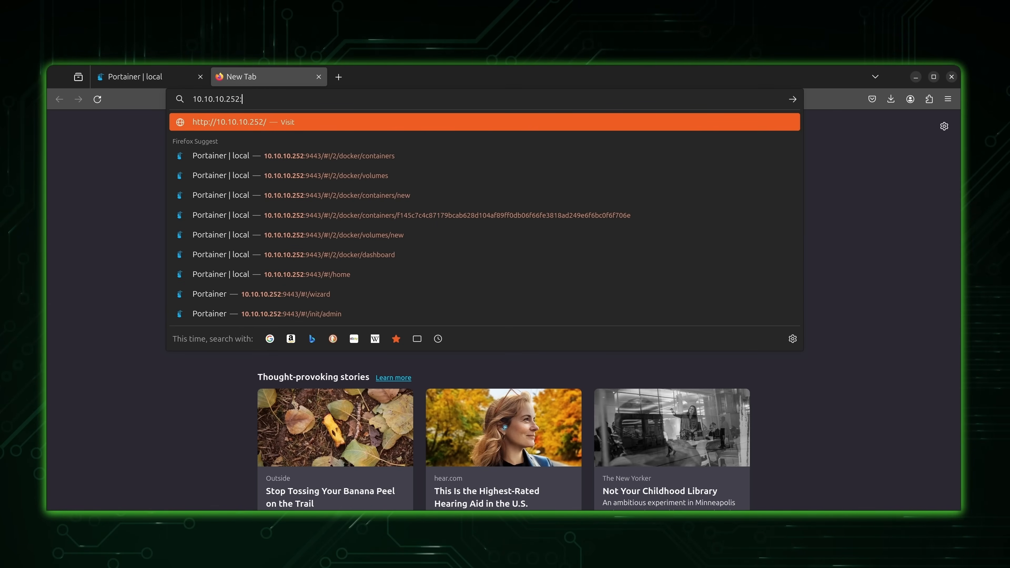
type("32")
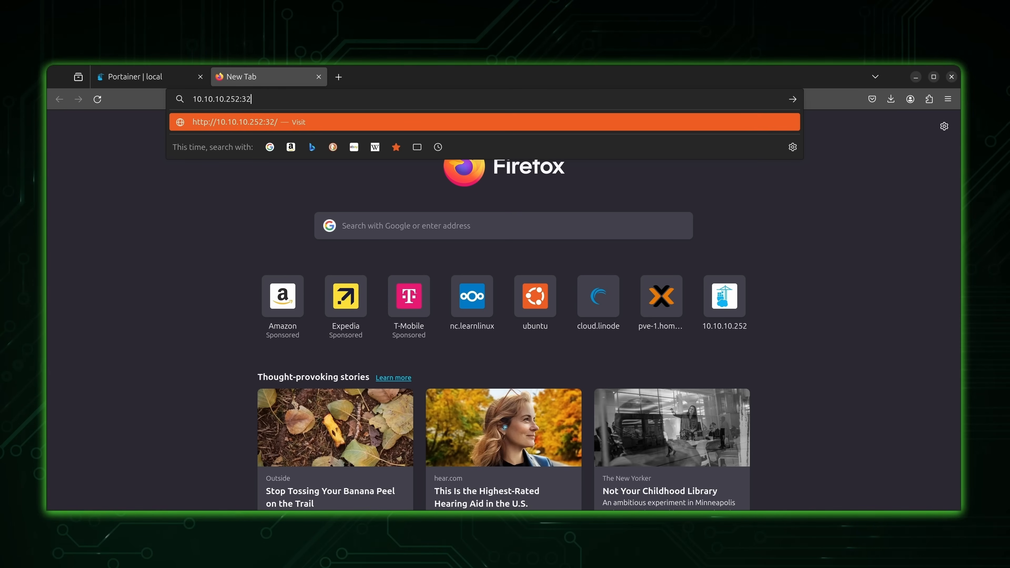
type("769")
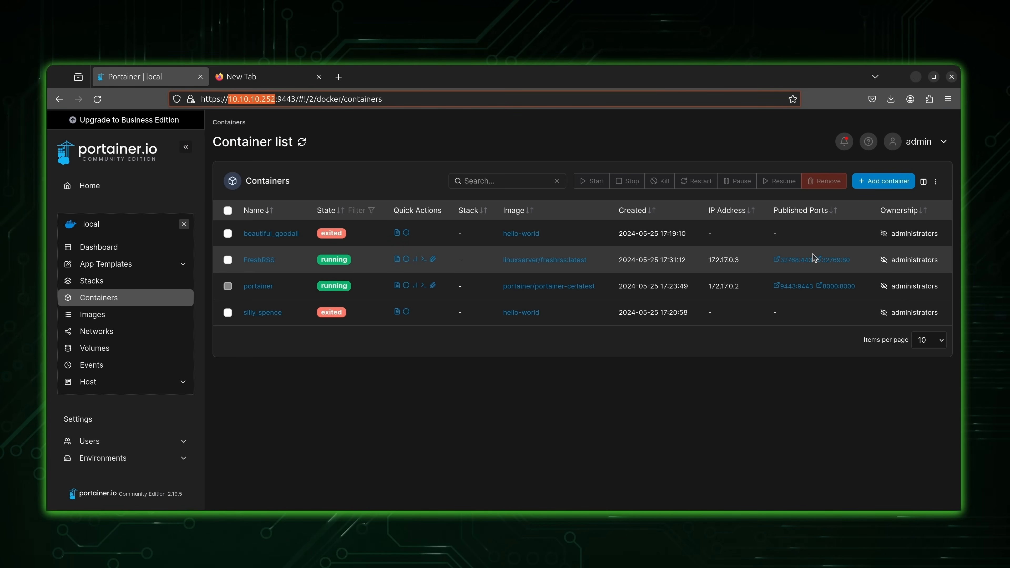
mouse_move(843, 269)
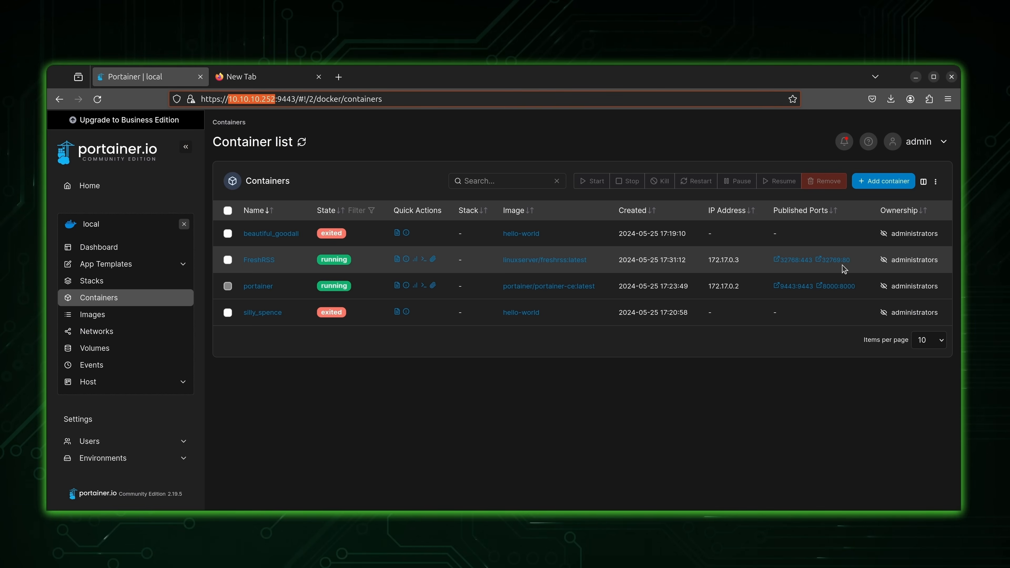
mouse_move(835, 271)
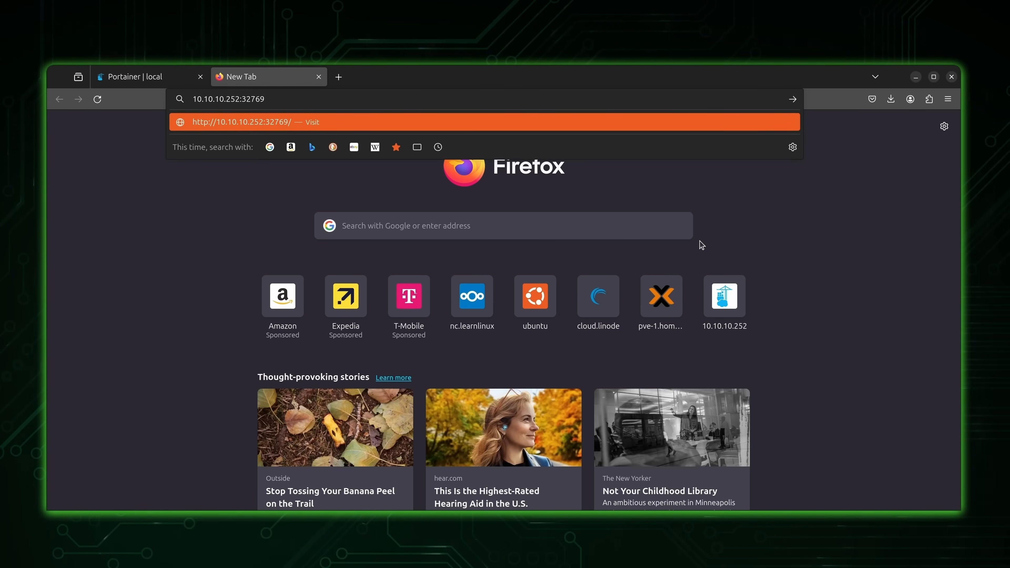
key("Enter")
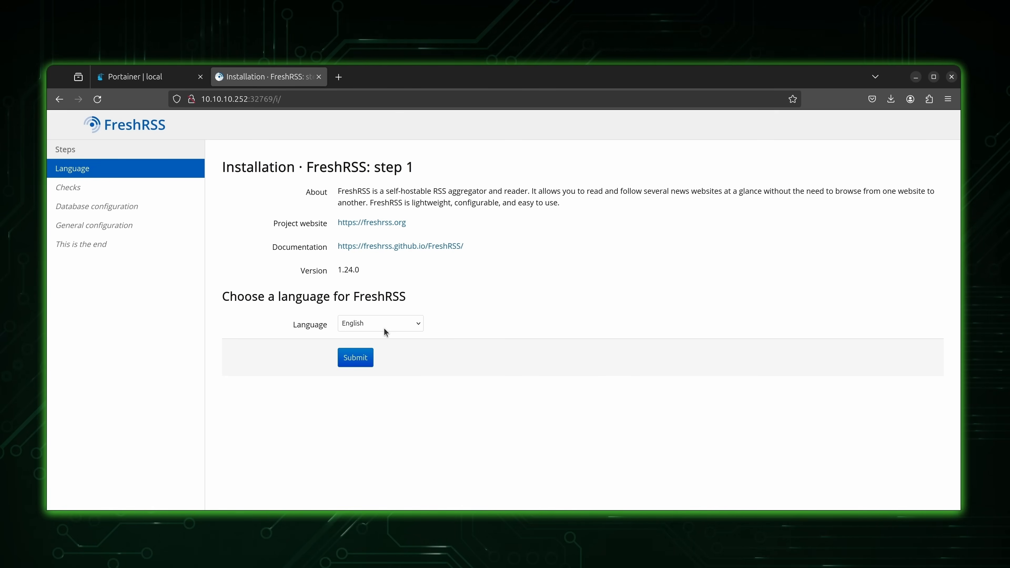
Step: Choose English, pass the system checks and accept SQLite as the database
left_click(355, 358)
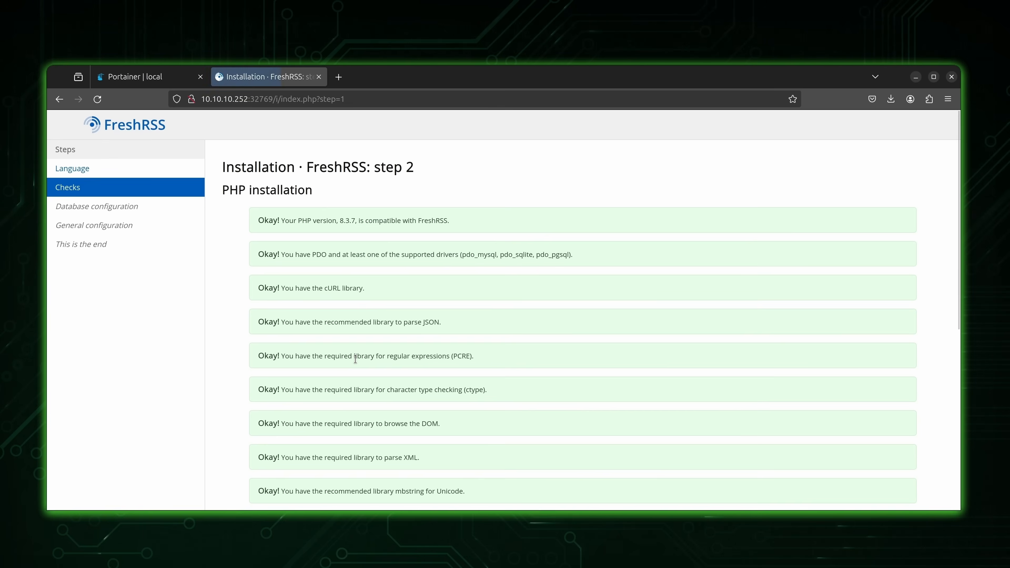
scroll("down", 3)
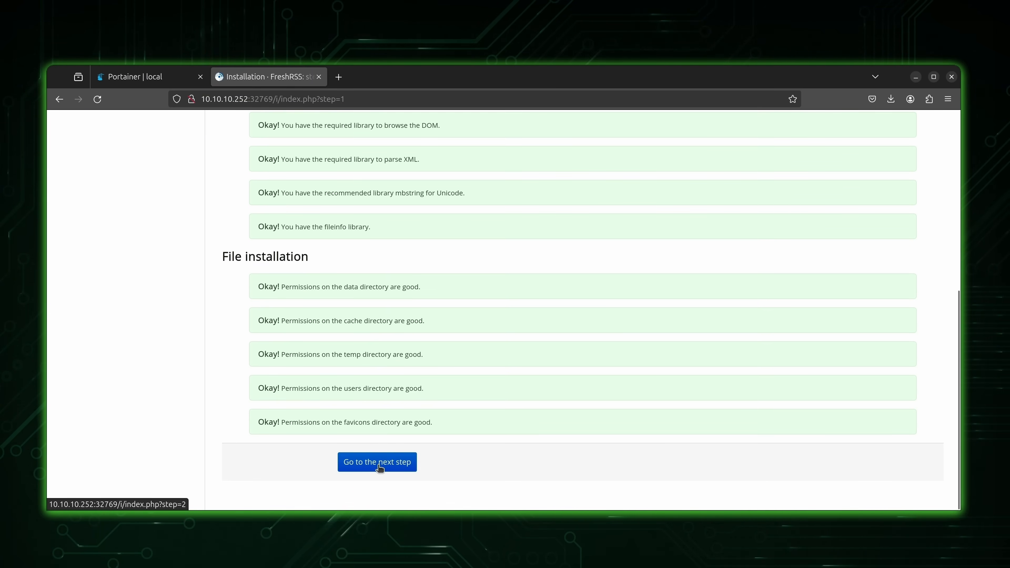
left_click(377, 461)
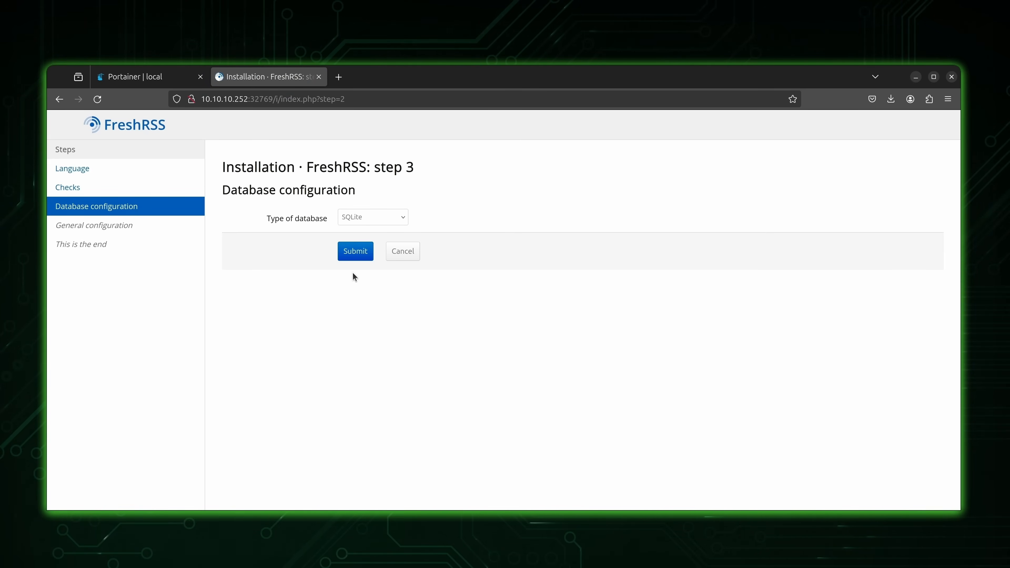
left_click(356, 251)
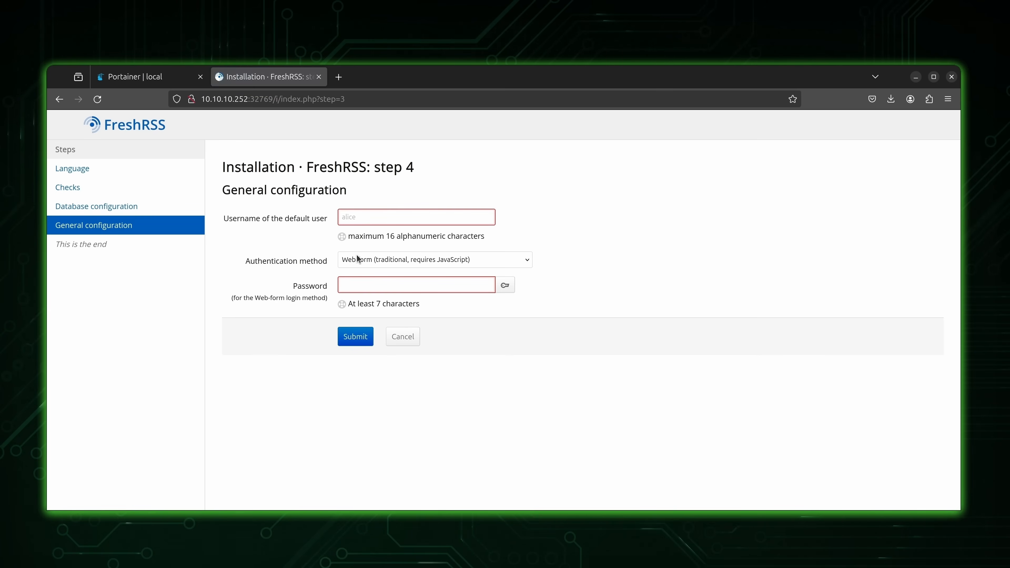
Step: Create default user jay with a password, decline saving it, and complete the installation
left_click(416, 216)
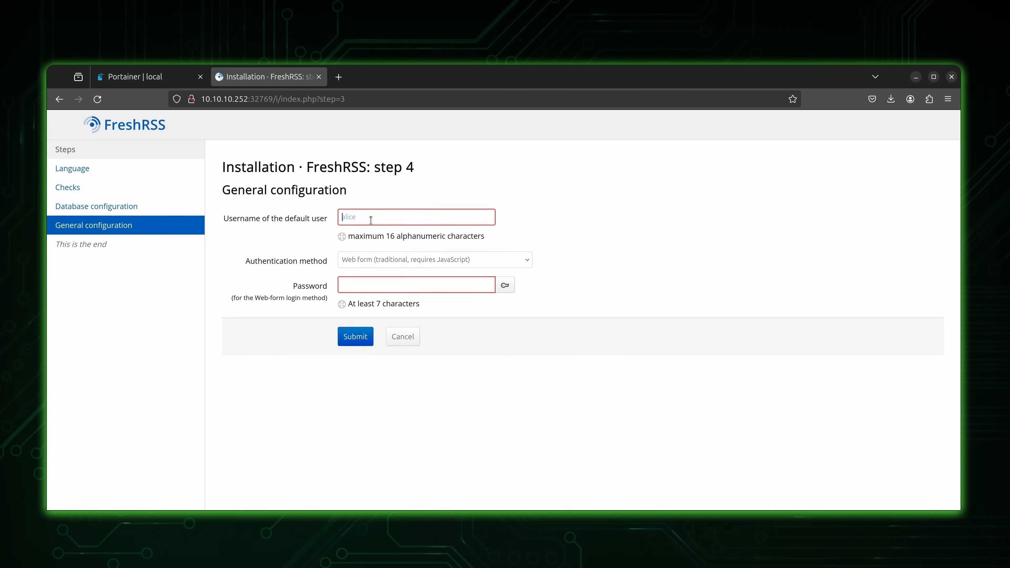
type("jay")
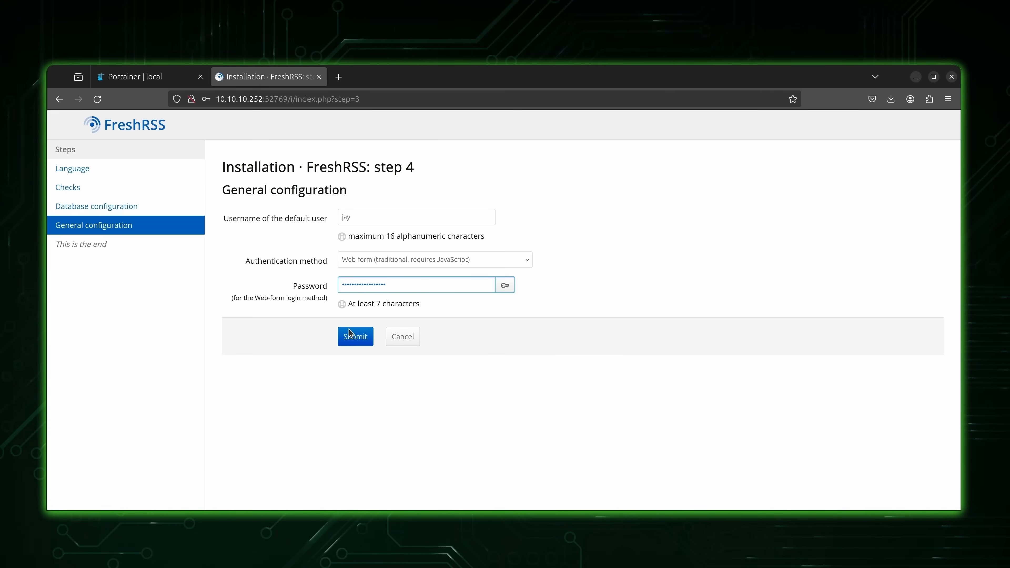
left_click(355, 336)
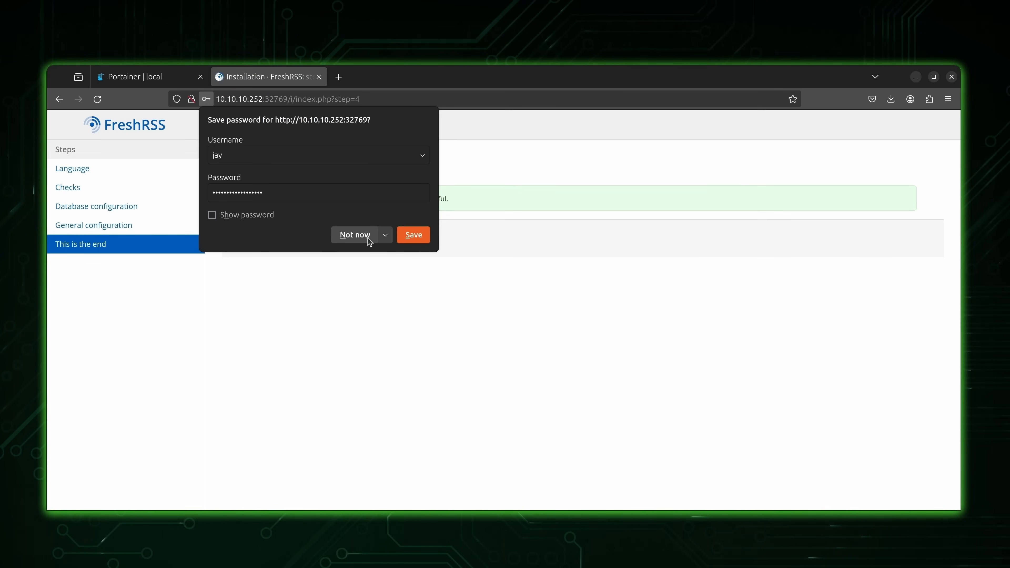
left_click(354, 234)
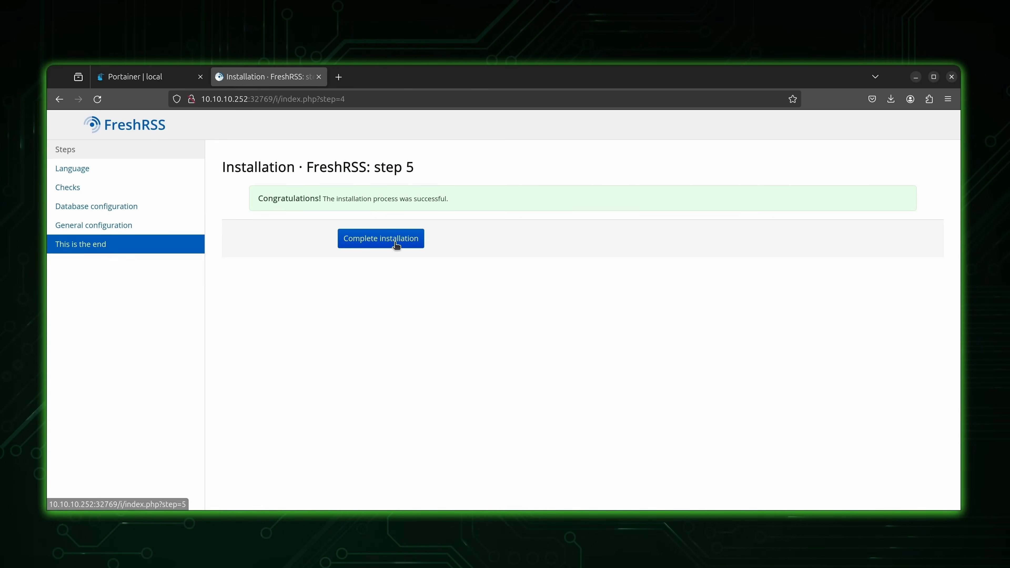
left_click(380, 238)
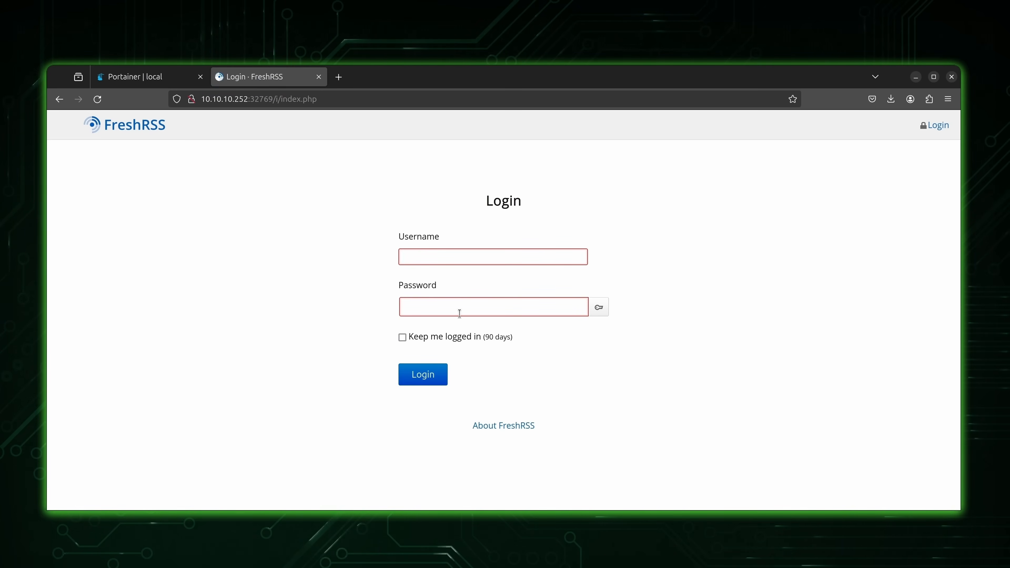
Step: Log into FreshRSS as jay and decline Firefox's save-password prompt
type("jay")
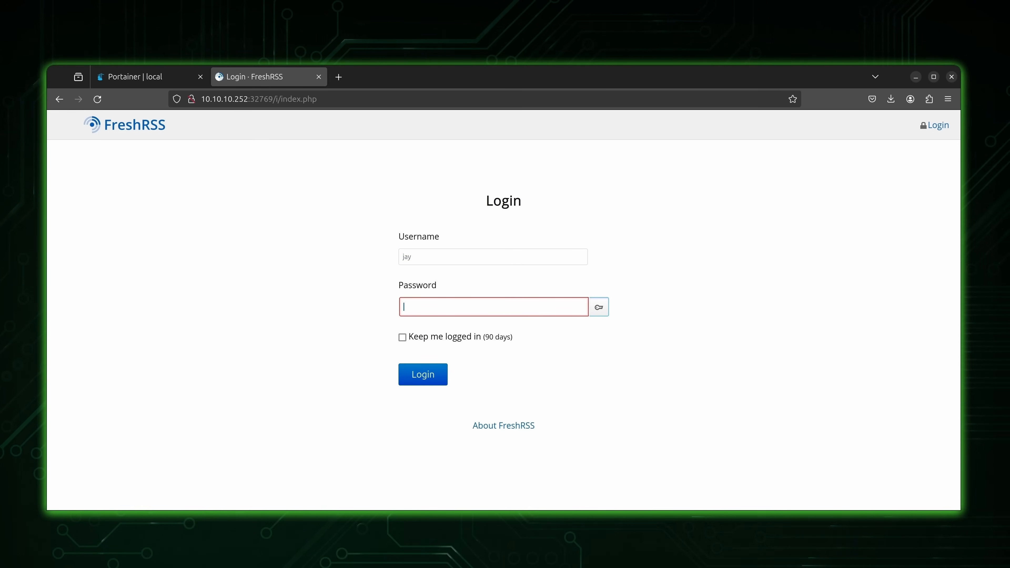
type("password")
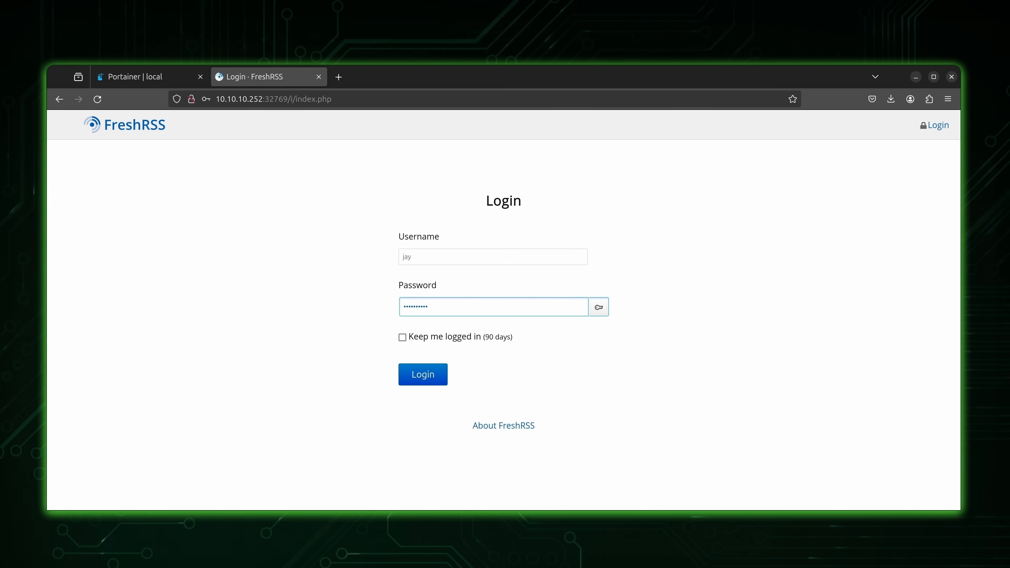
left_click(422, 374)
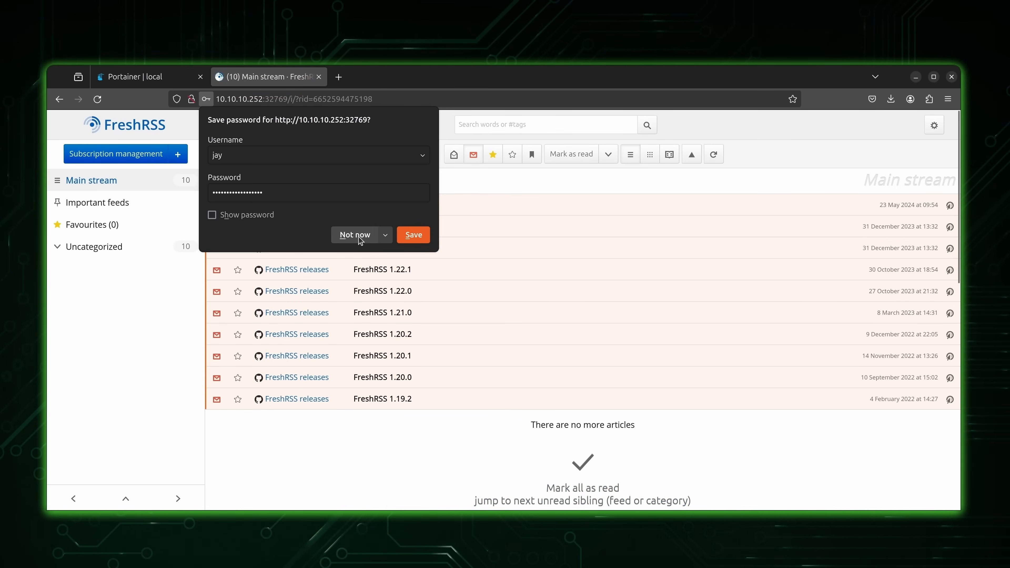
left_click(354, 235)
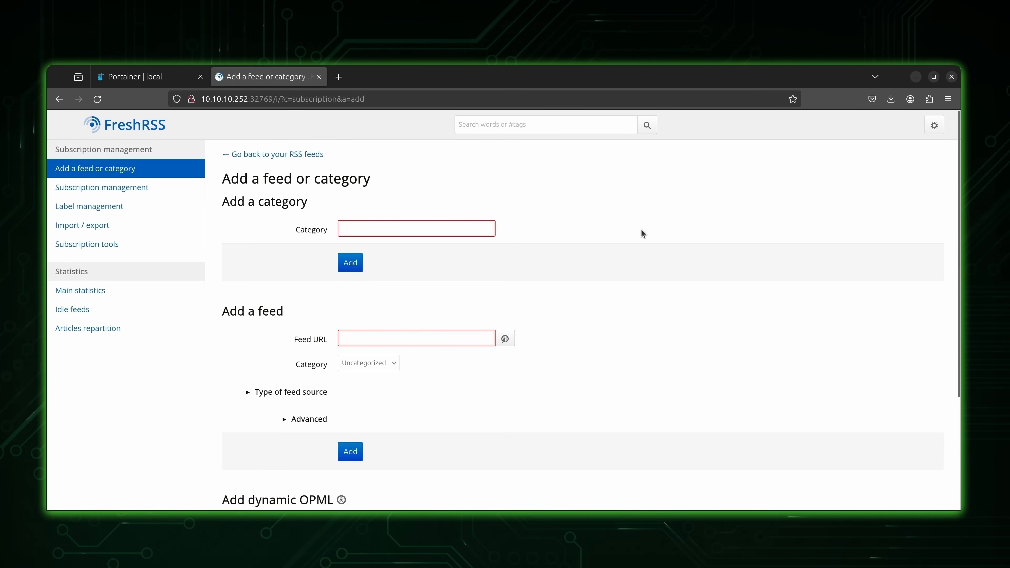
mouse_move(633, 345)
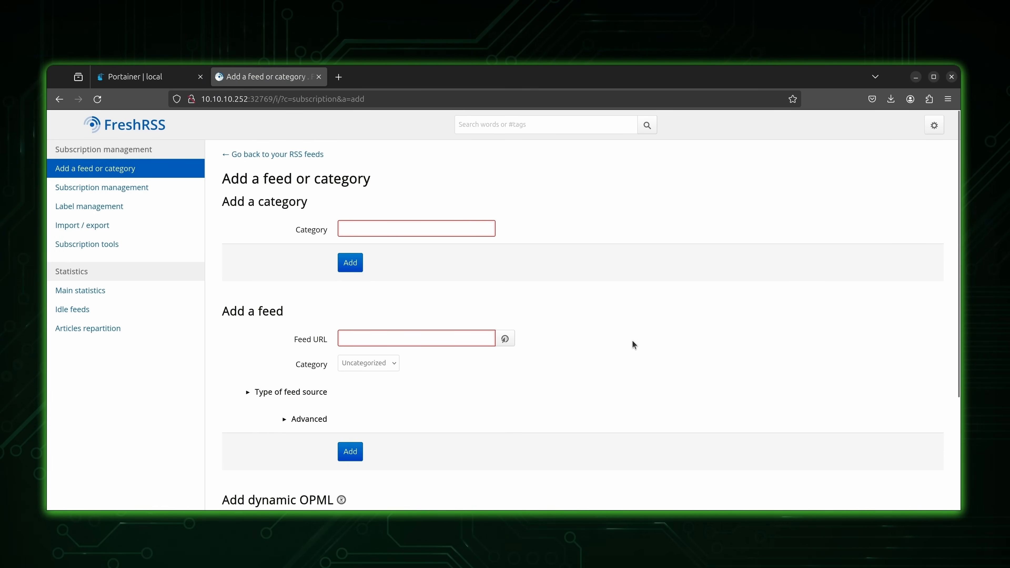
left_click(416, 338)
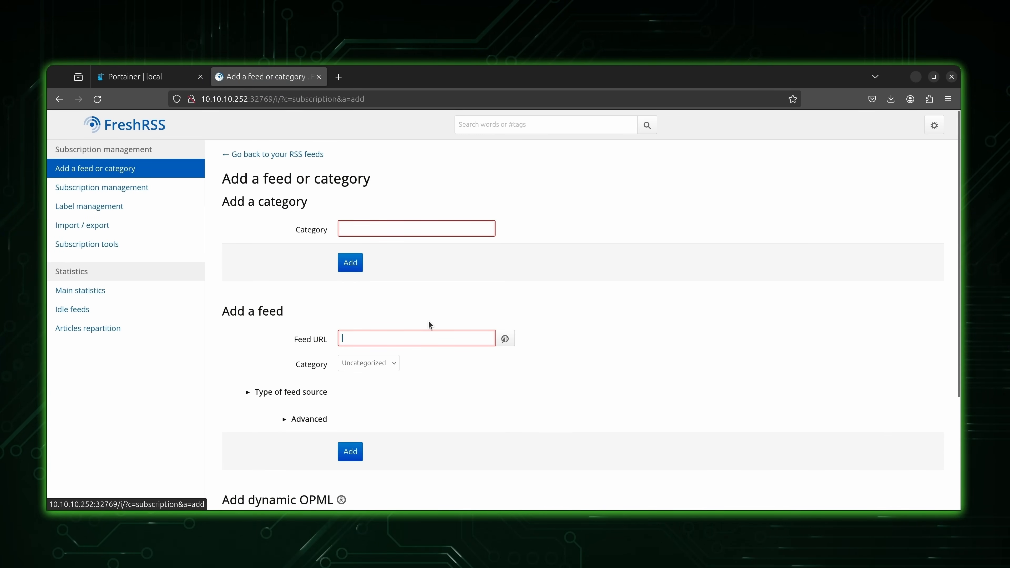
left_click(350, 451)
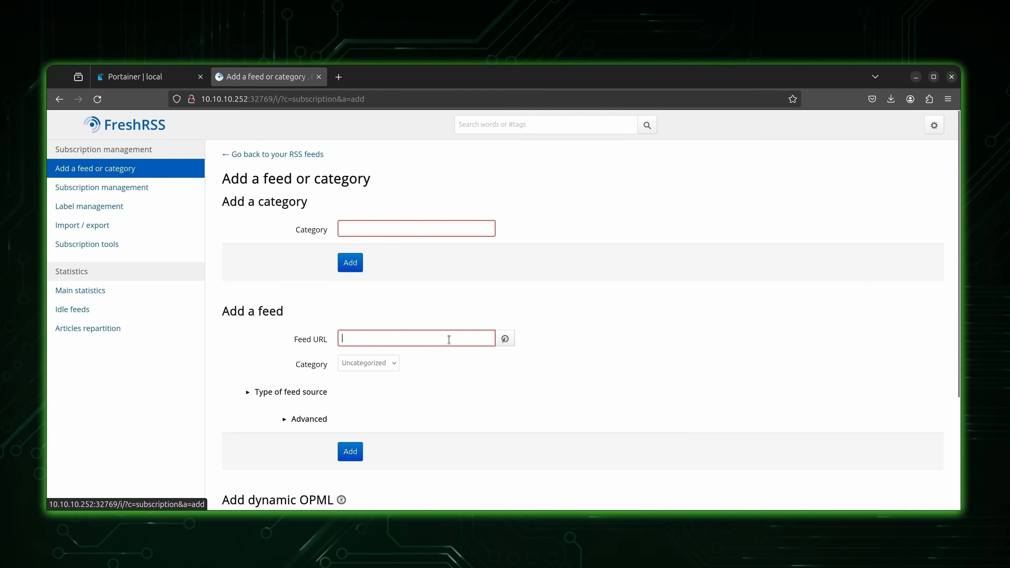
type("rss.learnlinux.tv")
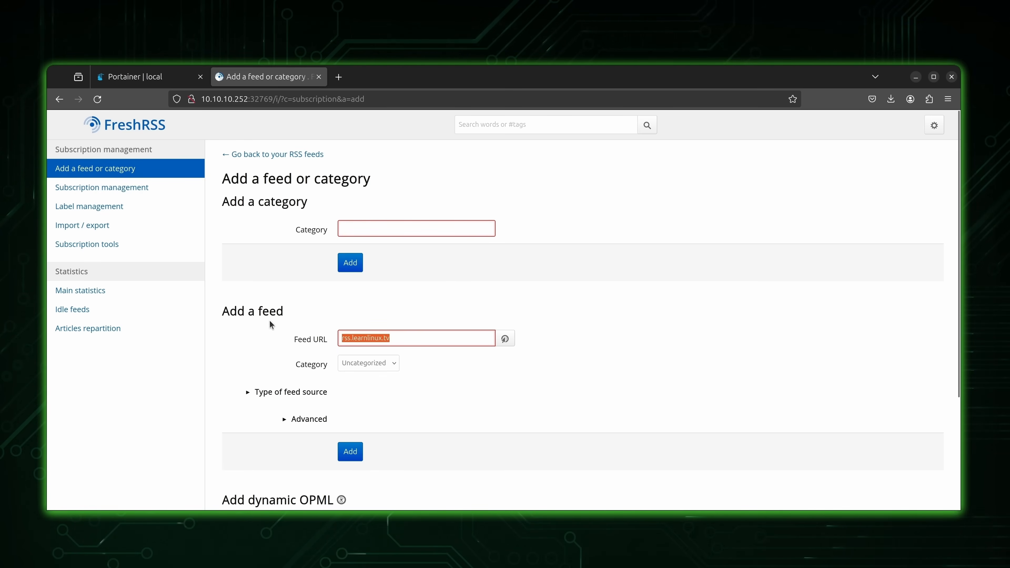
type("https://")
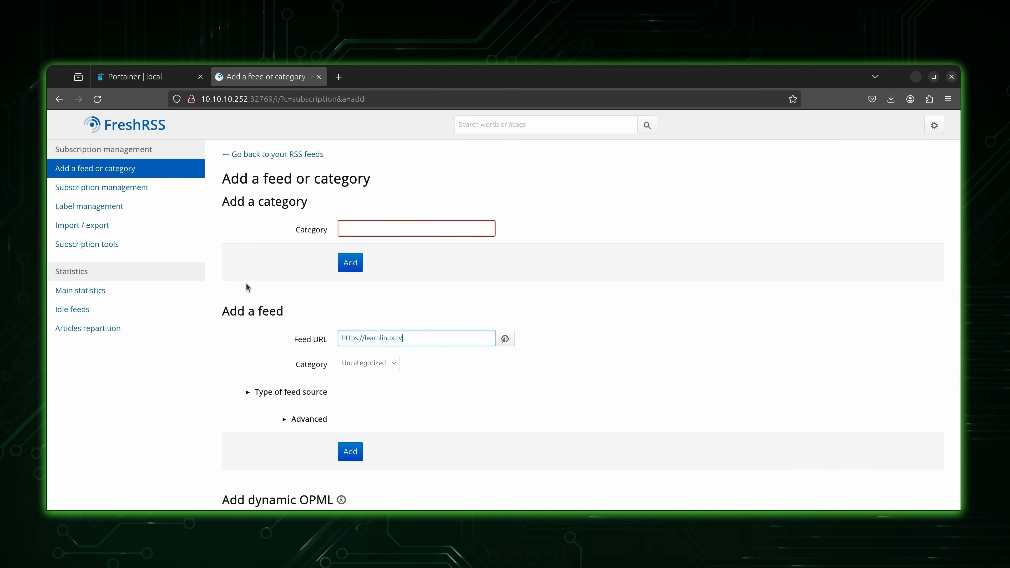
left_click(350, 452)
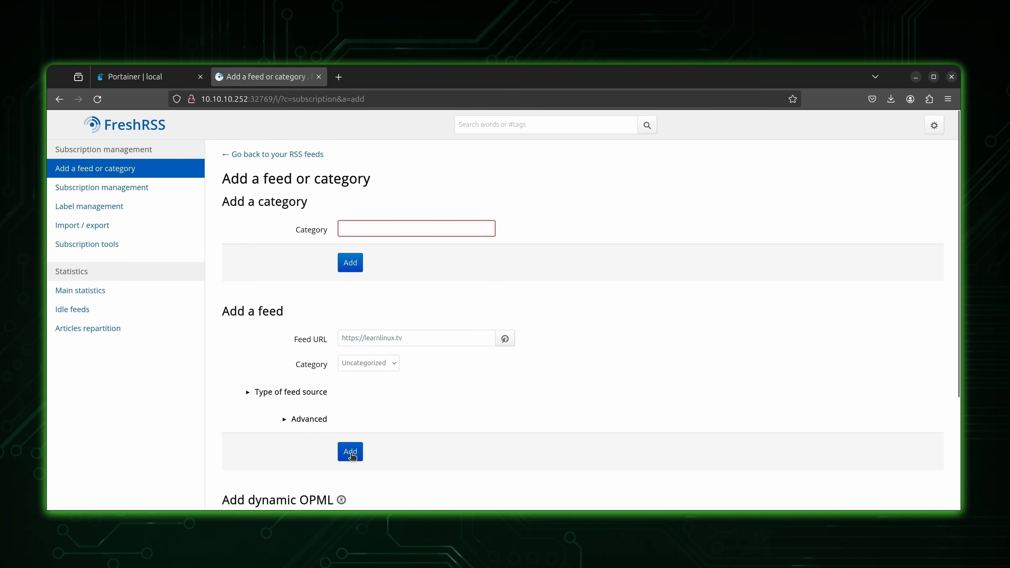
left_click(350, 451)
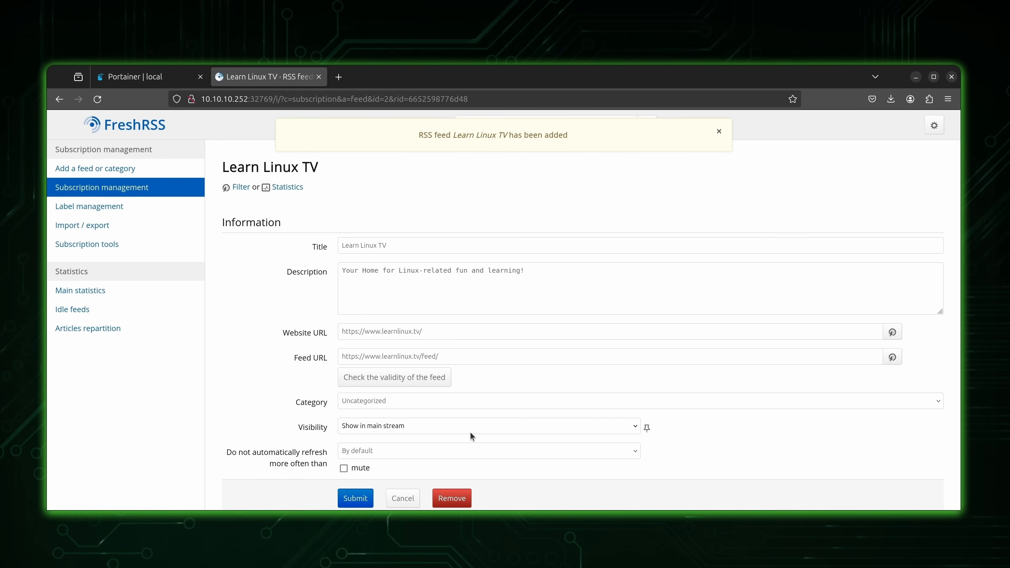
left_click(718, 131)
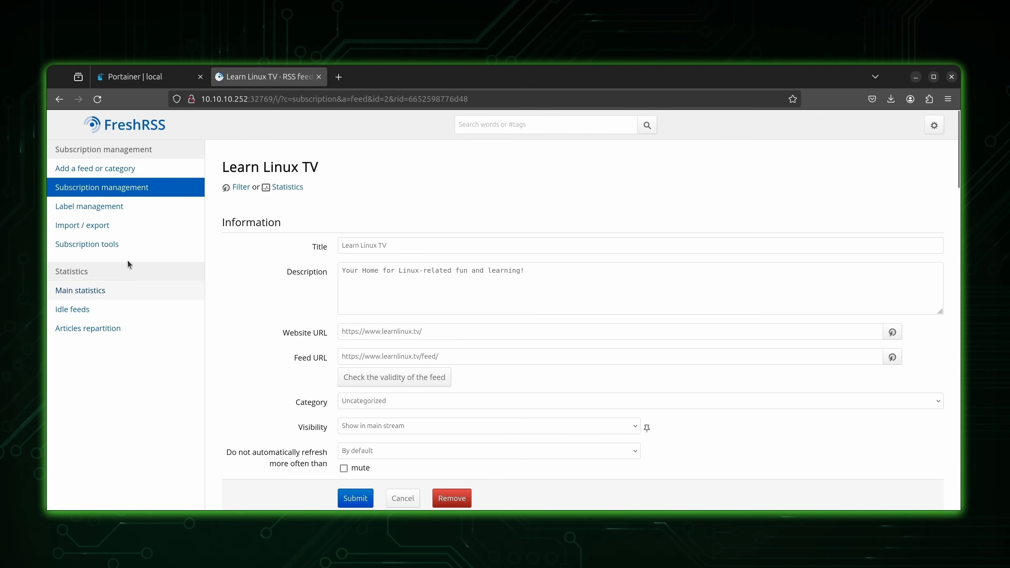
mouse_move(91, 152)
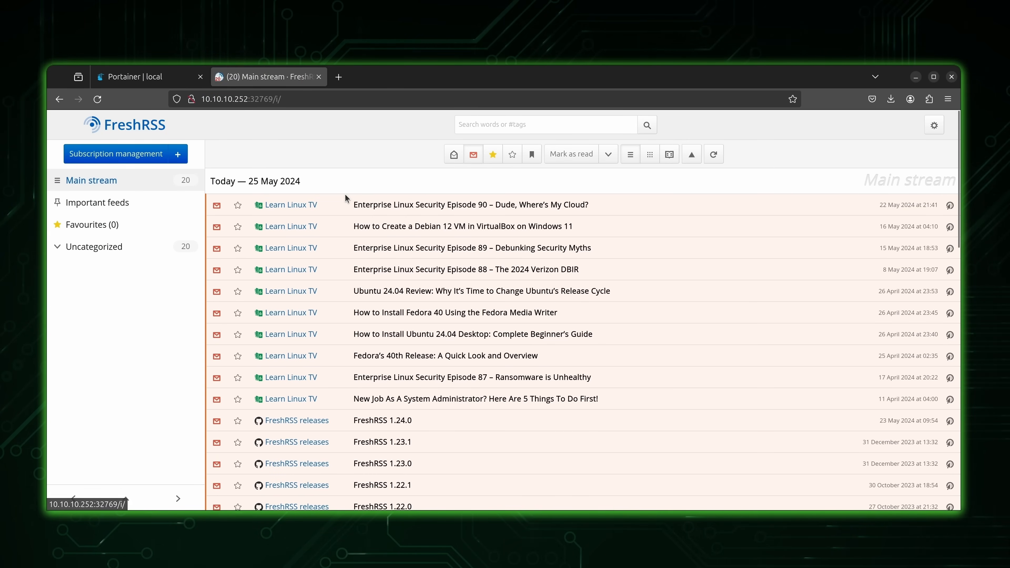
mouse_move(290, 226)
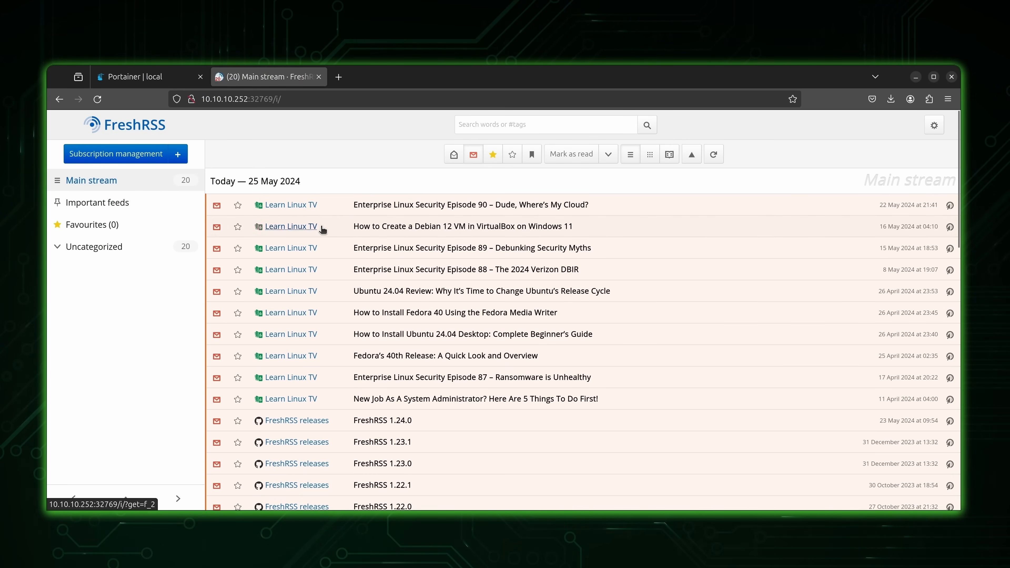
mouse_move(301, 252)
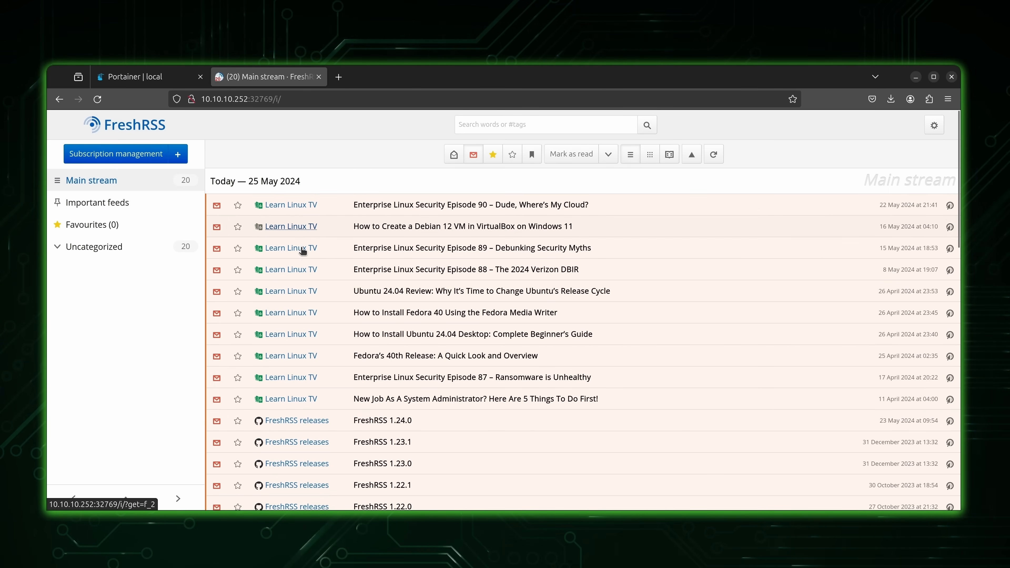
mouse_move(380, 223)
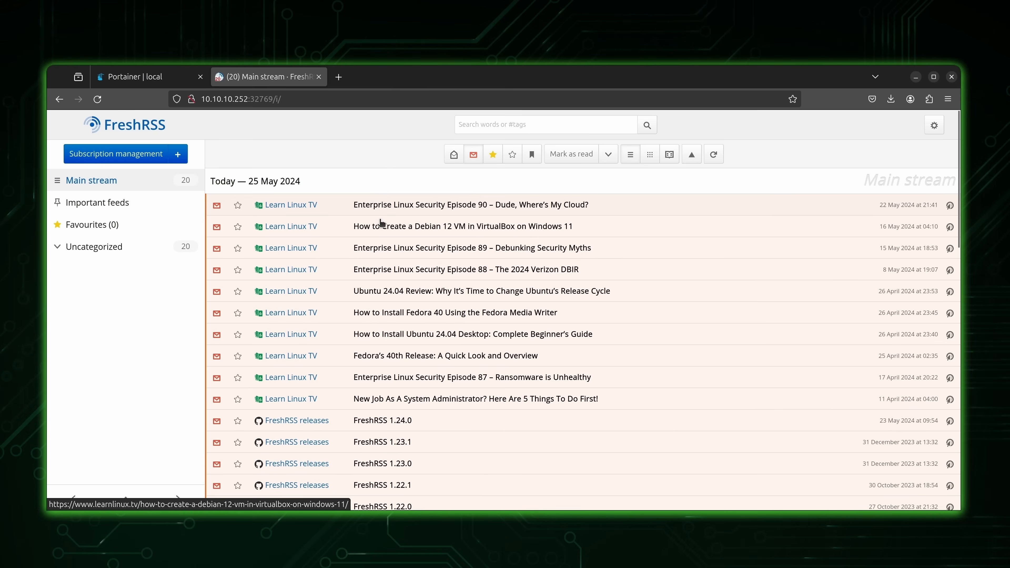